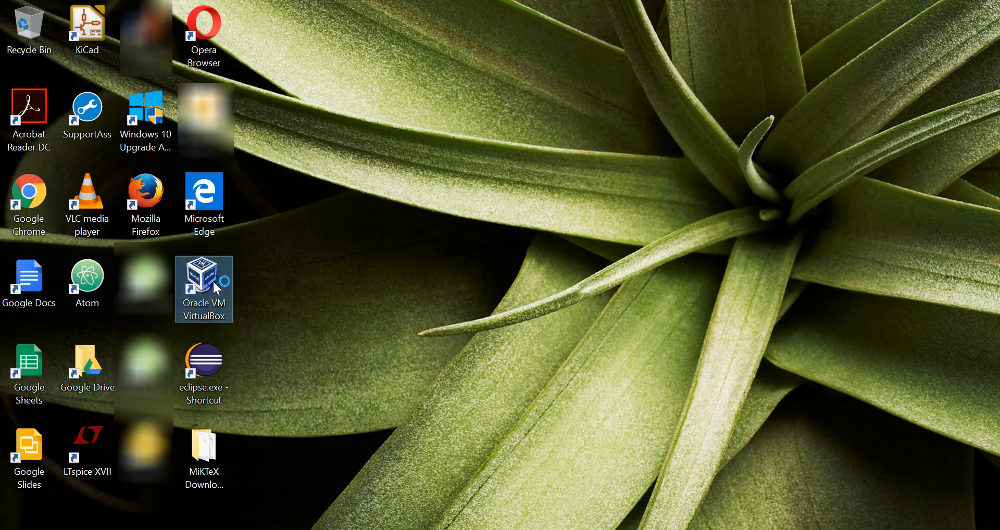
# - Launch VirtualBox, dismiss the new-version notice, and boot the Ubuntu virtual machine
pyautogui.doubleClick(204, 288)
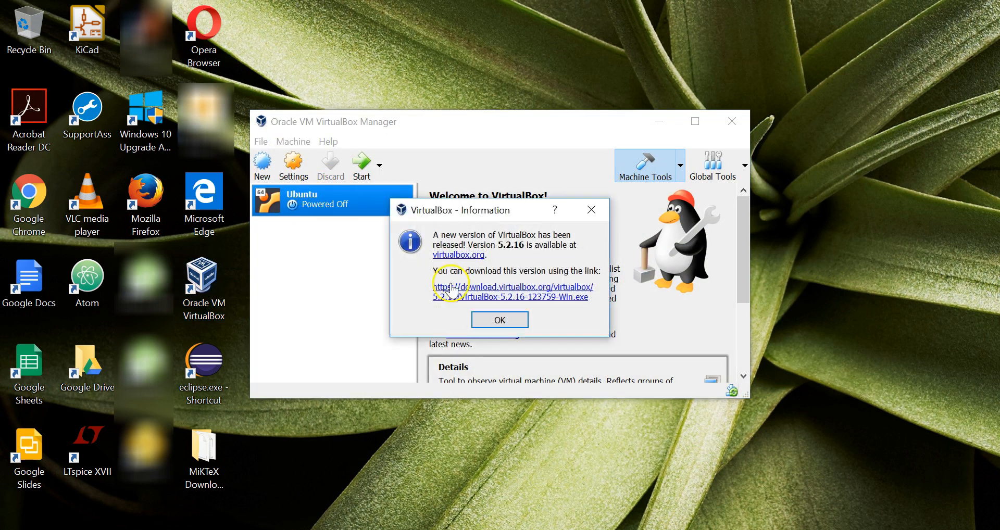
pyautogui.click(500, 320)
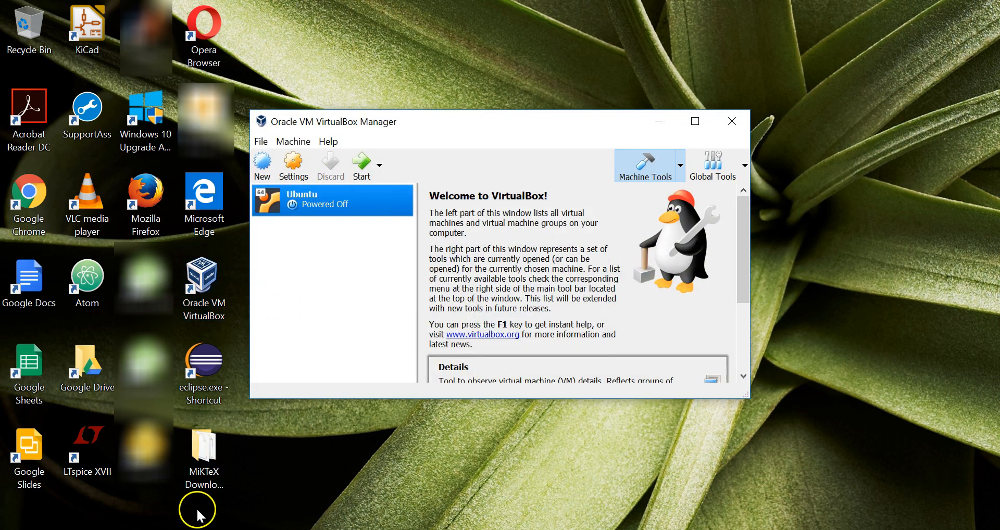
pyautogui.moveTo(305, 210)
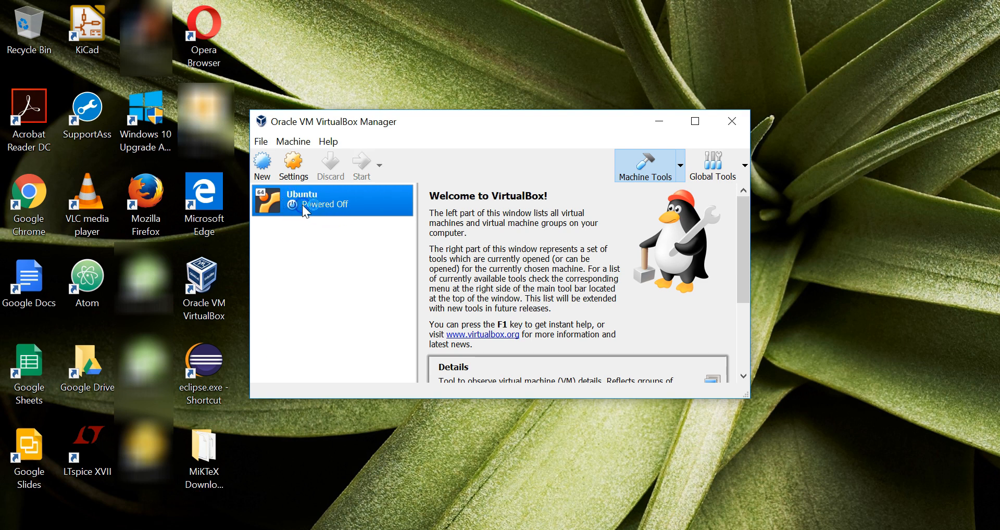
pyautogui.doubleClick(313, 203)
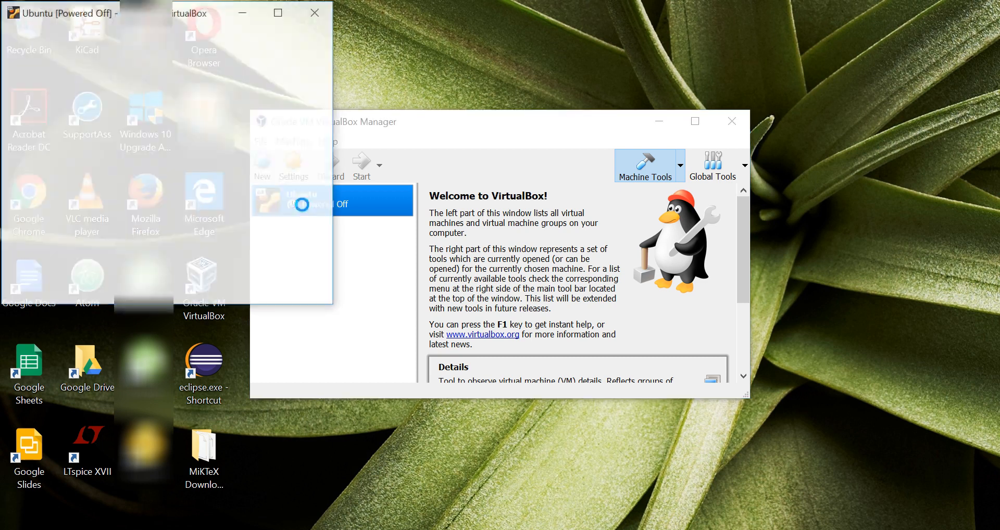
pyautogui.click(361, 165)
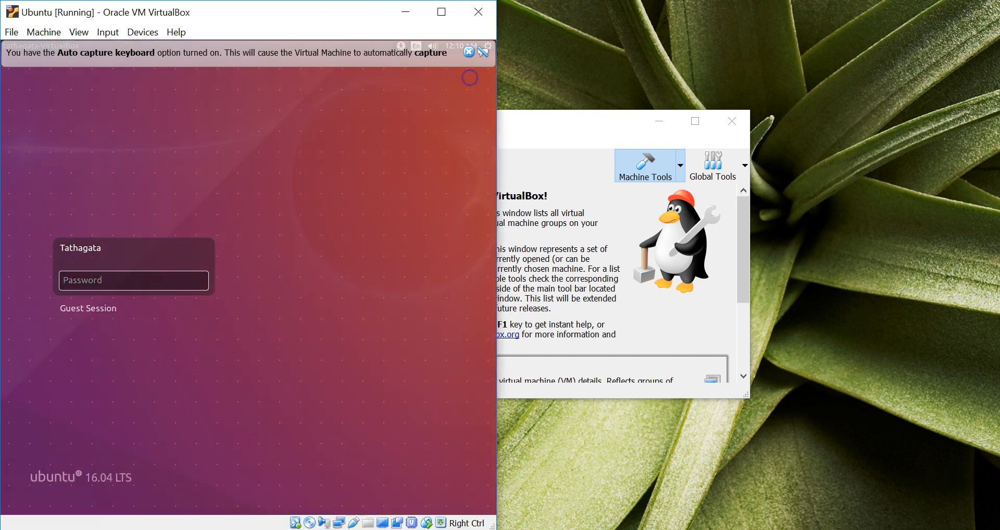
# - Maximize the VirtualBox window and log into the Ubuntu account with its password
pyautogui.click(469, 52)
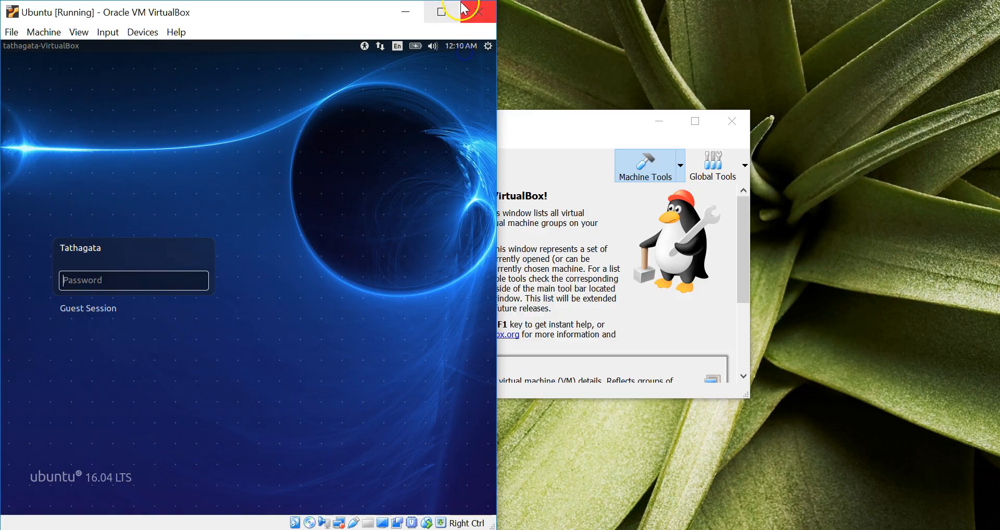
pyautogui.click(442, 9)
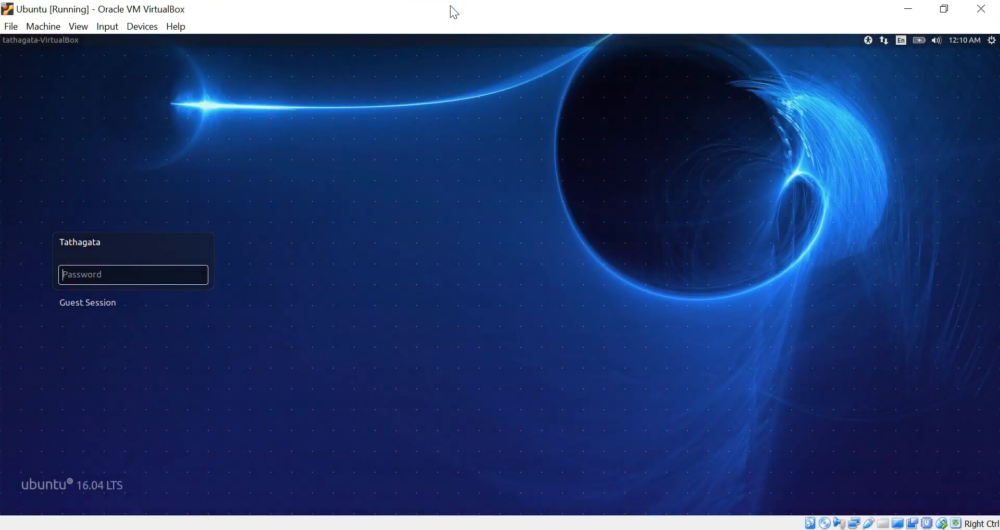
pyautogui.write('•••••')
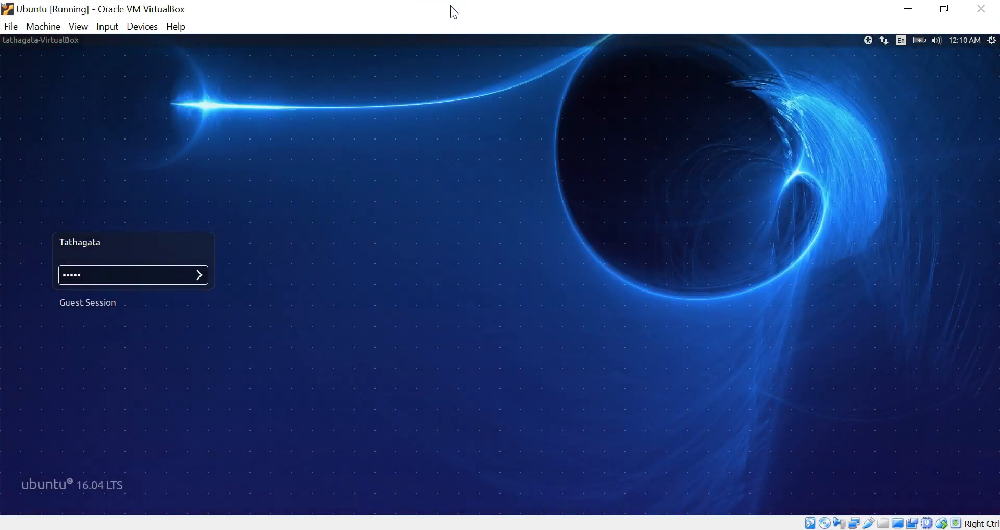
pyautogui.click(199, 275)
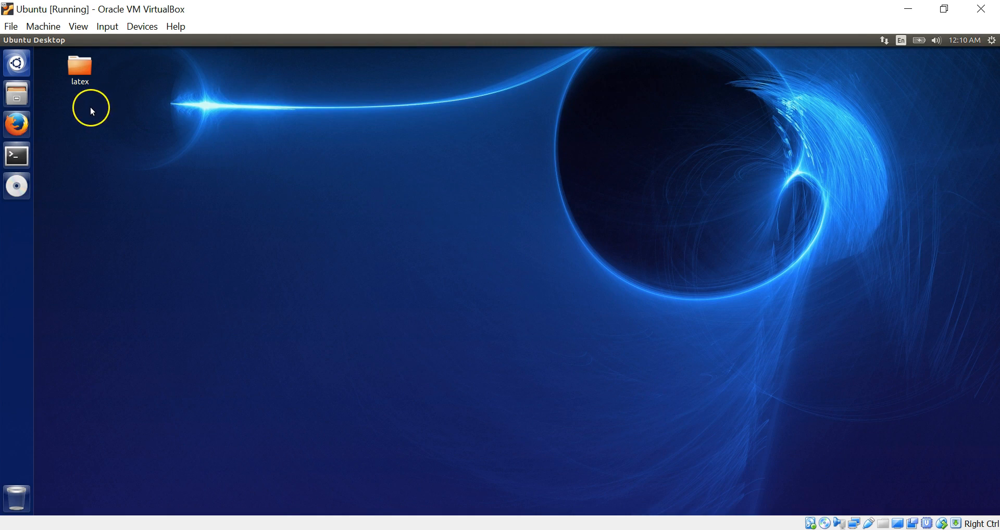
pyautogui.moveTo(122, 123)
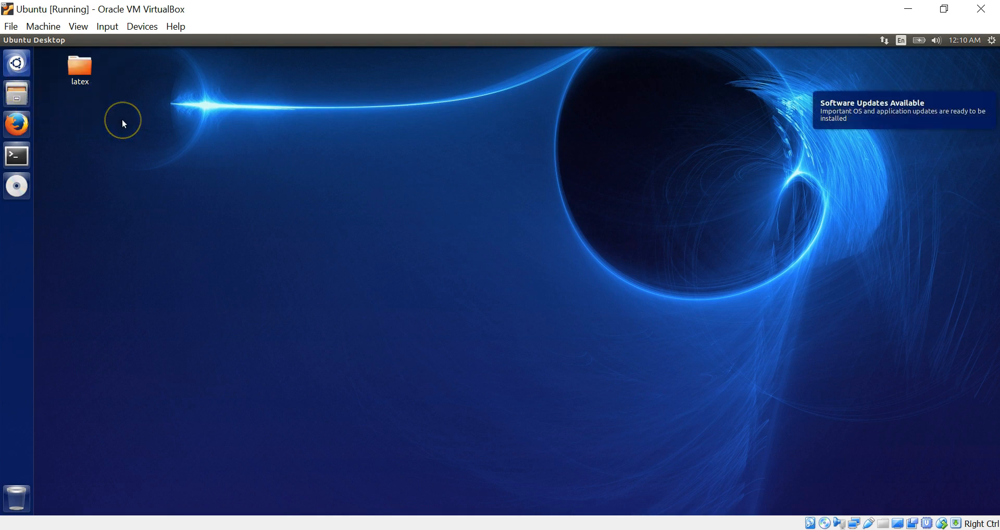
pyautogui.moveTo(19, 185)
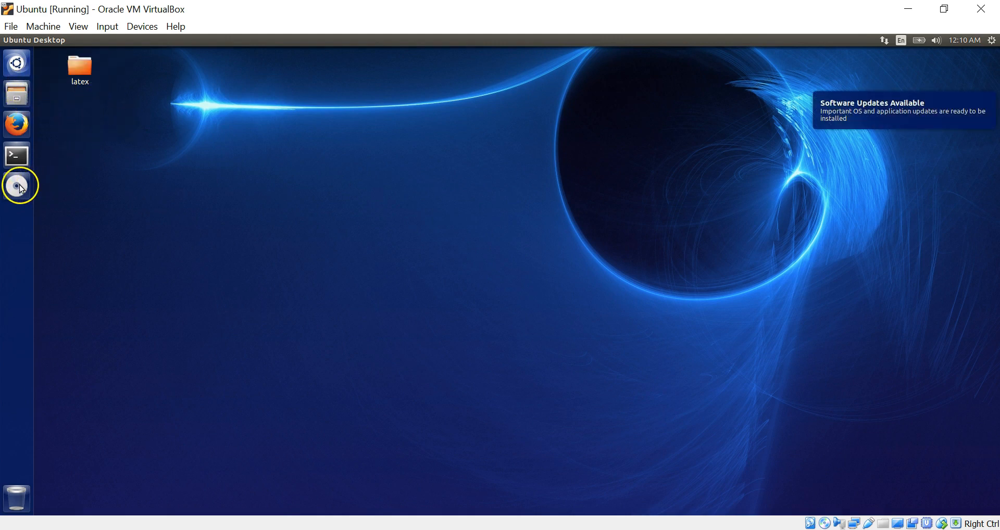
pyautogui.moveTo(87, 195)
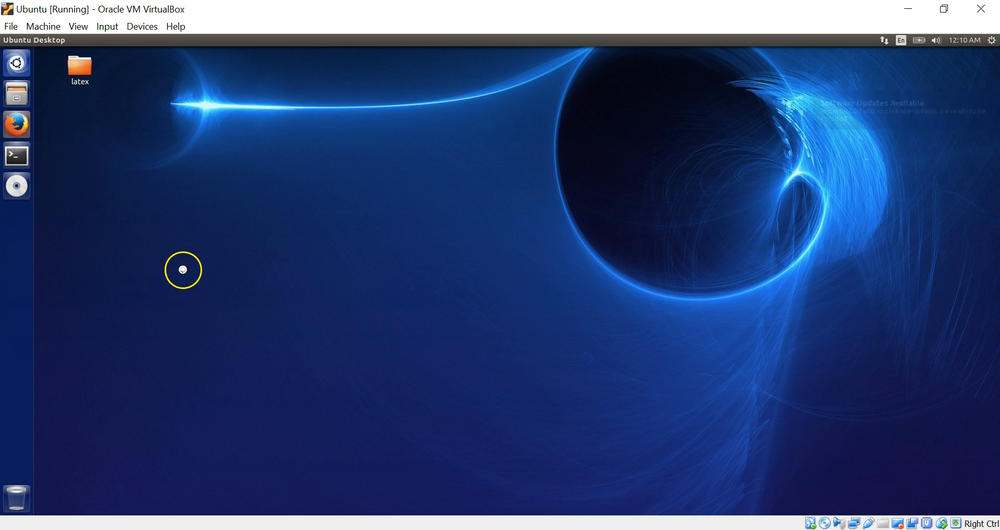
# - Search for IndaBOM in Firefox and open the IndaBOM home page result
pyautogui.click(16, 125)
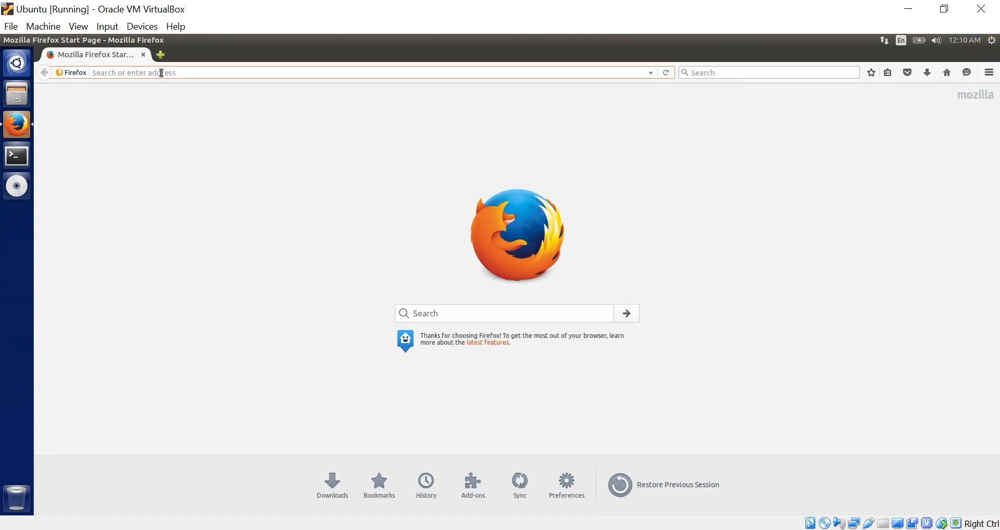
pyautogui.write('in')
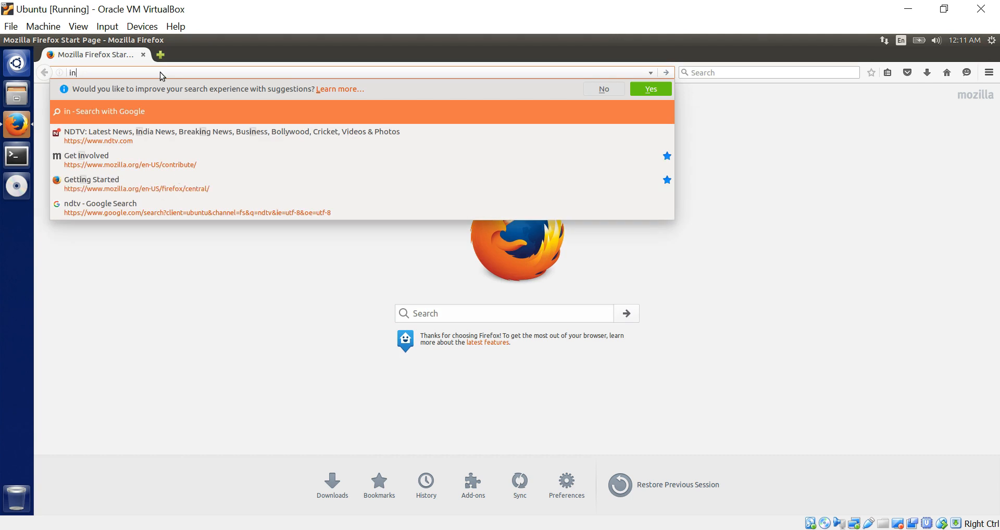
pyautogui.write('dabi')
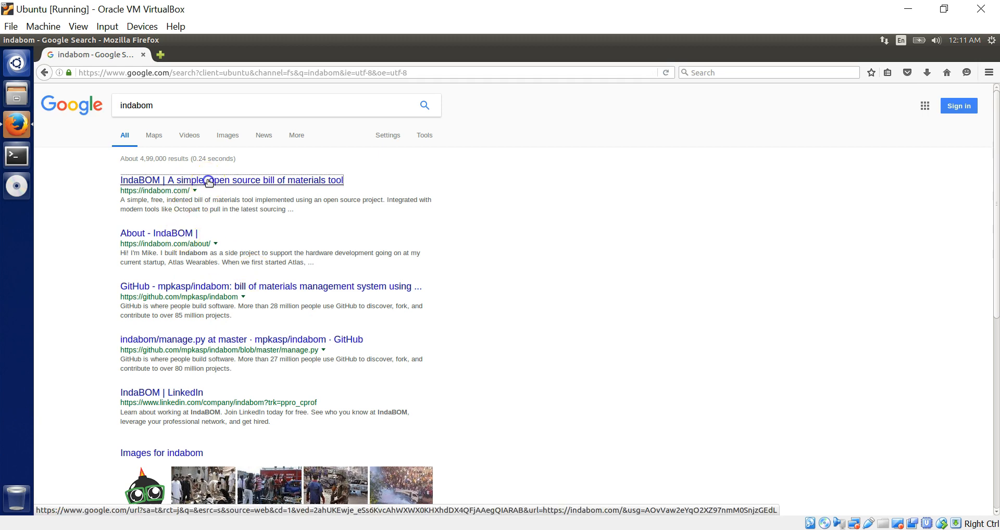
pyautogui.click(231, 180)
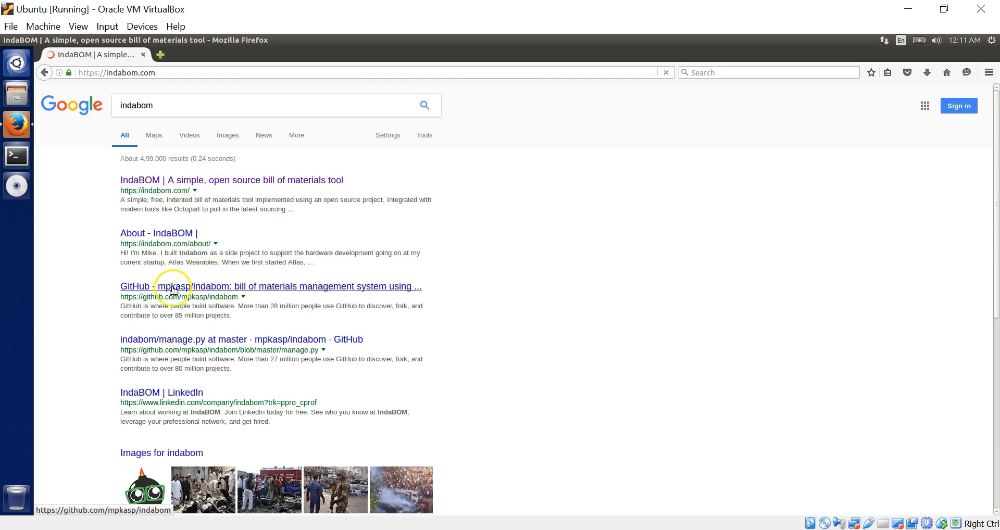
pyautogui.click(231, 179)
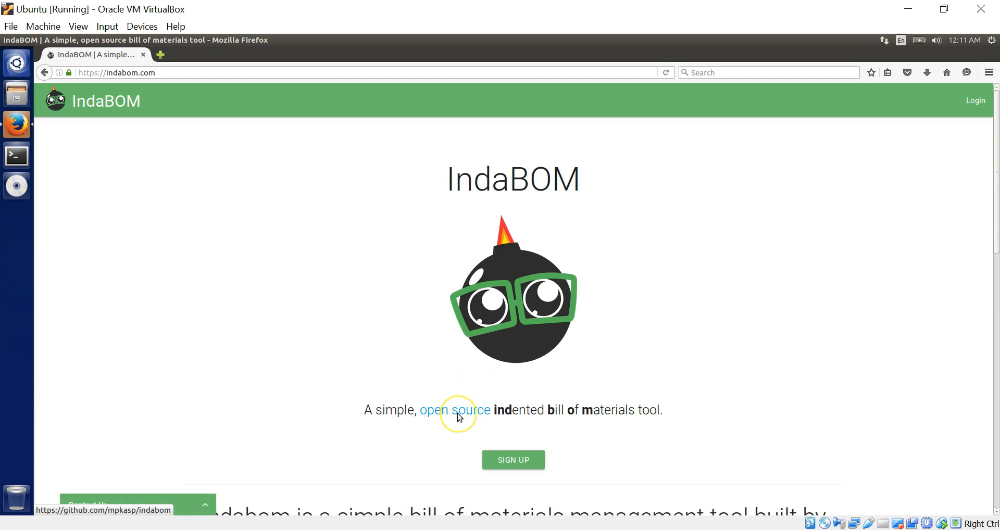
pyautogui.moveTo(544, 443)
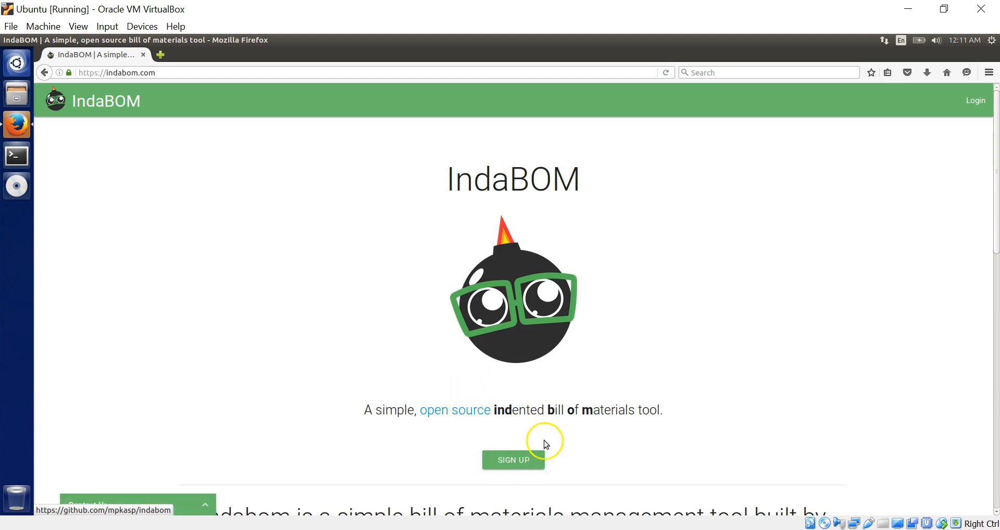
pyautogui.moveTo(964, 108)
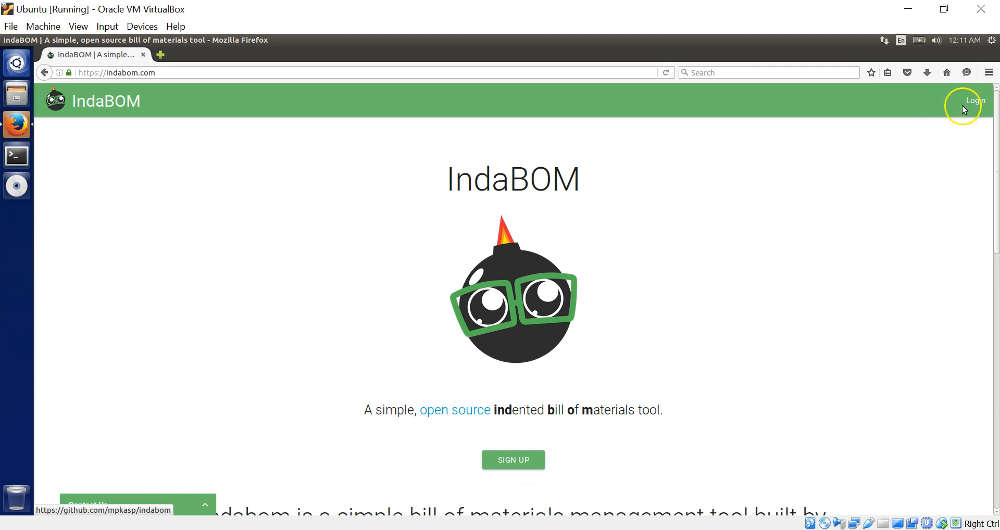
pyautogui.moveTo(480, 376)
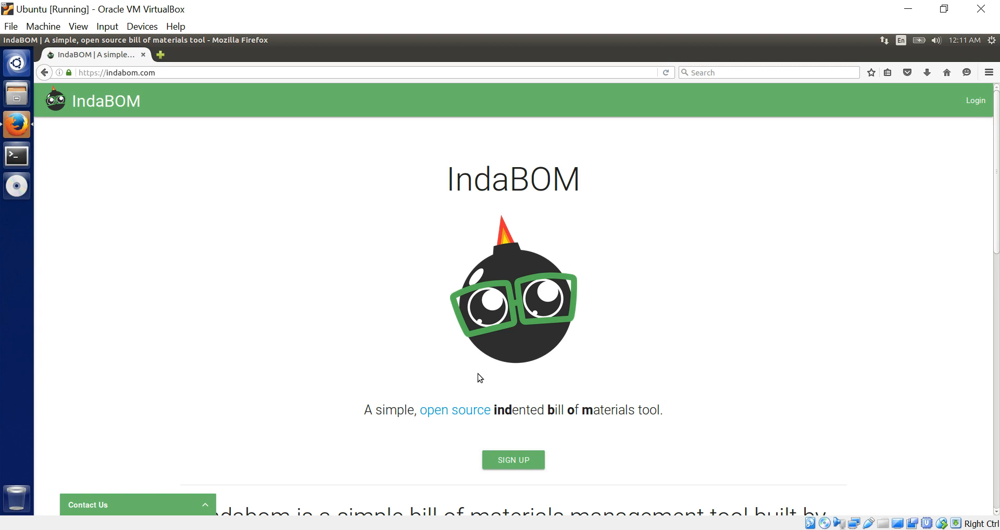
pyautogui.moveTo(533, 378)
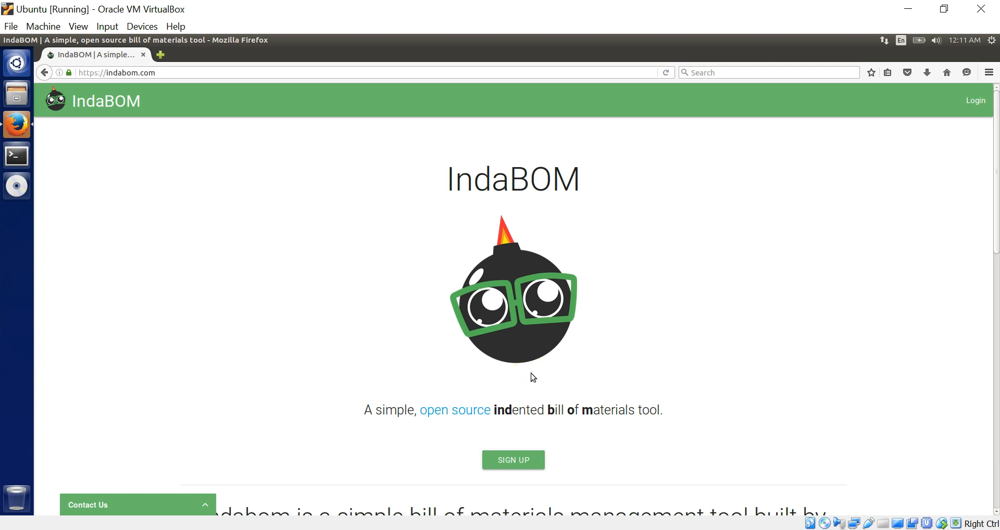
pyautogui.moveTo(471, 397)
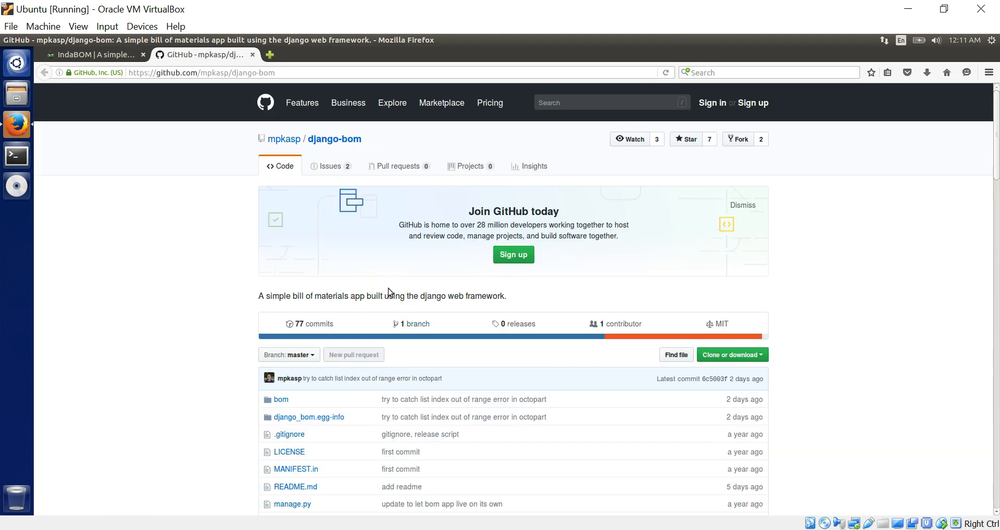
# - Scroll the django-bom README to Start From Scratch, dismissing the system problem report
pyautogui.scroll(-3)
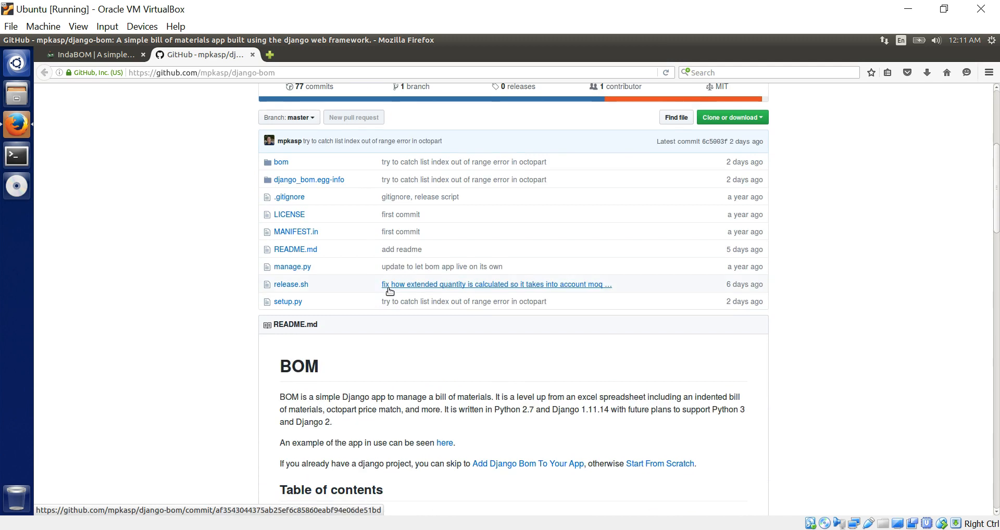
pyautogui.scroll(-3)
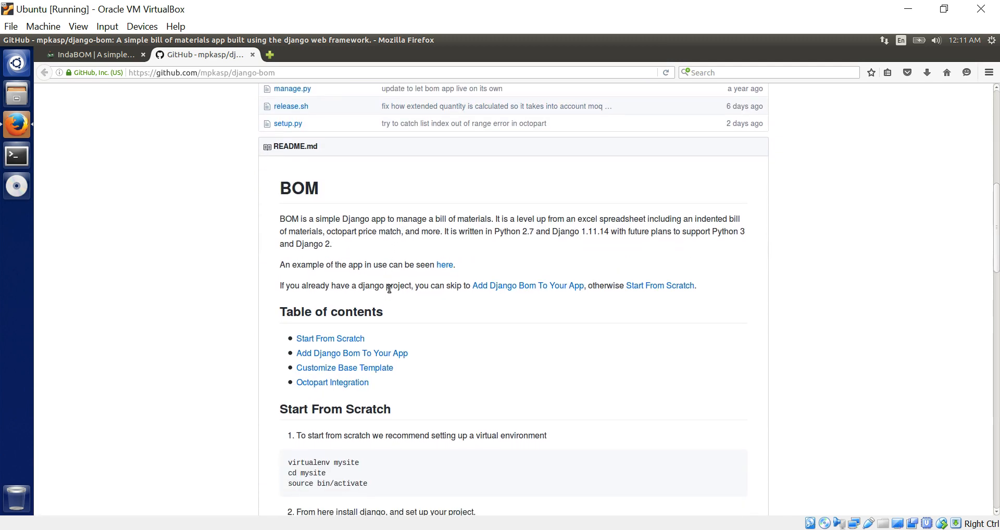
pyautogui.scroll(-3)
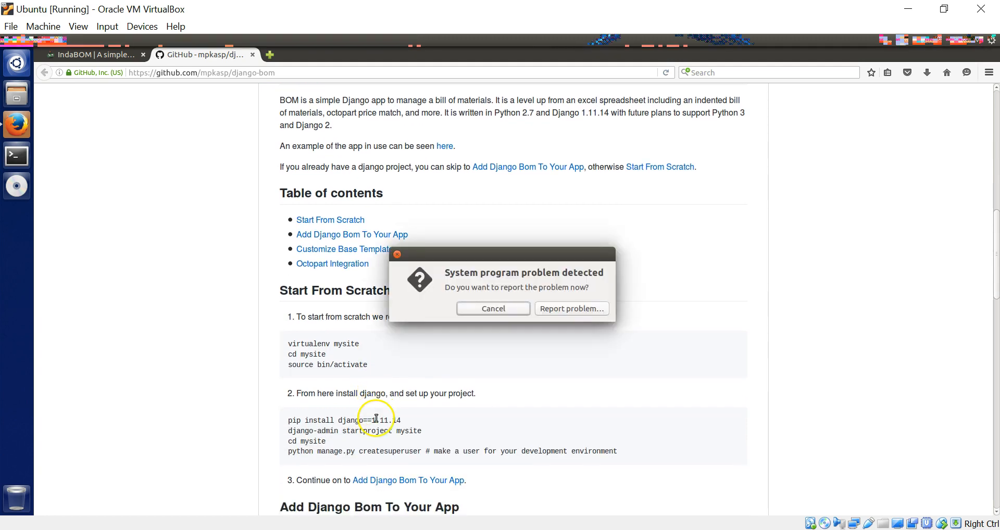
pyautogui.click(492, 309)
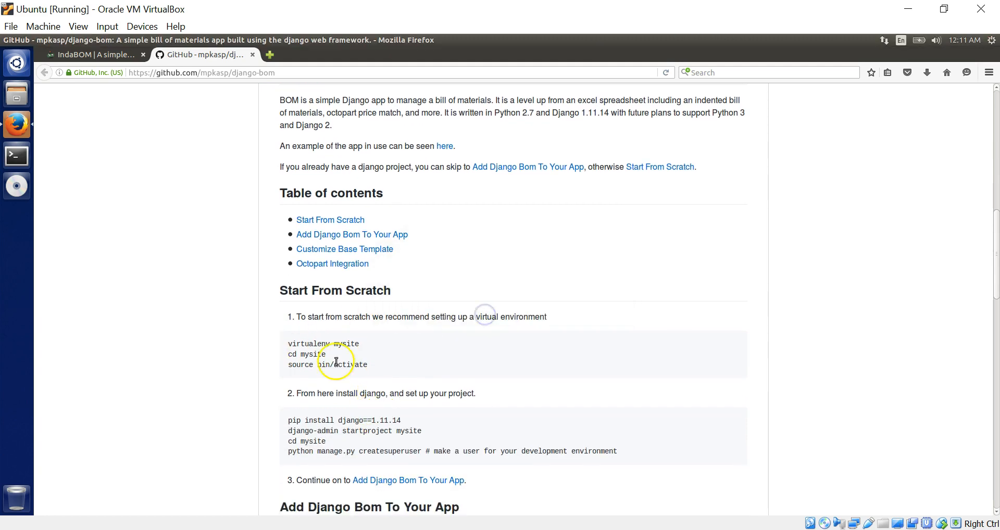
pyautogui.scroll(-3)
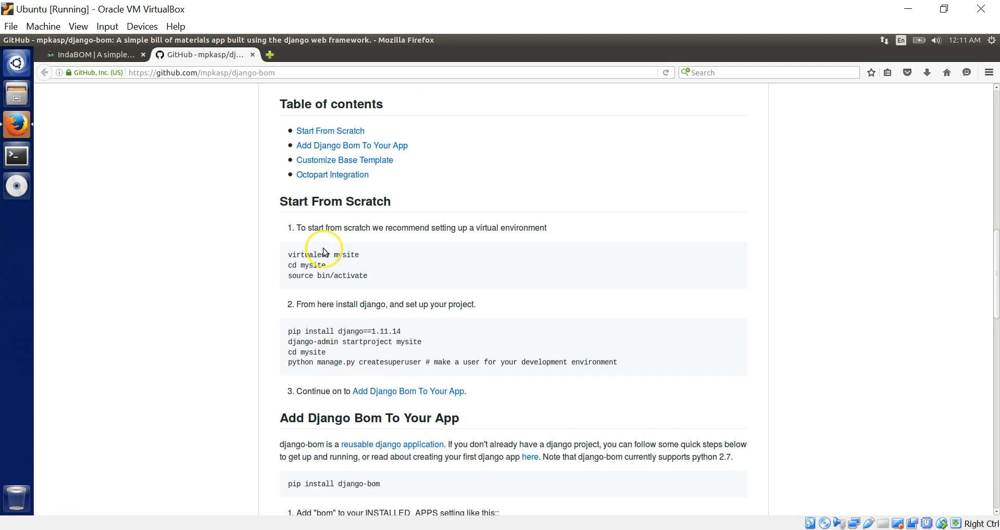
pyautogui.moveTo(307, 336)
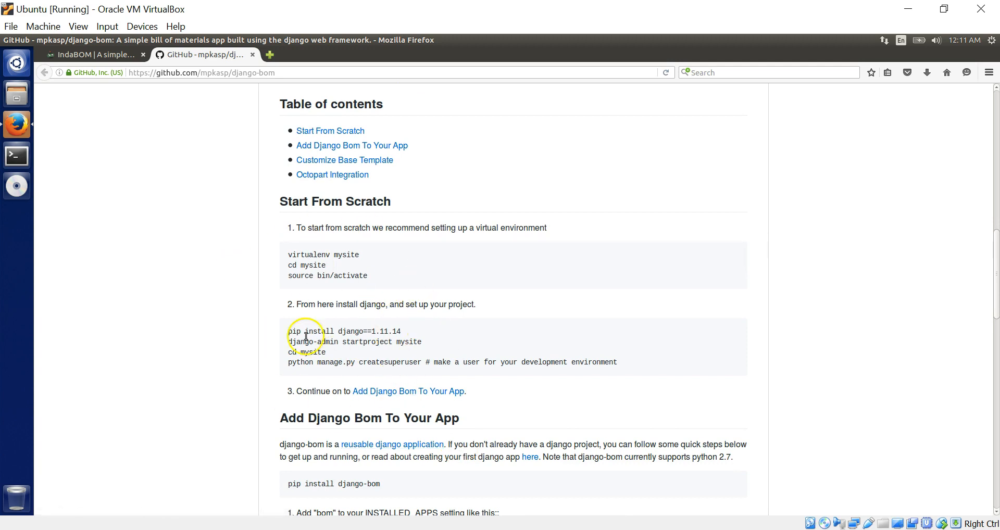
pyautogui.moveTo(291, 262)
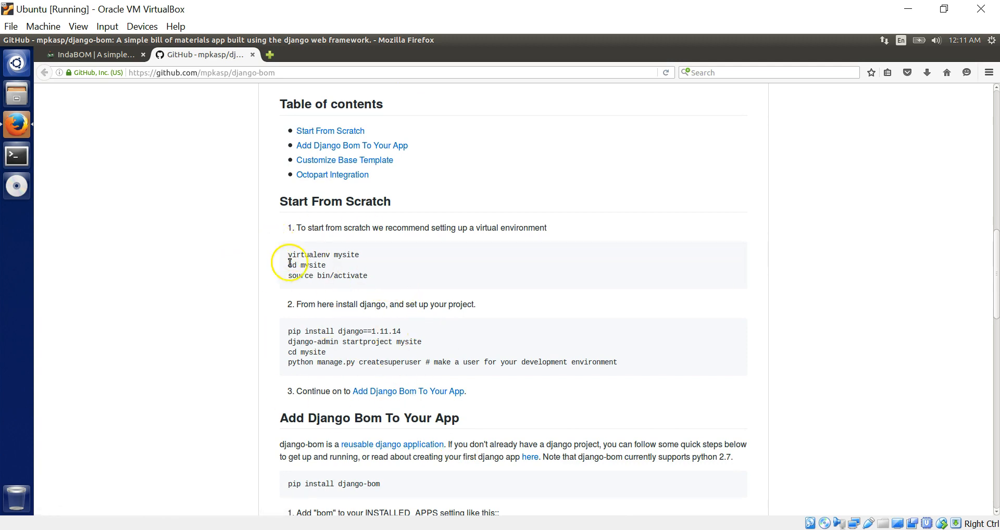
pyautogui.moveTo(327, 259)
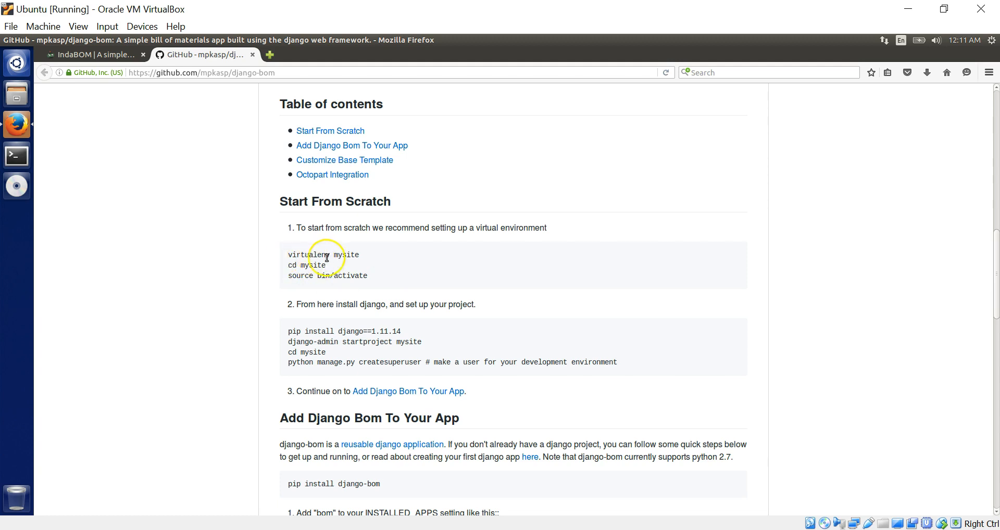
pyautogui.moveTo(96, 215)
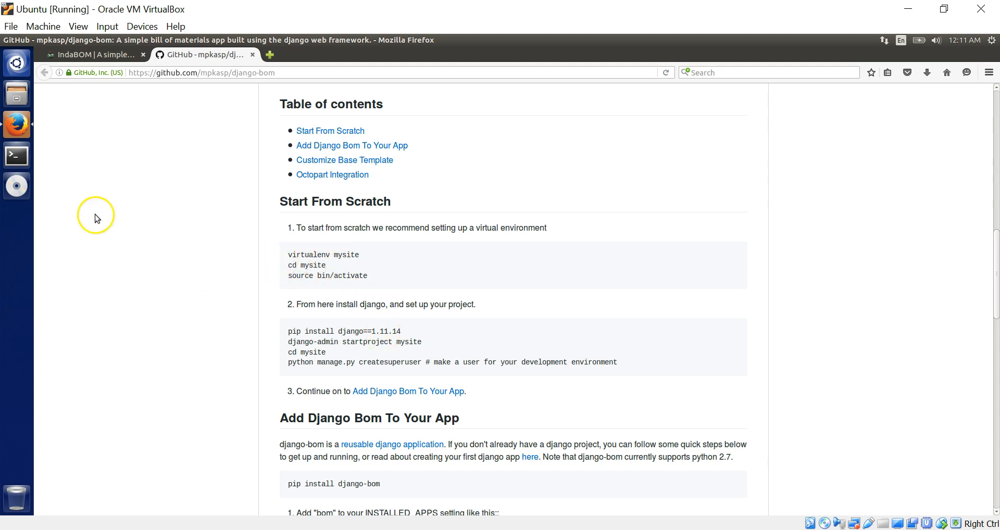
pyautogui.moveTo(16, 155)
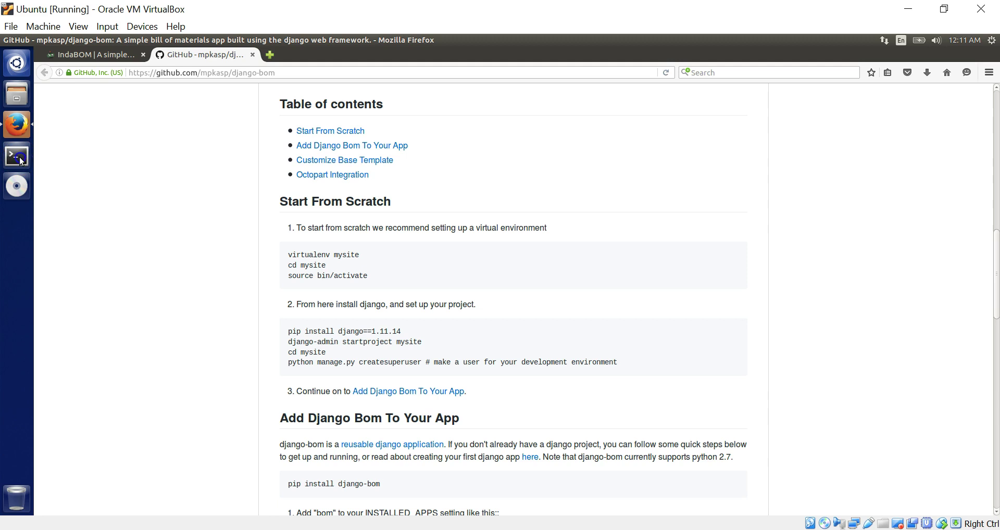
# - Run virtualenv in a new terminal to check whether it is installed
pyautogui.click(16, 155)
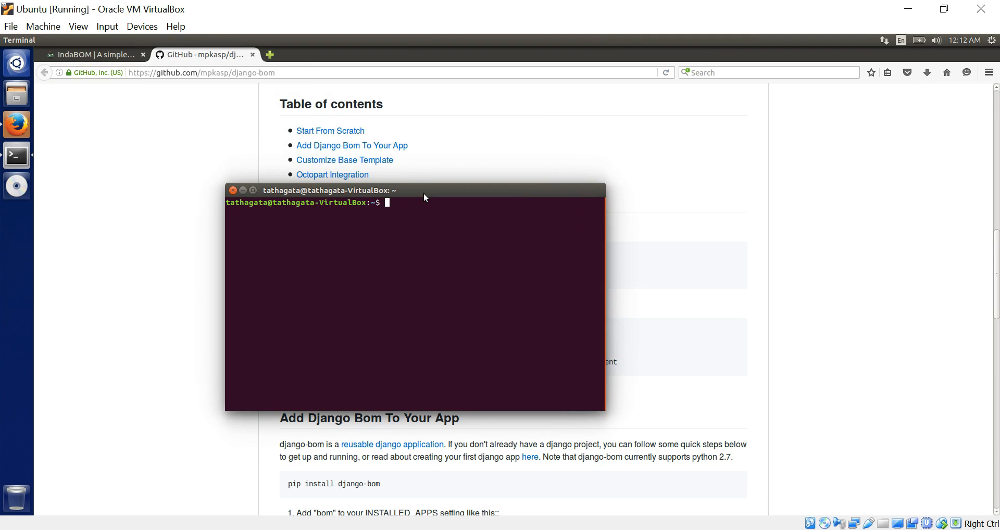
pyautogui.write('virt')
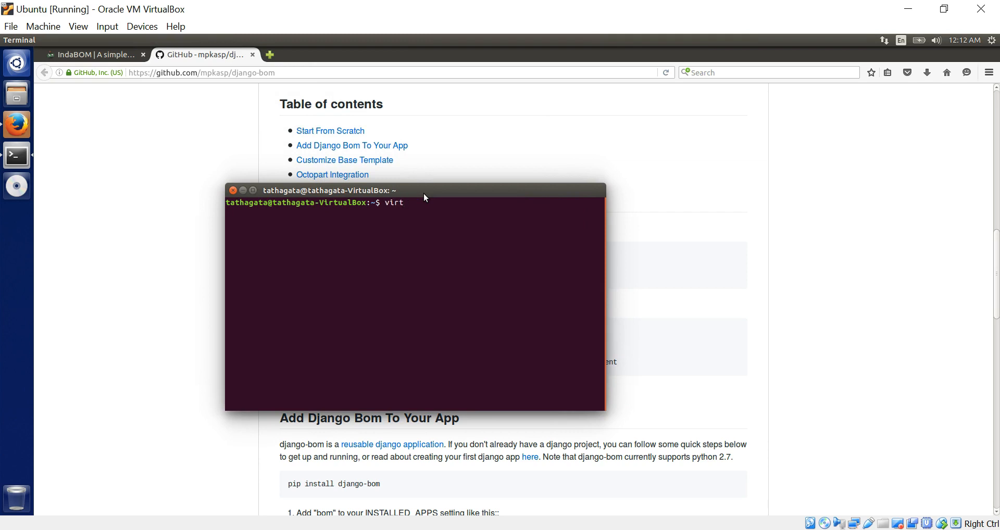
pyautogui.write('ualenn')
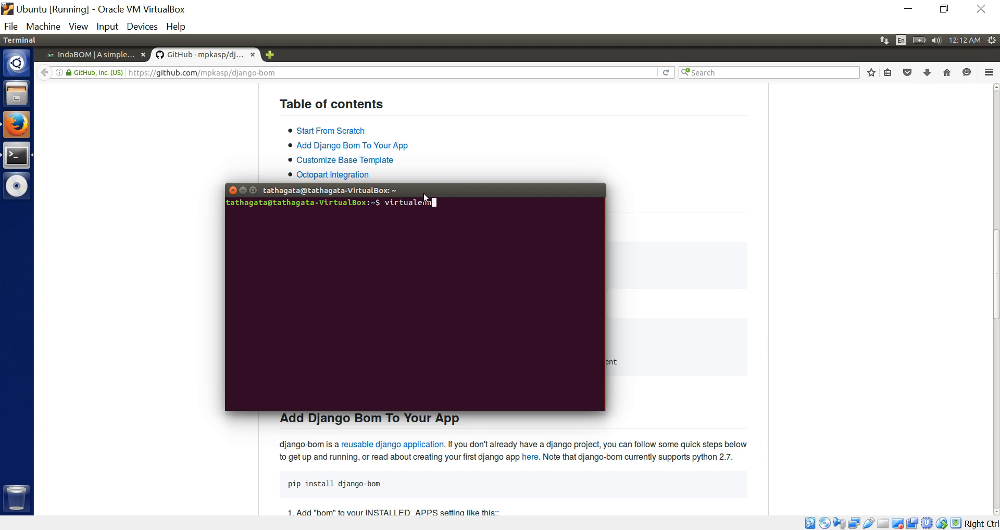
pyautogui.press('Return')
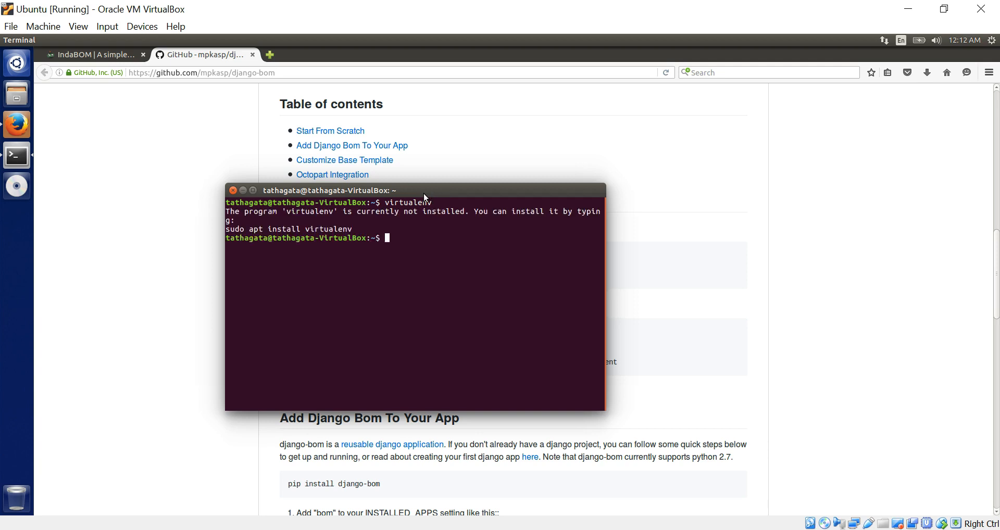
# - Install virtualenv with sudo apt install, entering the password and confirming with y
pyautogui.write('s')
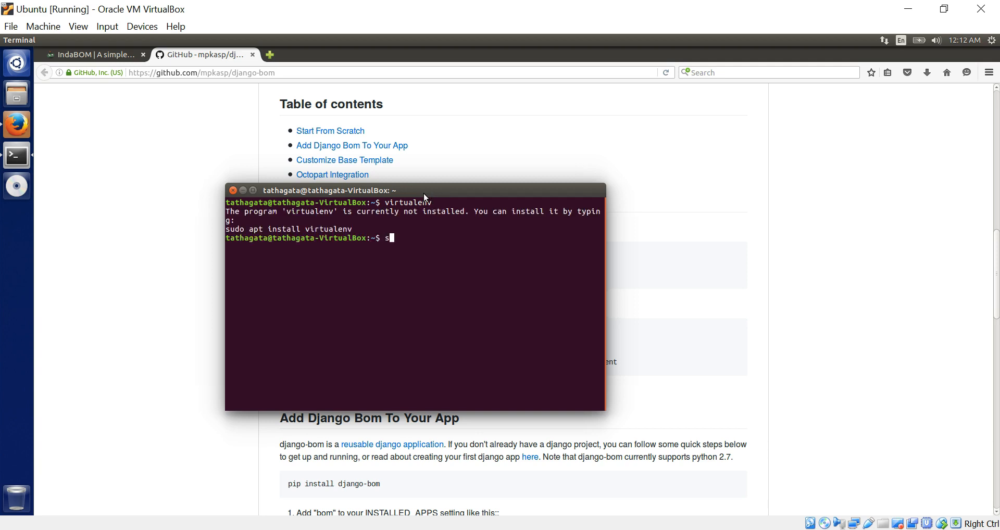
pyautogui.write('udo')
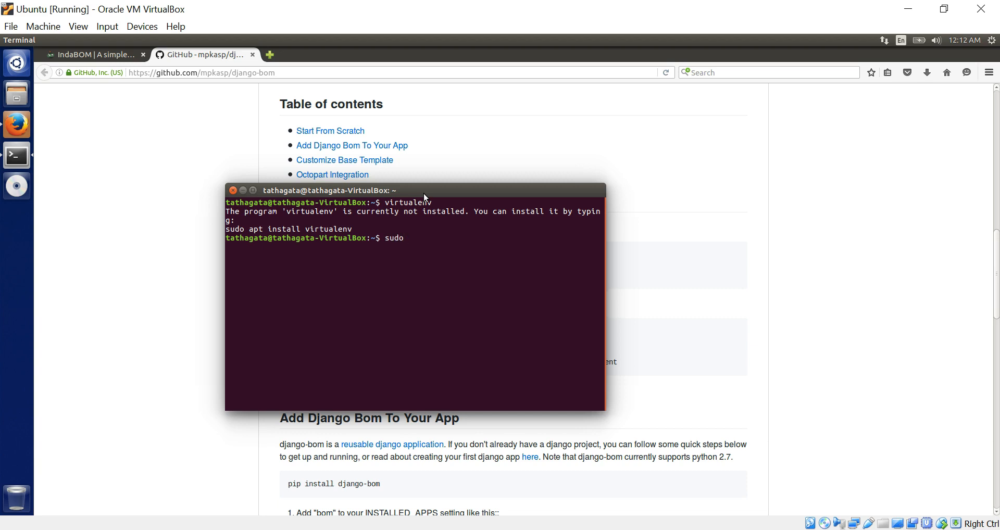
pyautogui.write('apt in')
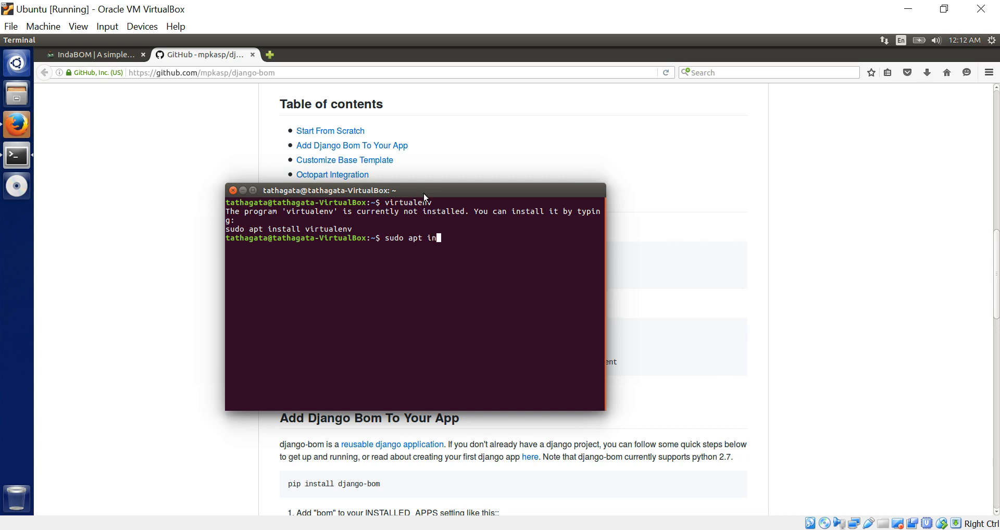
pyautogui.write('stall')
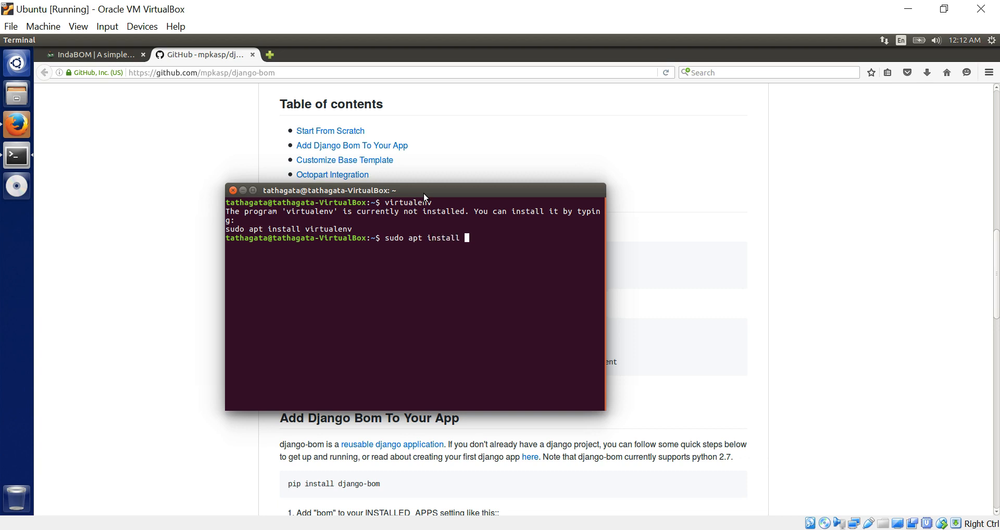
pyautogui.write('virtual')
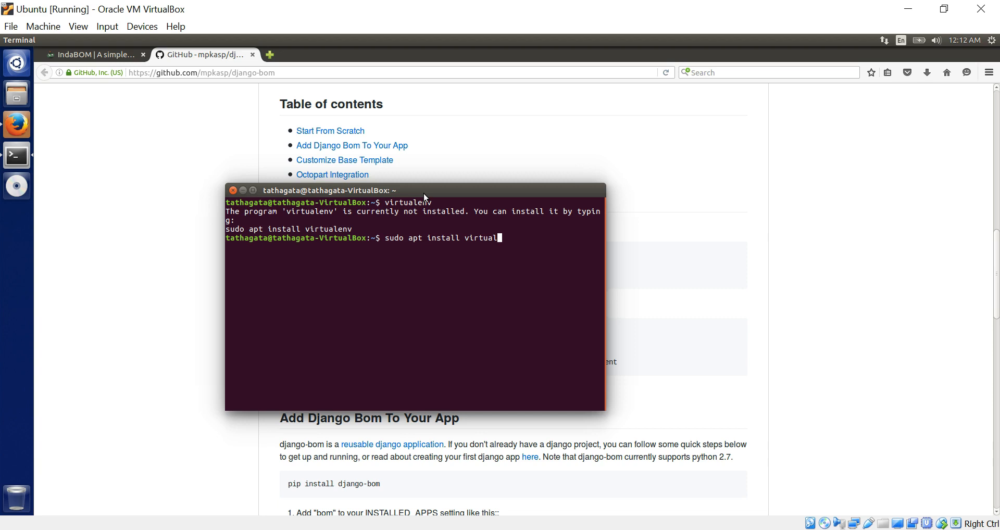
pyautogui.write('e')
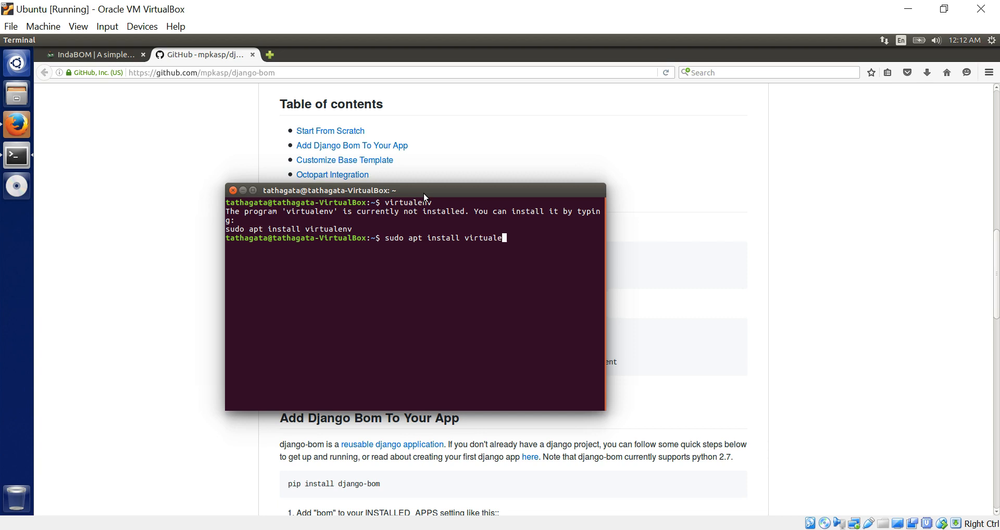
pyautogui.press('Return')
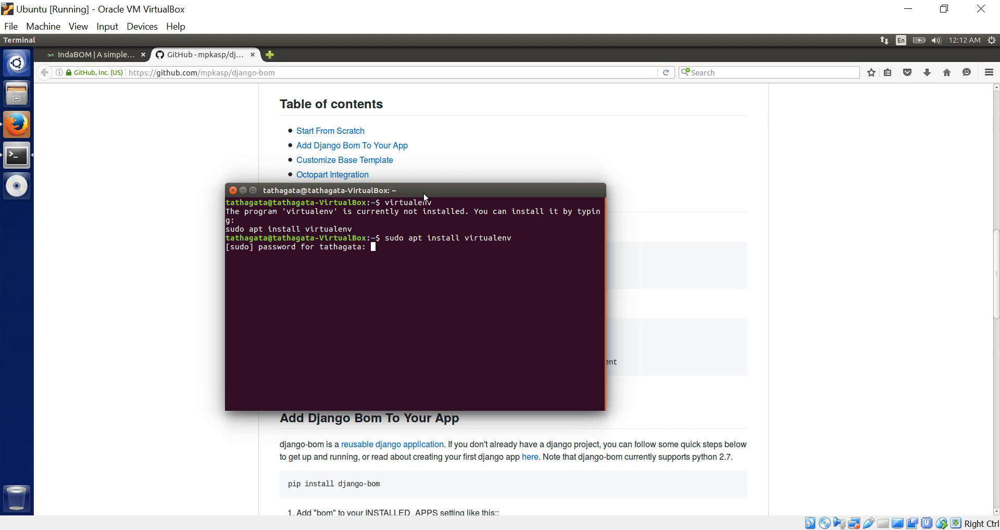
pyautogui.press('Return')
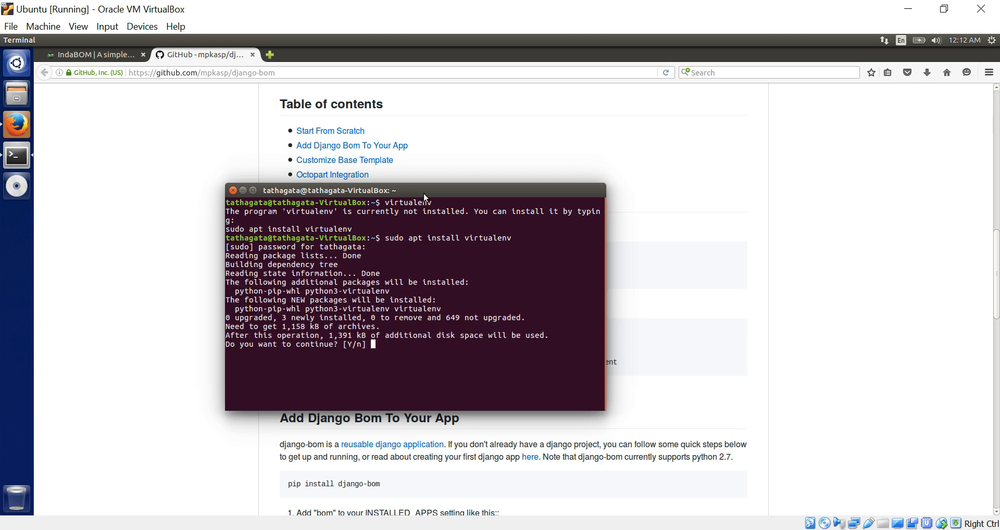
pyautogui.write('y')
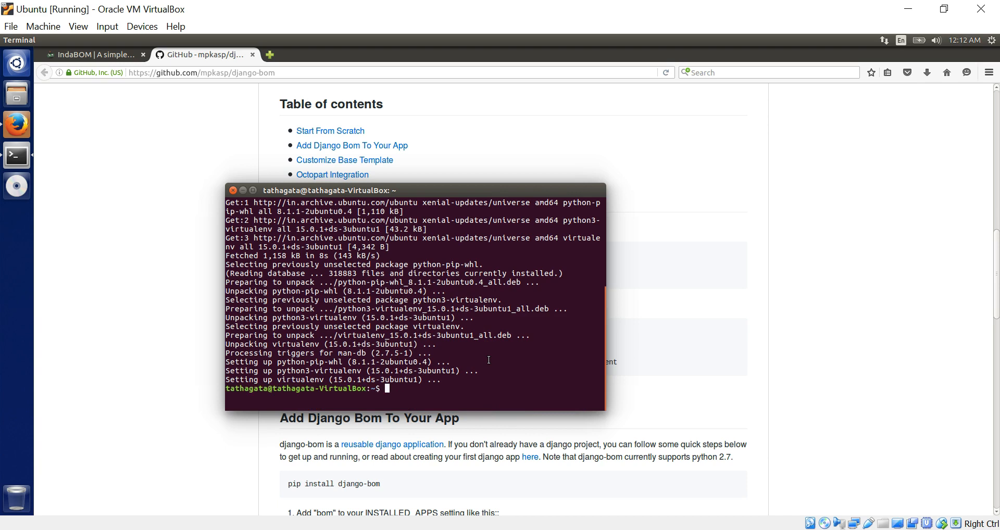
# - Snap the terminal window to the left half, beside the Firefox README
pyautogui.write('vi latx.tex')
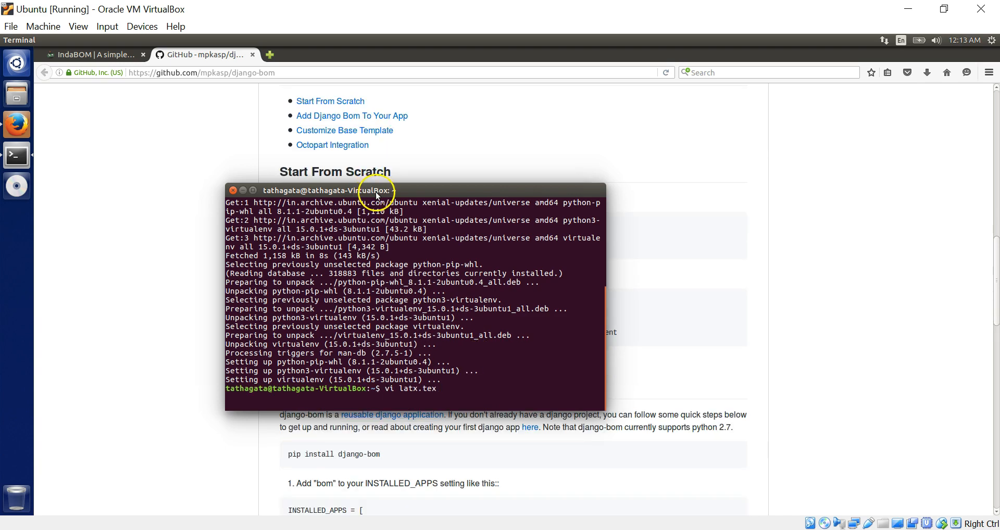
pyautogui.moveTo(415, 190); pyautogui.dragTo(204, 158)
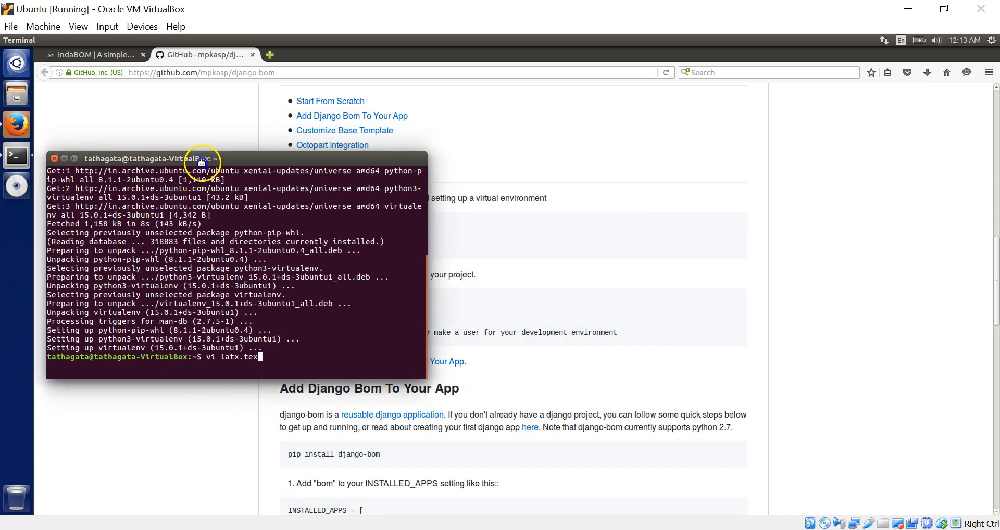
pyautogui.moveTo(201, 159); pyautogui.dragTo(256, 170)
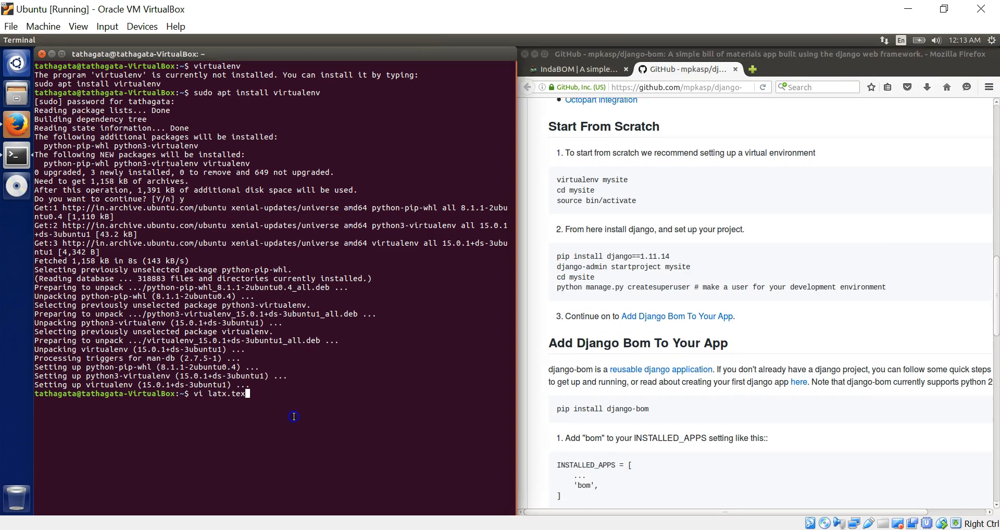
# - Clear the mistyped vi line and run 'virtualenv bommanager' in the terminal
pyautogui.press('ctrl+c')
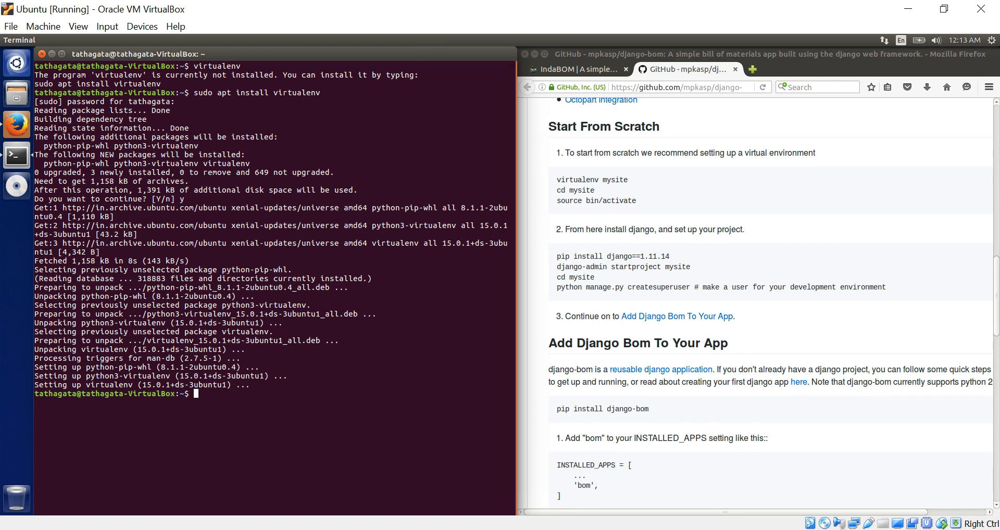
pyautogui.write('virtualenv')
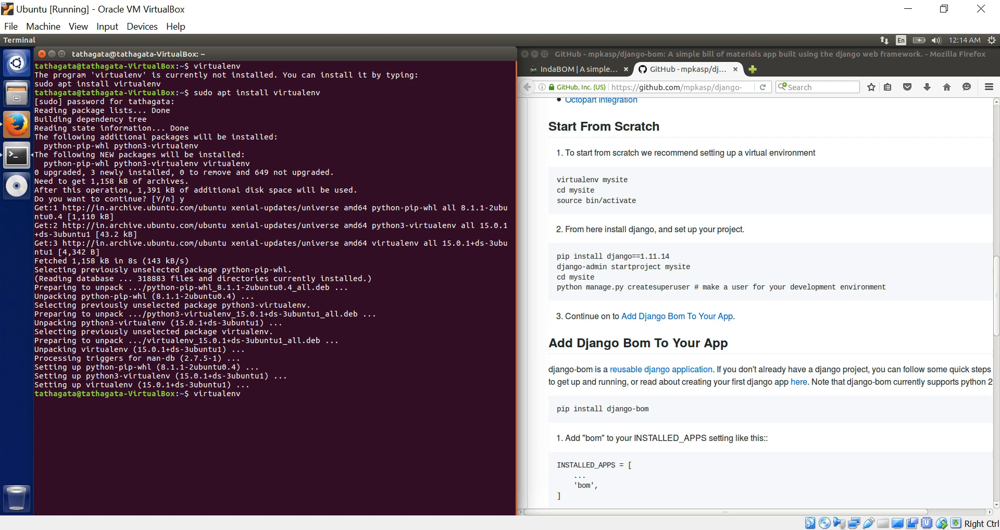
pyautogui.write('bo')
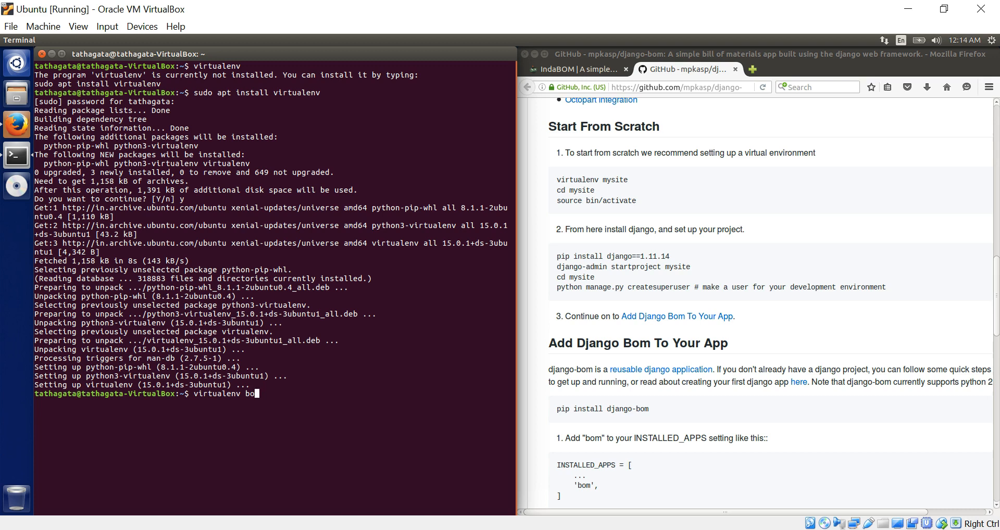
pyautogui.write('mmana')
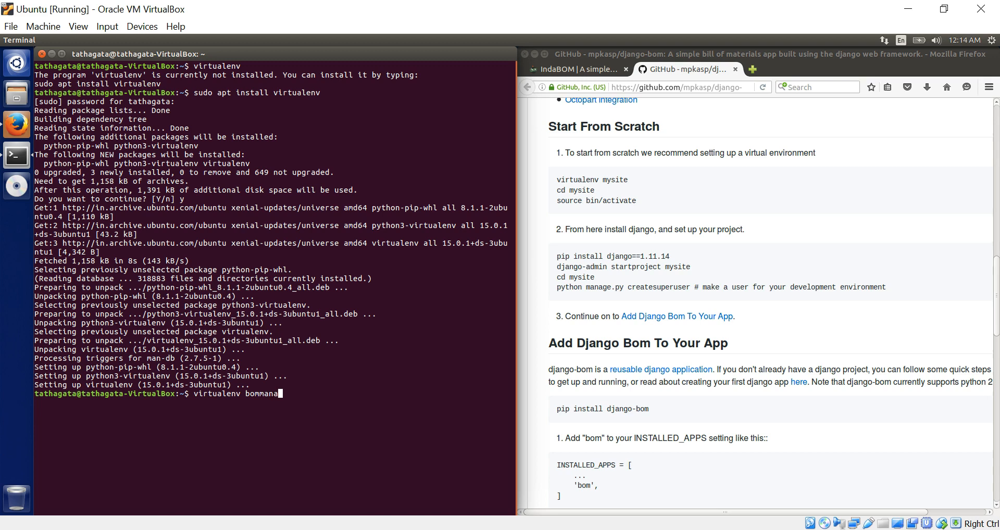
pyautogui.press('Return')
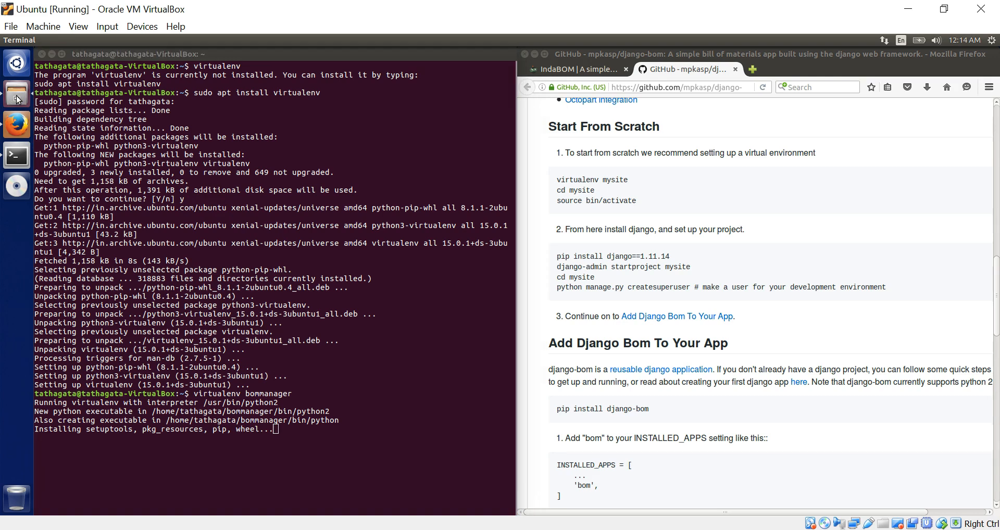
# - Open the bommanager folder in Files to inspect bin, lib, local and share
pyautogui.click(16, 94)
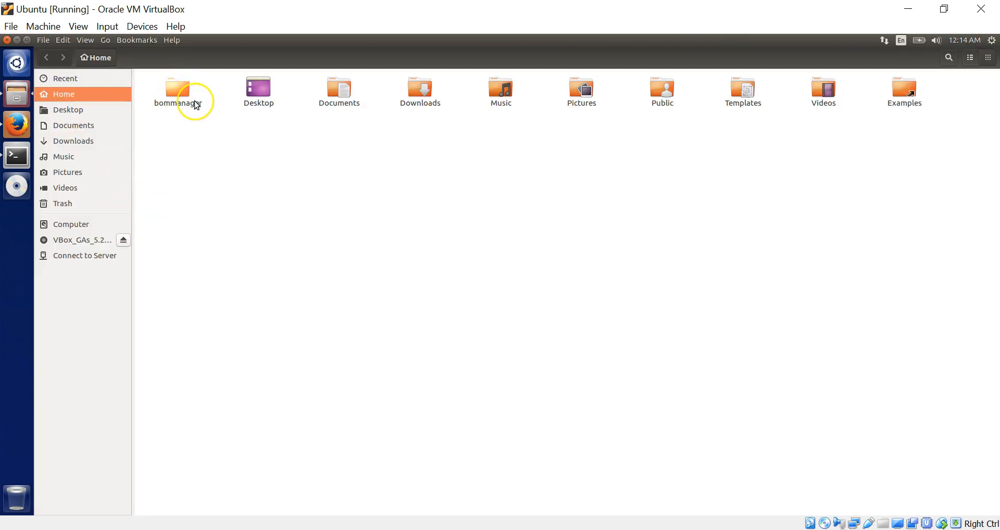
pyautogui.click(182, 88)
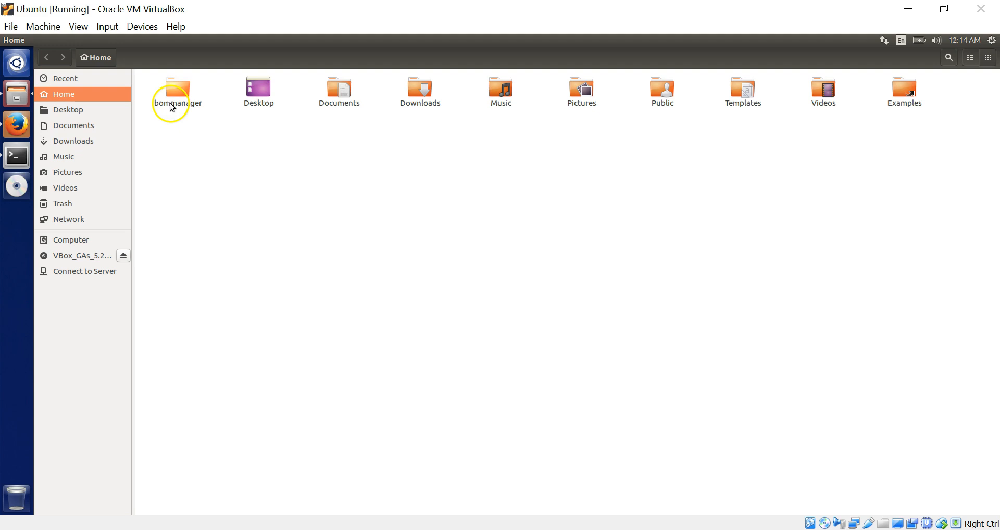
pyautogui.moveTo(16, 155)
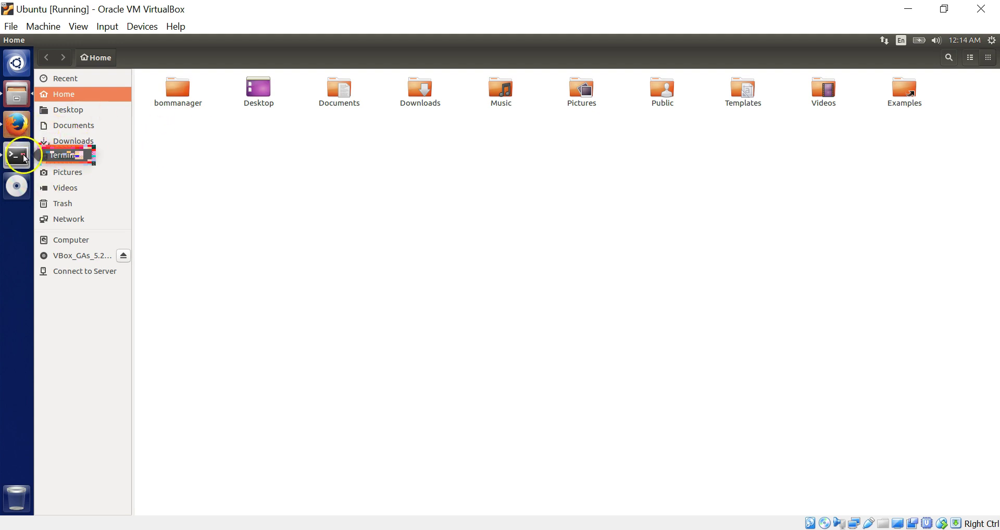
pyautogui.click(16, 156)
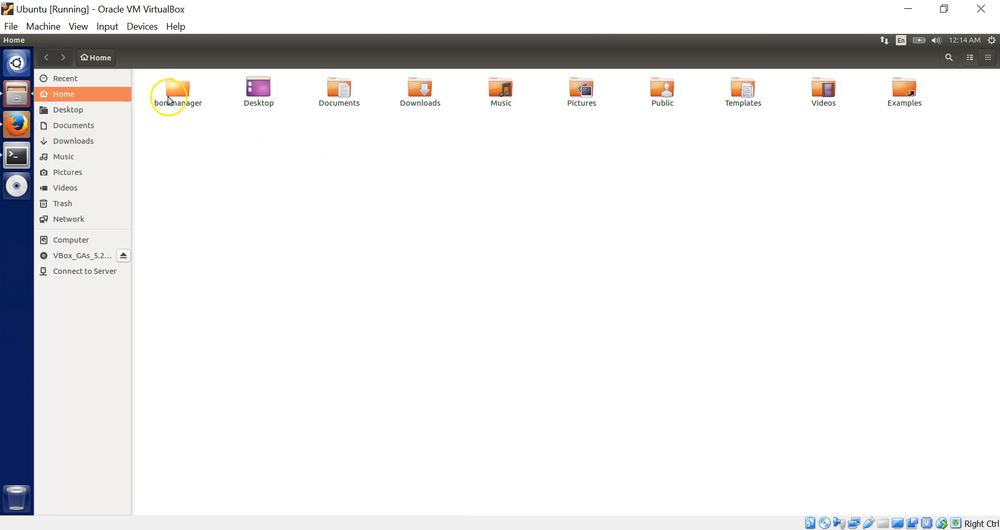
pyautogui.doubleClick(177, 91)
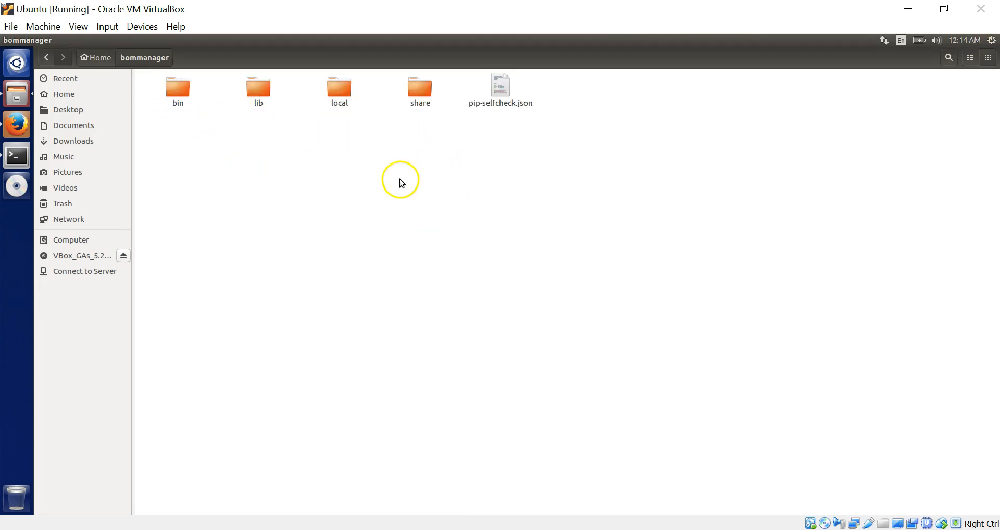
pyautogui.moveTo(406, 181)
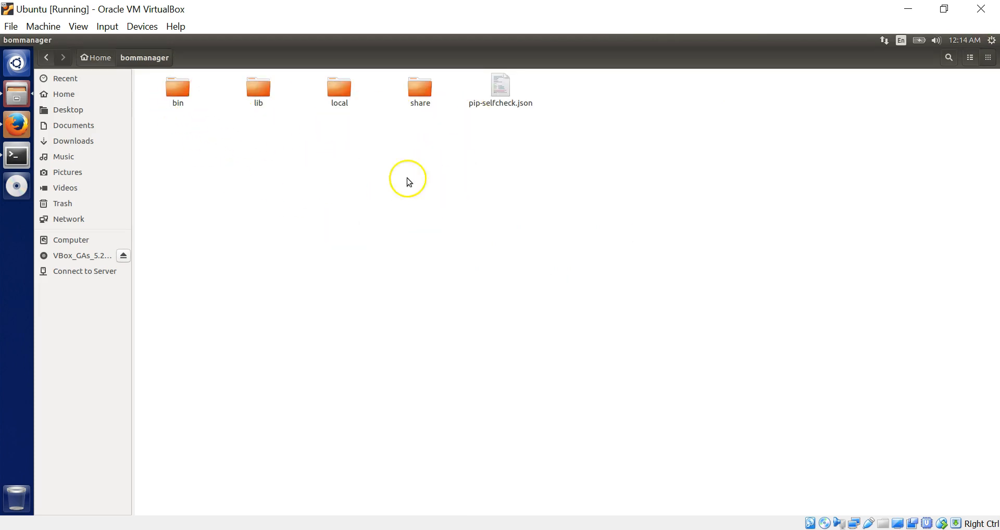
pyautogui.moveTo(380, 281)
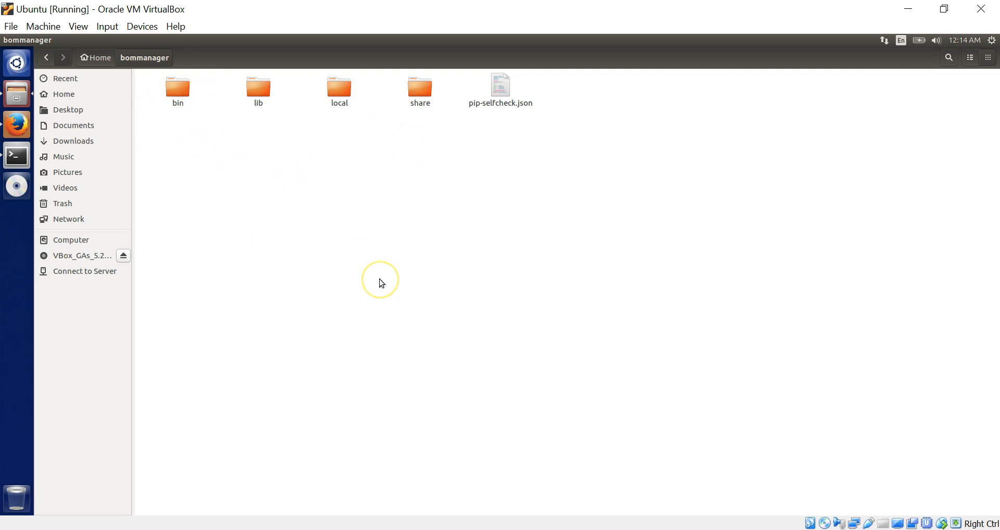
pyautogui.moveTo(392, 367)
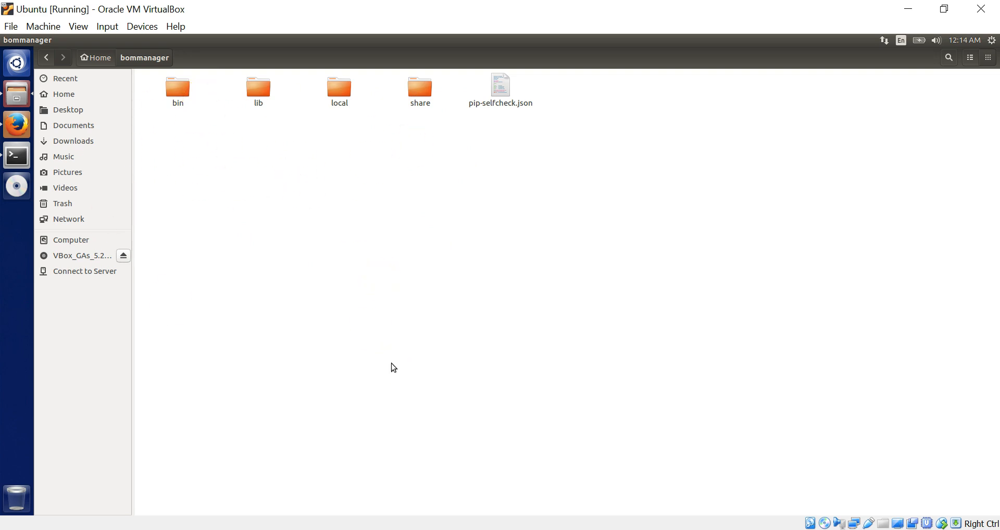
pyautogui.moveTo(66, 142)
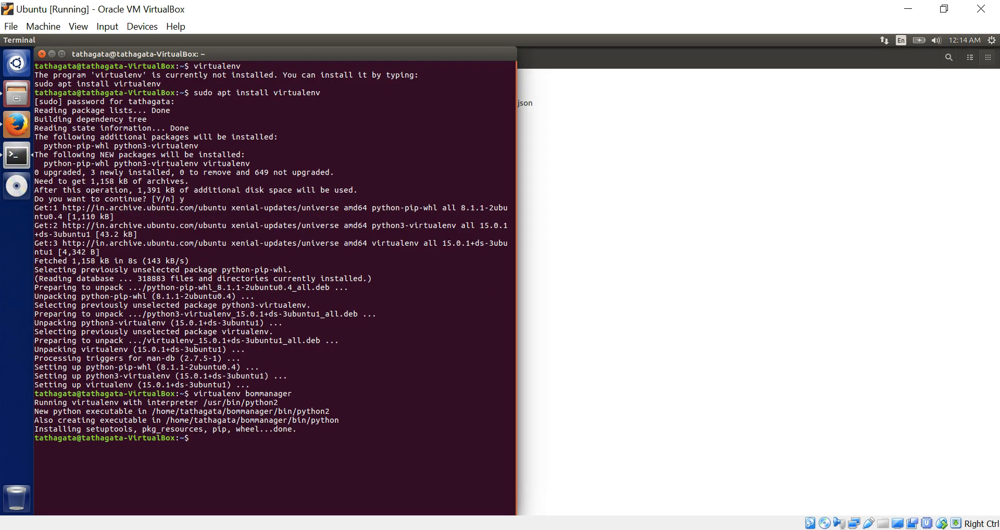
# - Change the terminal into the bommanager folder with cd bommanager/
pyautogui.click(17, 125)
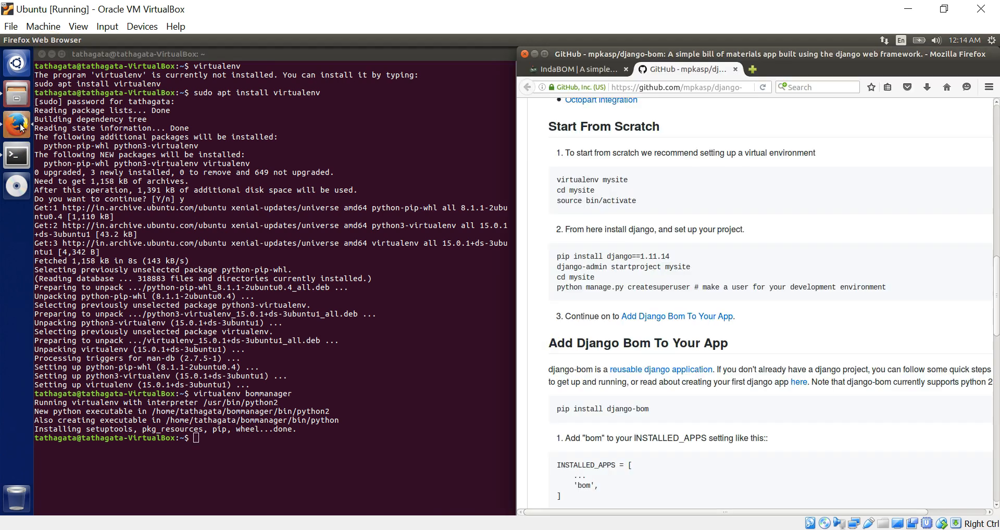
pyautogui.moveTo(338, 327)
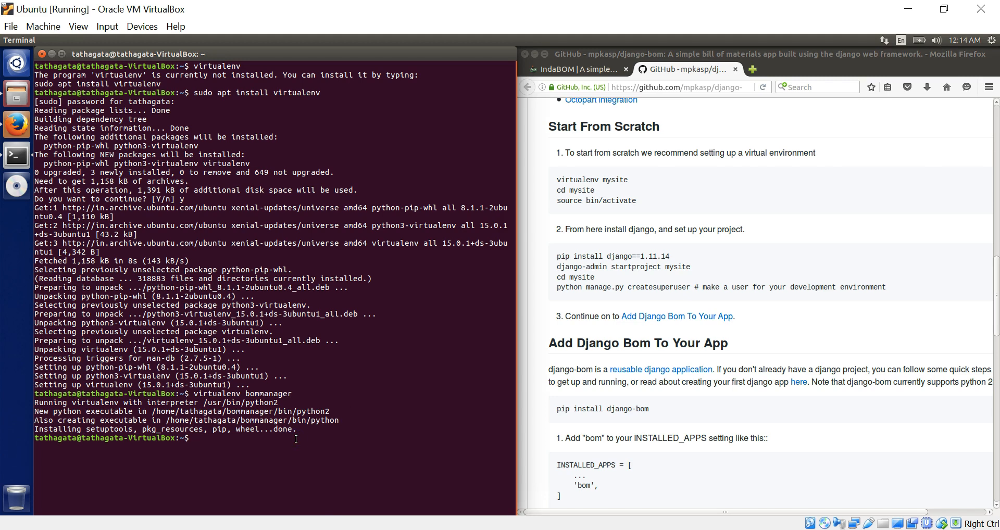
pyautogui.write('cd')
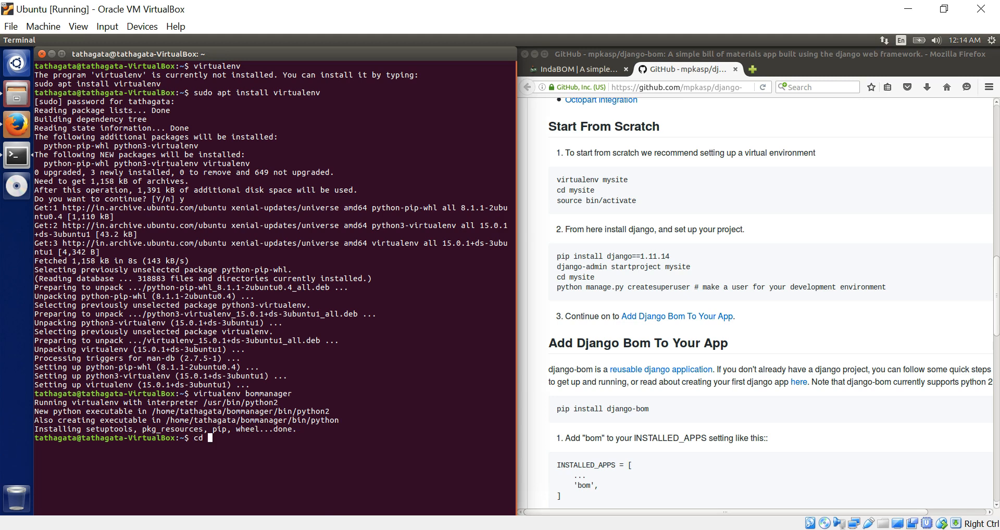
pyautogui.write('b')
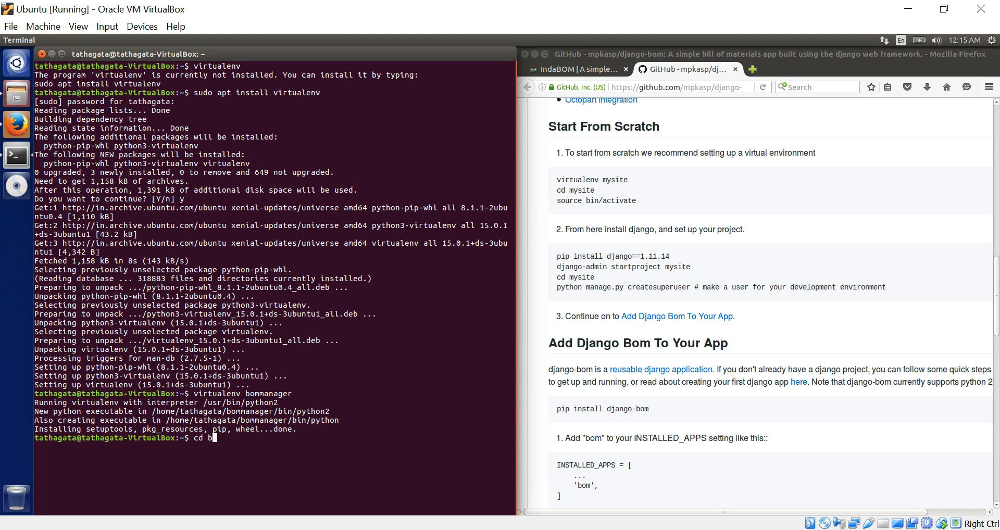
pyautogui.press('Return')
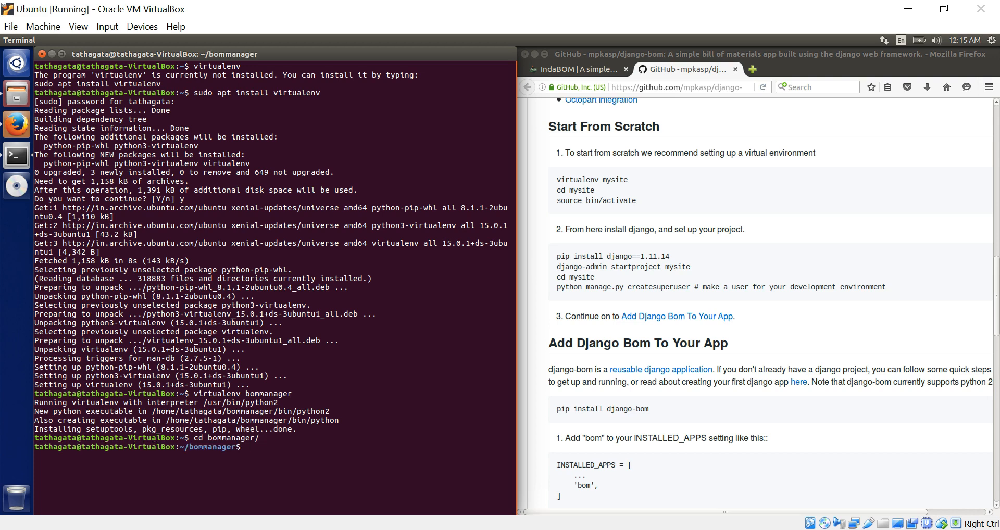
# - Activate the virtual environment with 'source bin/activate'
pyautogui.write('source')
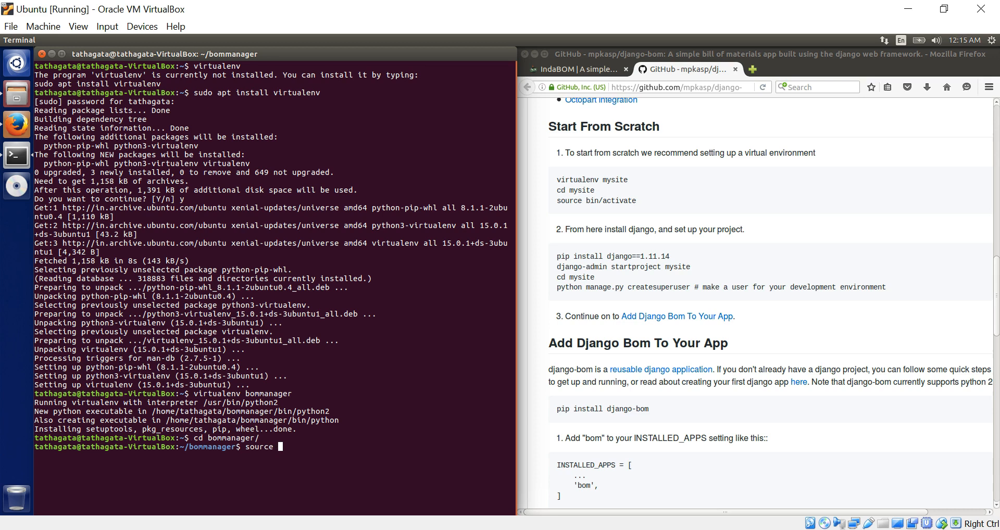
pyautogui.write('bin/')
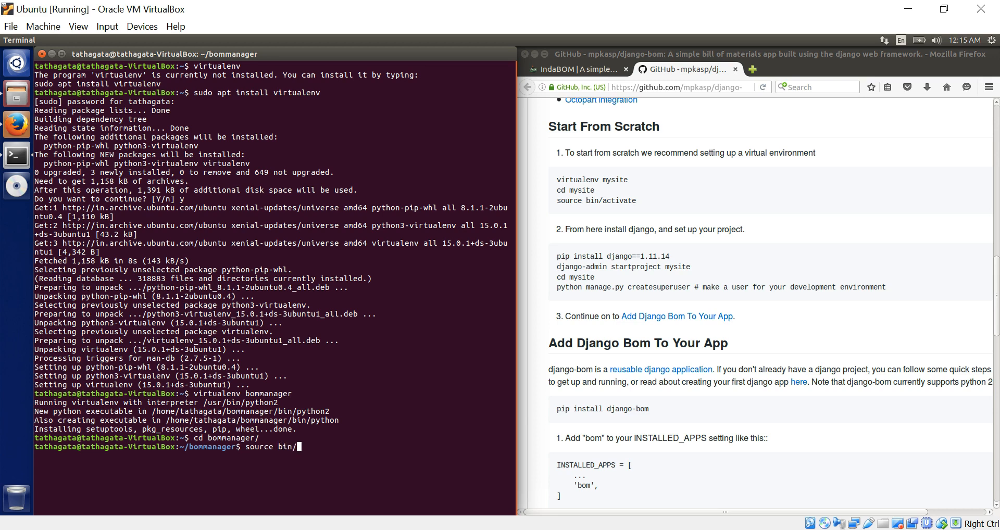
pyautogui.write('acti')
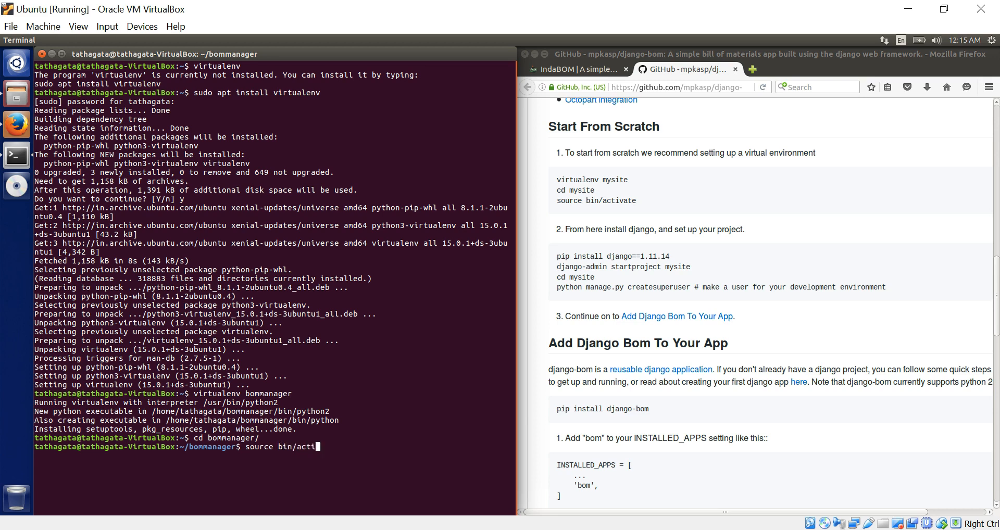
pyautogui.press('Return')
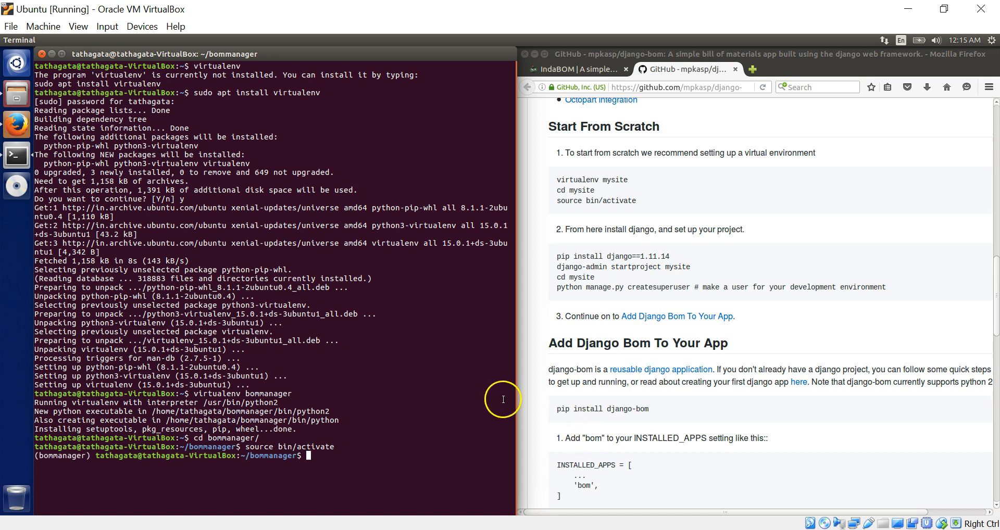
pyautogui.moveTo(417, 461)
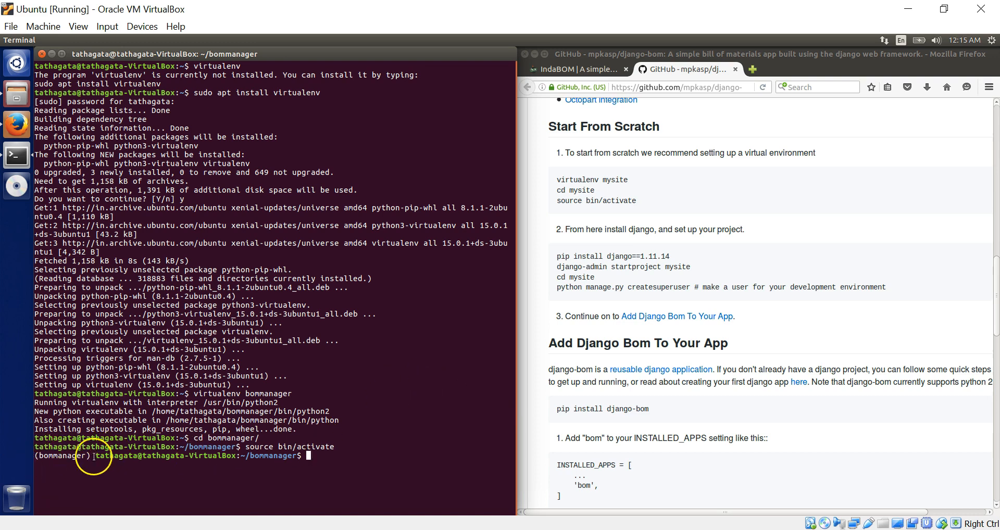
pyautogui.moveTo(383, 465)
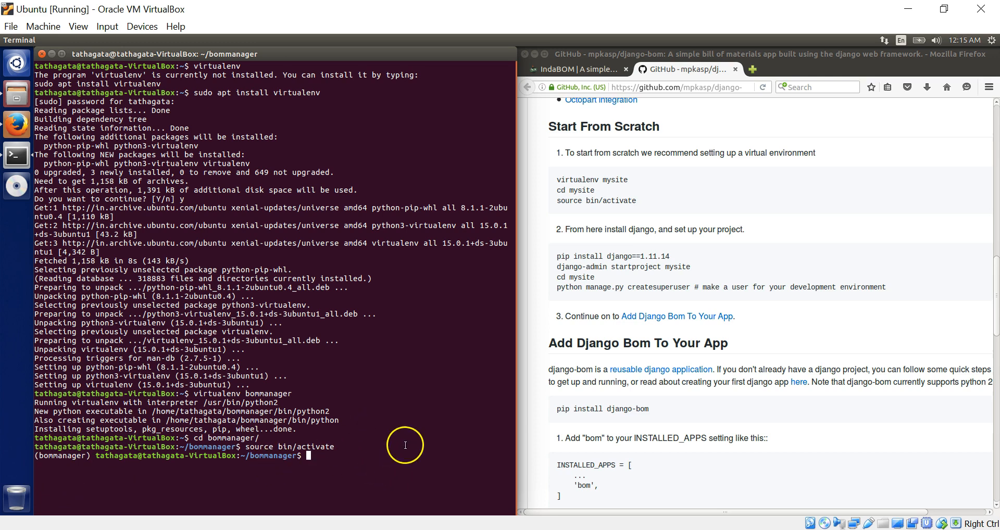
pyautogui.moveTo(663, 157)
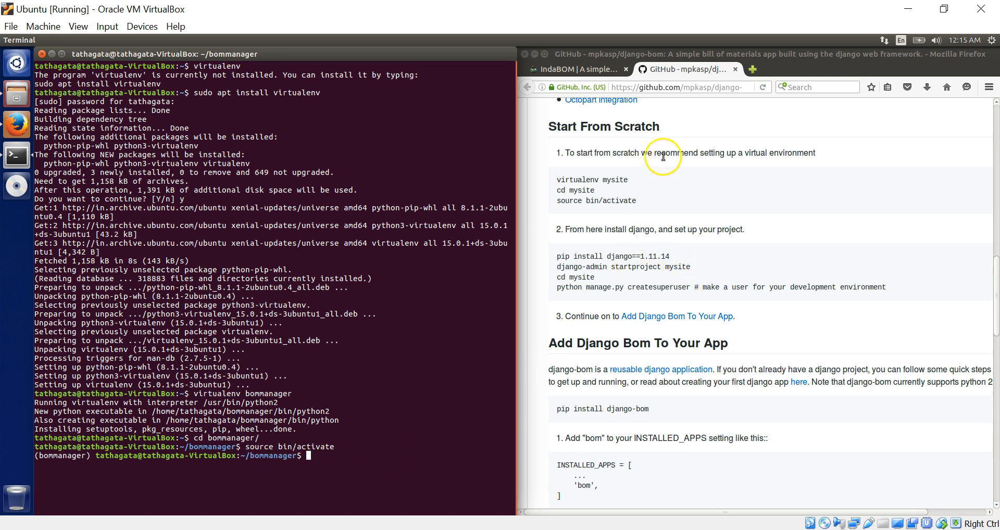
pyautogui.moveTo(779, 157)
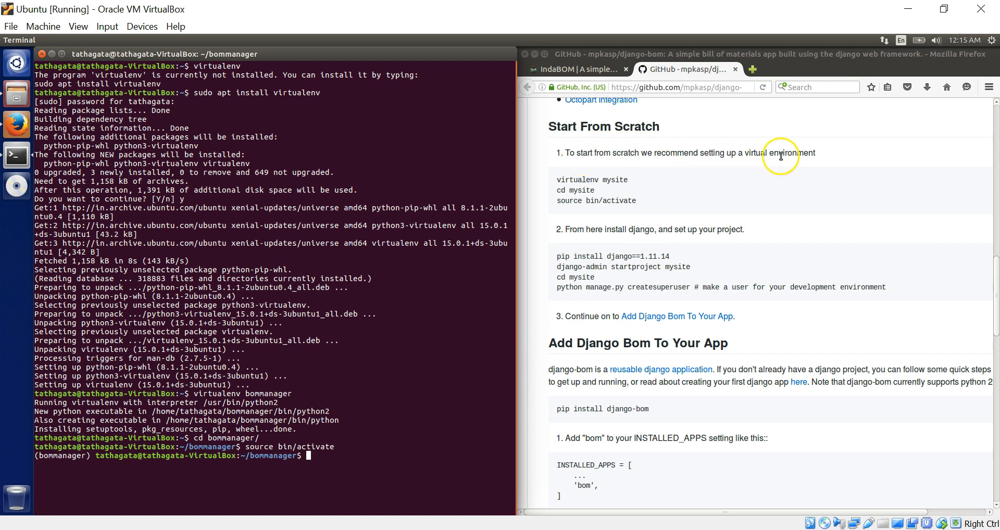
pyautogui.moveTo(363, 354)
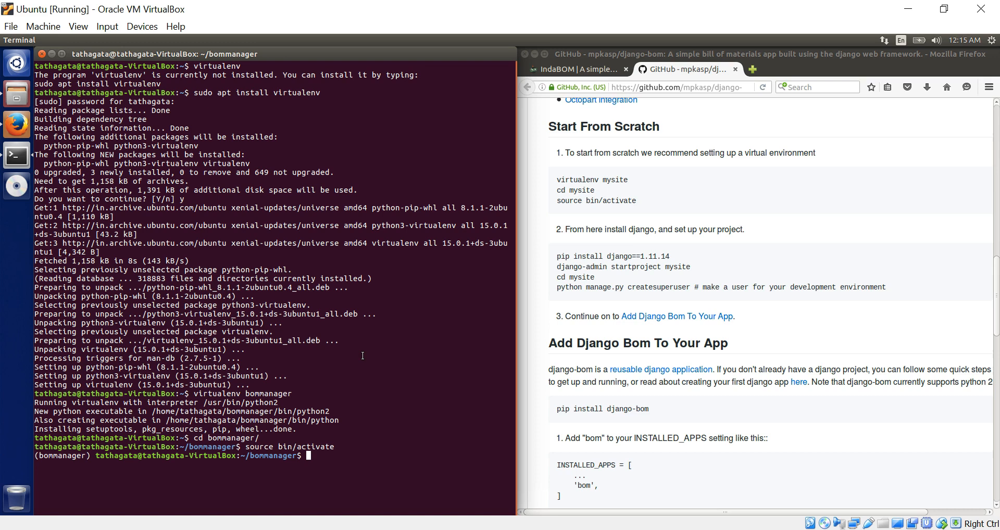
# - Enter 'pip install django==1.11.14' in the activated bommanager environment
pyautogui.write('pip')
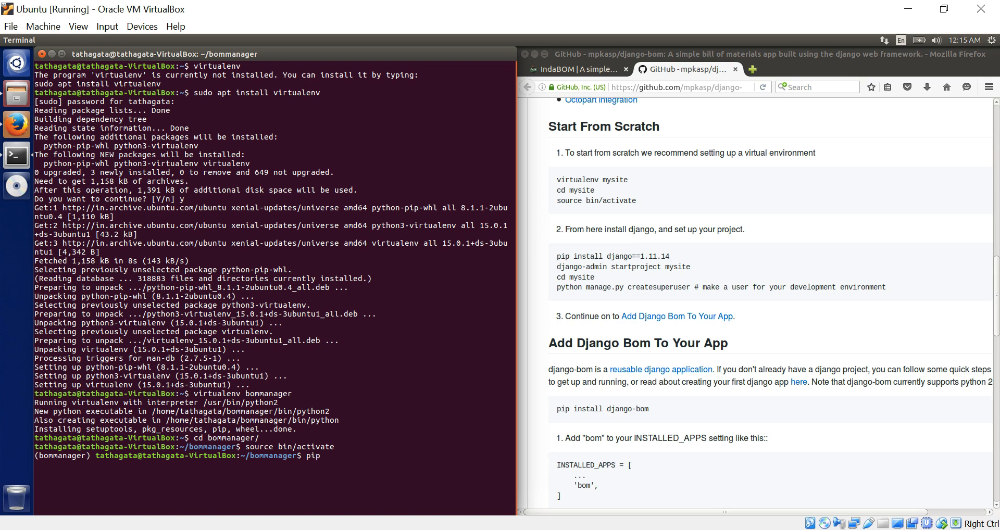
pyautogui.write('install')
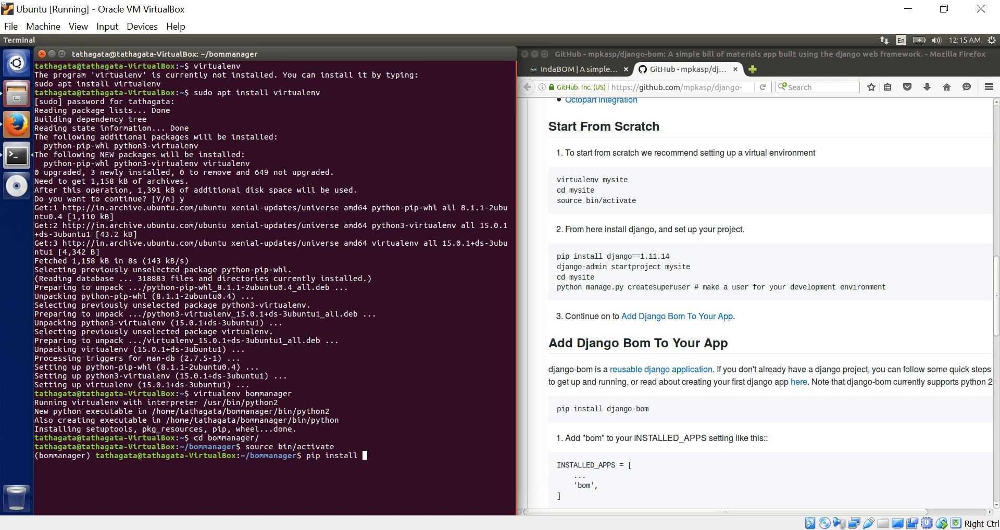
pyautogui.write('dja')
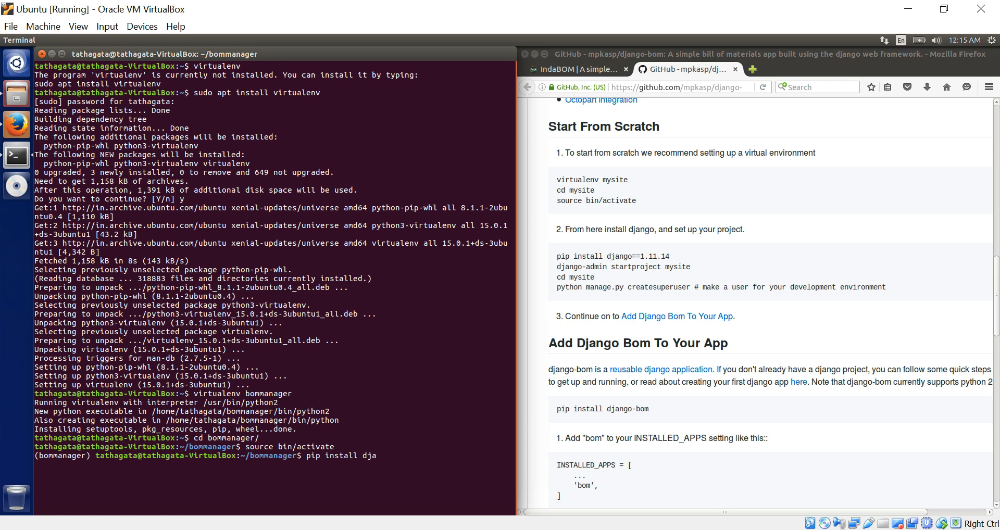
pyautogui.write('ngo')
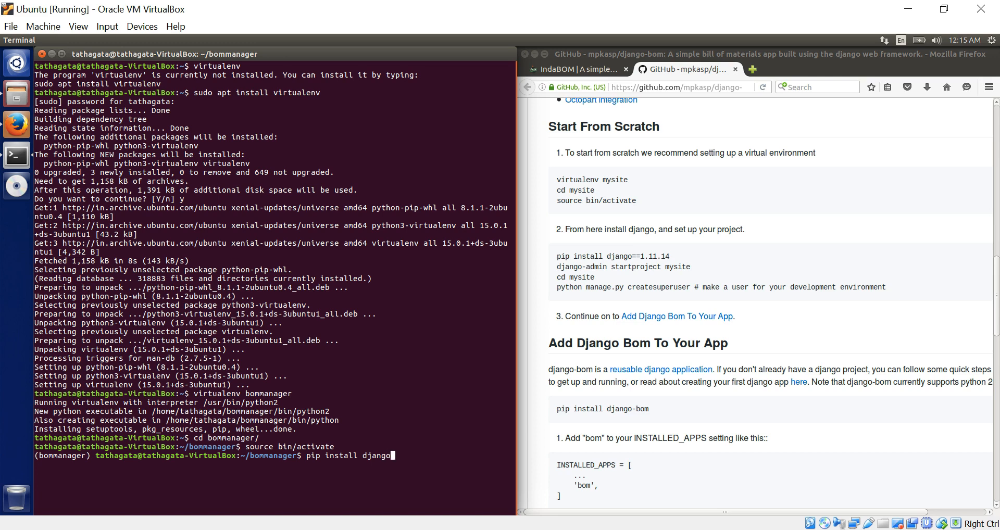
pyautogui.write('==1')
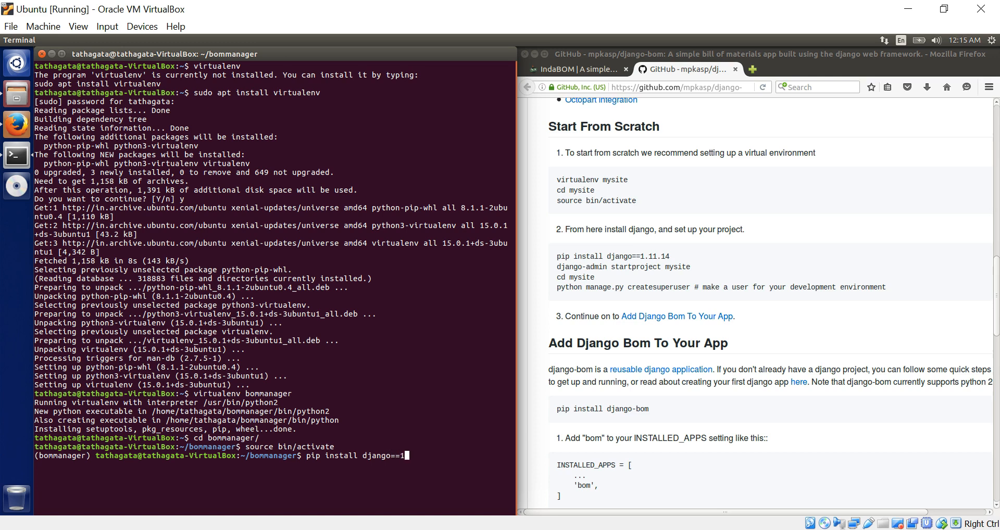
pyautogui.write('.11')
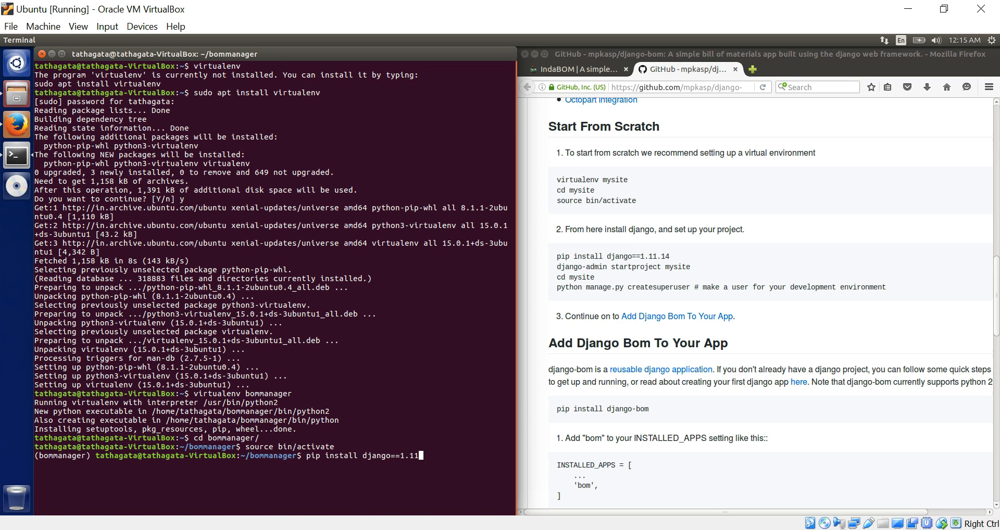
pyautogui.write('14')
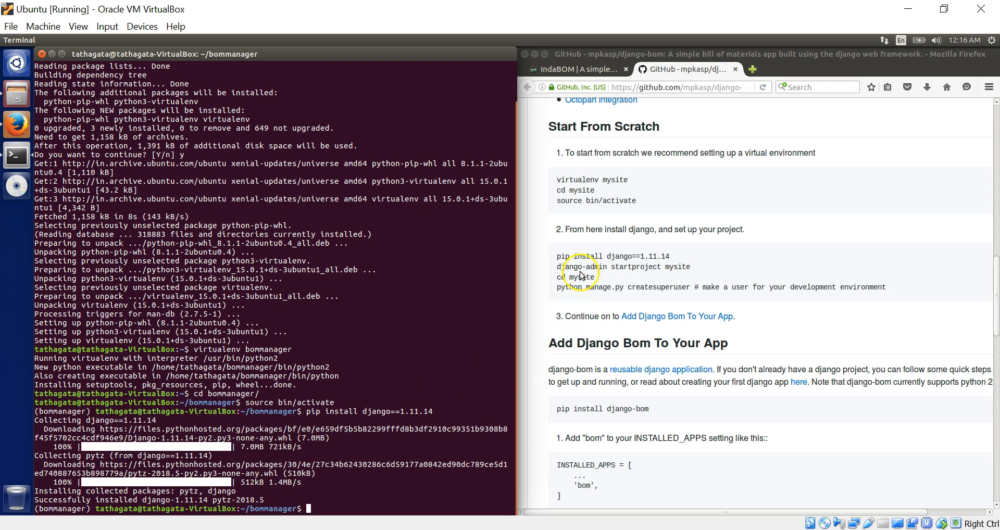
pyautogui.moveTo(349, 436)
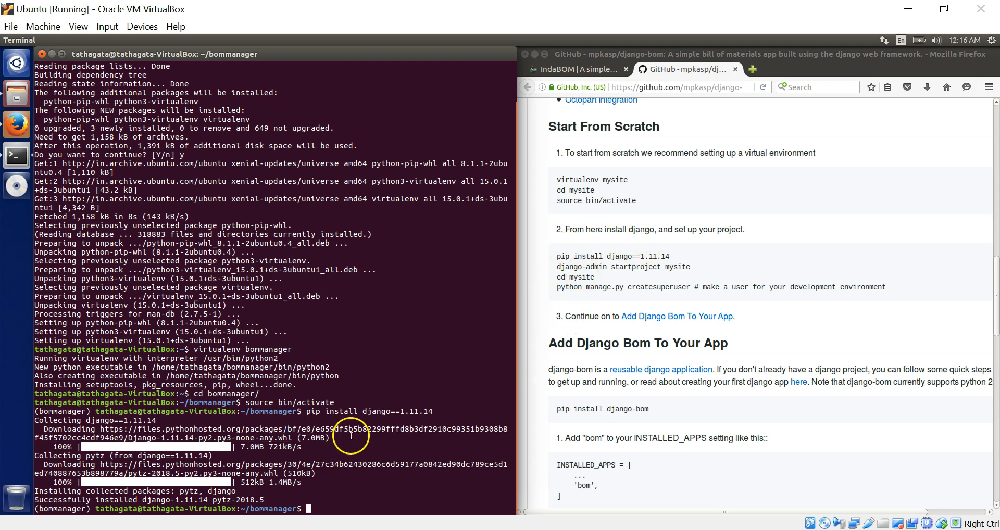
pyautogui.moveTo(362, 511)
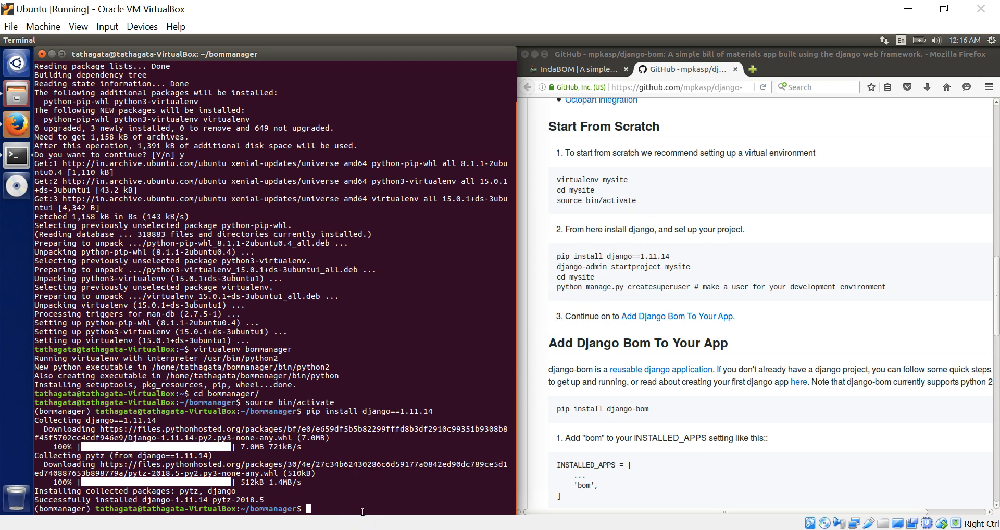
pyautogui.moveTo(352, 408)
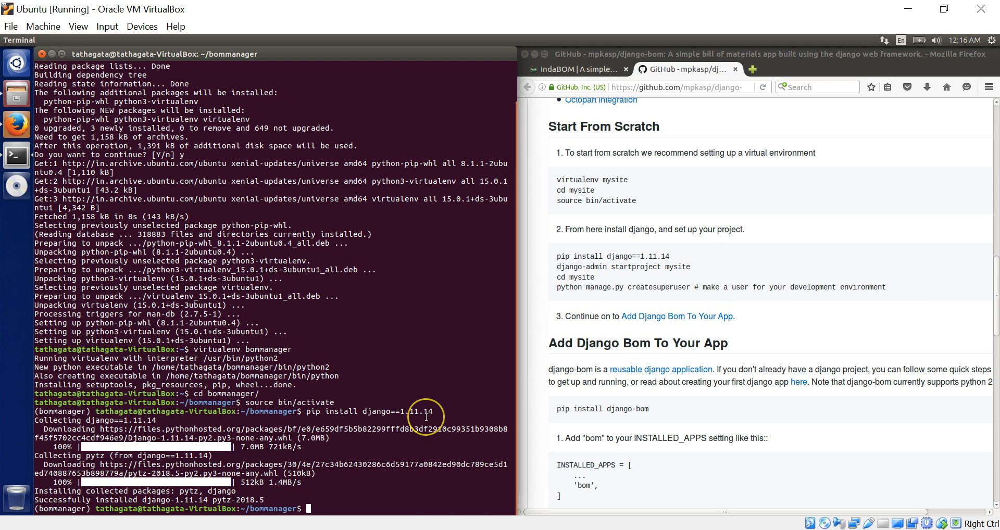
# - Discard the stray cd, then run 'django-admin startproject mysite' in the bommanager environment
pyautogui.write('cd')
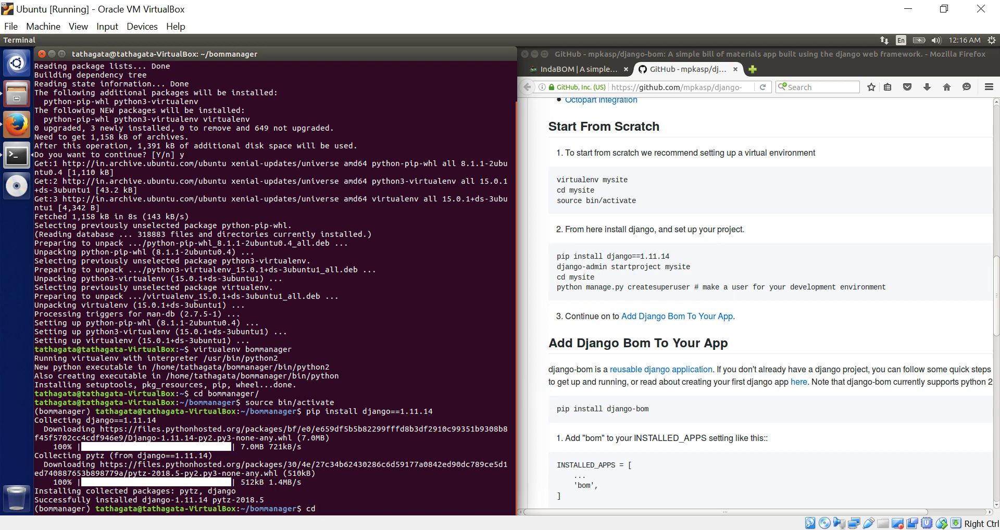
pyautogui.press('Return')
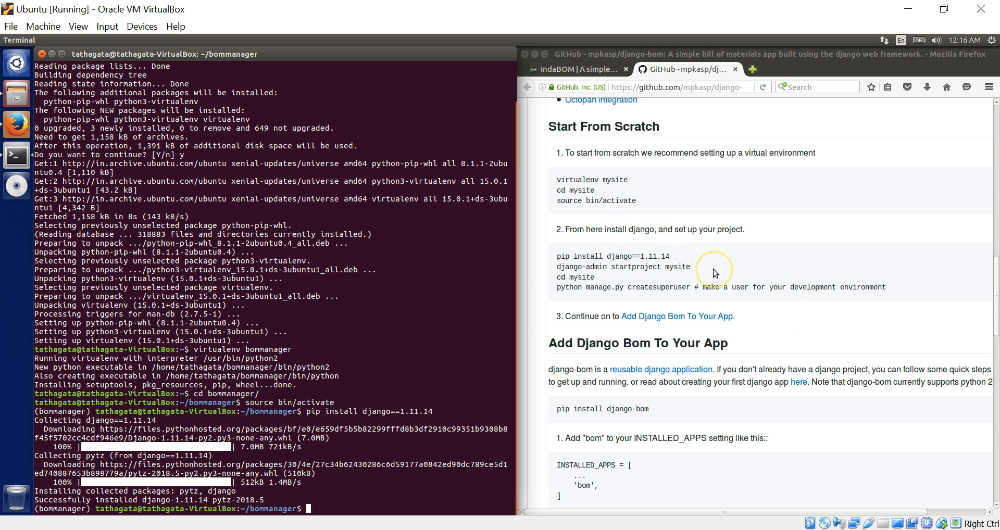
pyautogui.write('d')
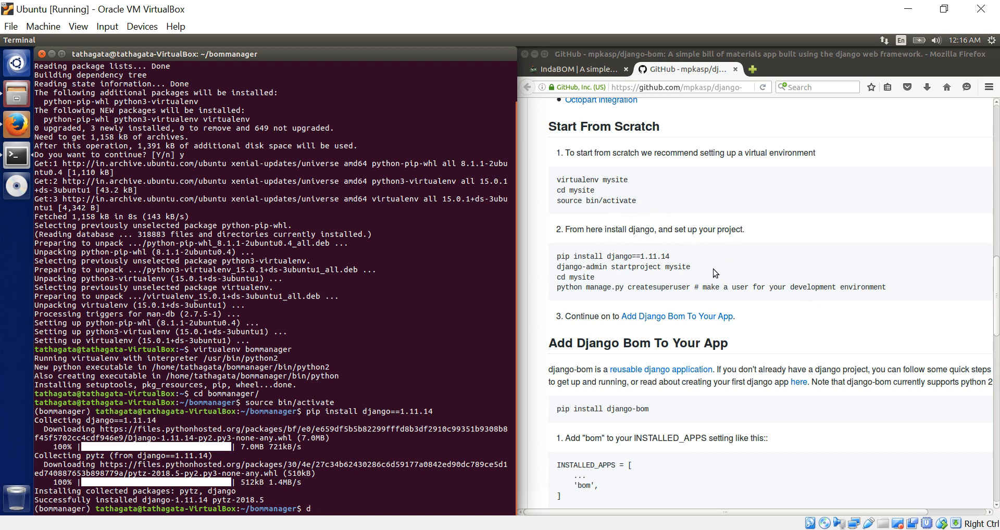
pyautogui.write('ja')
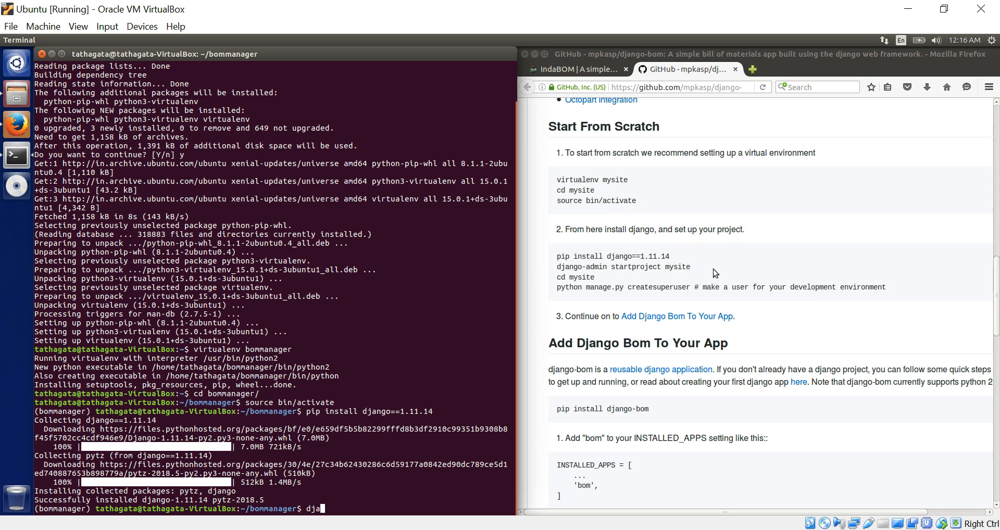
pyautogui.write('ngo-admin')
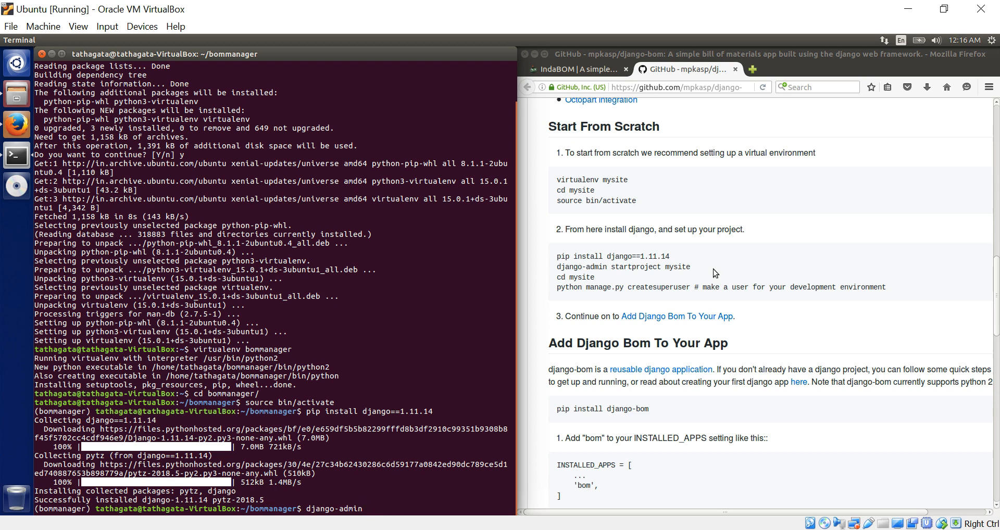
pyautogui.write('startproject')
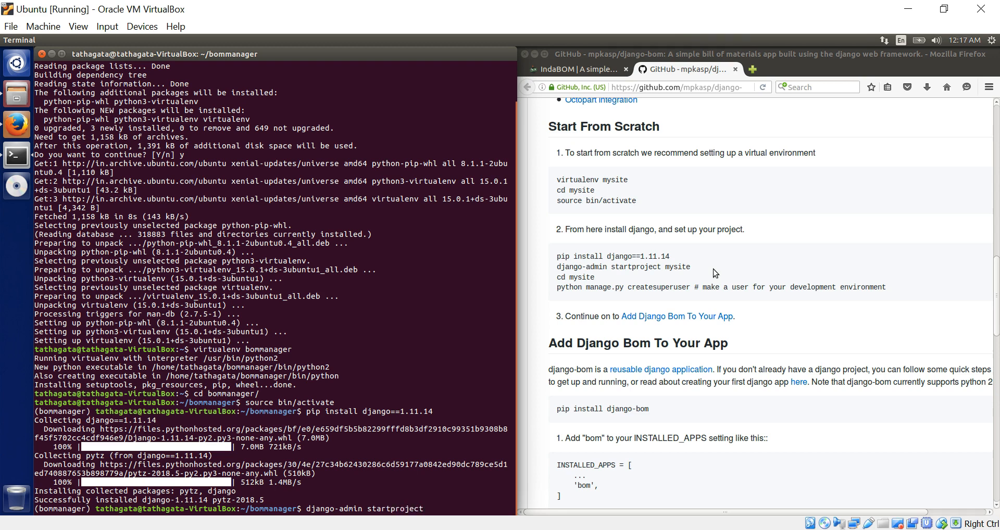
pyautogui.write('m')
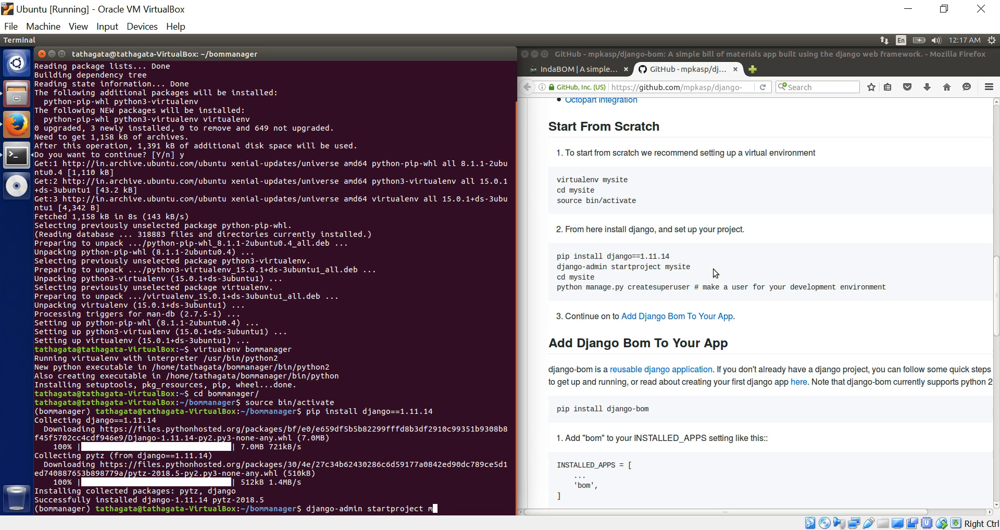
pyautogui.write('y')
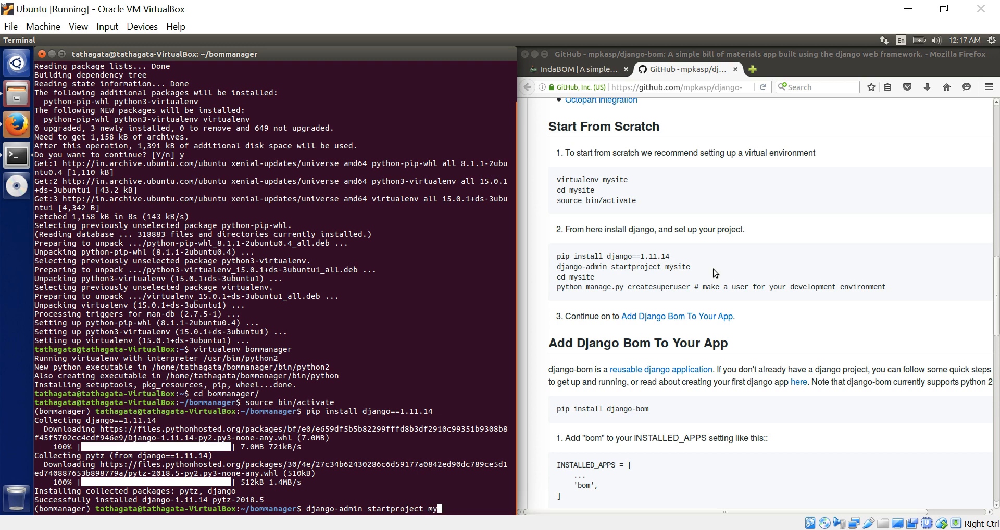
pyautogui.write('bo')
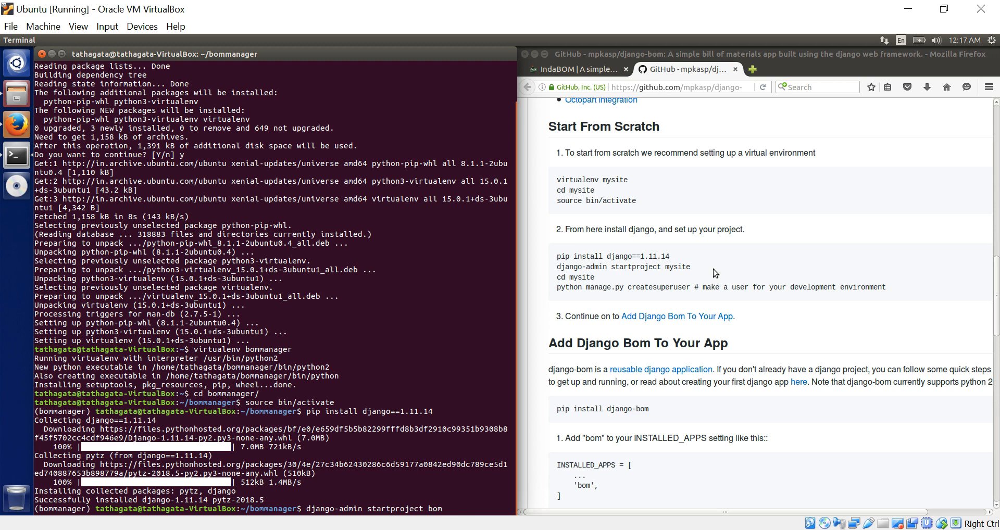
pyautogui.press('BackSpace')
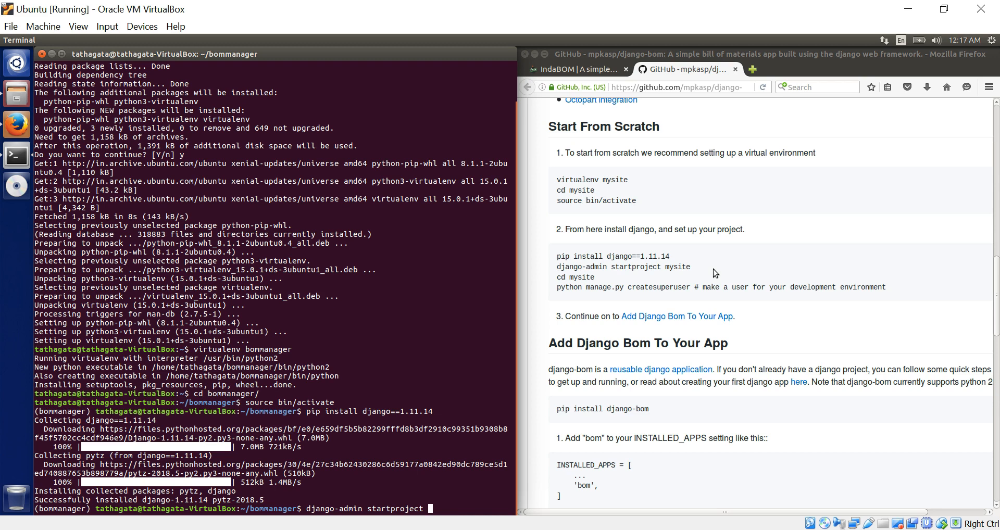
pyautogui.write('mysite')
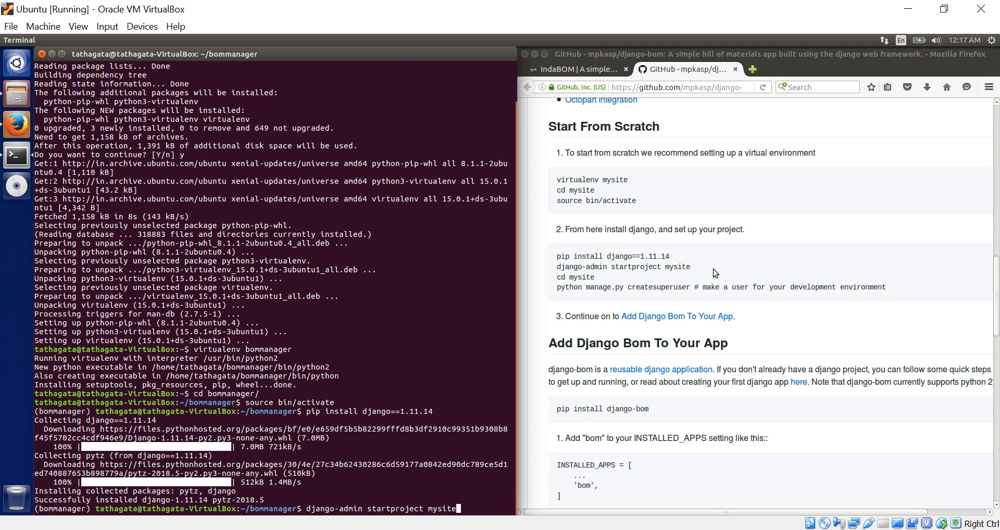
pyautogui.press('Return')
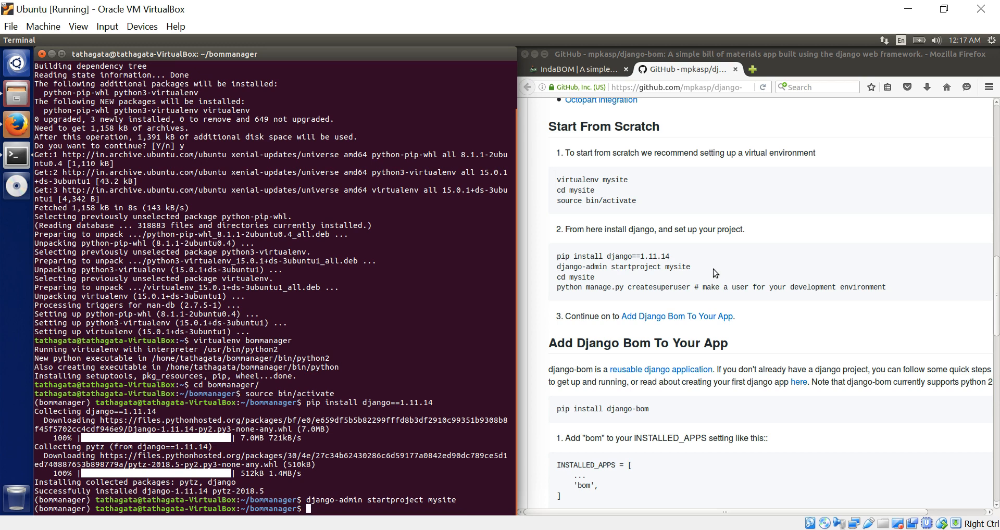
# - Enter mysite/ and run 'python manage.py createsuperuser', which fails with no such table: auth_user
pyautogui.write('cd mysite/')
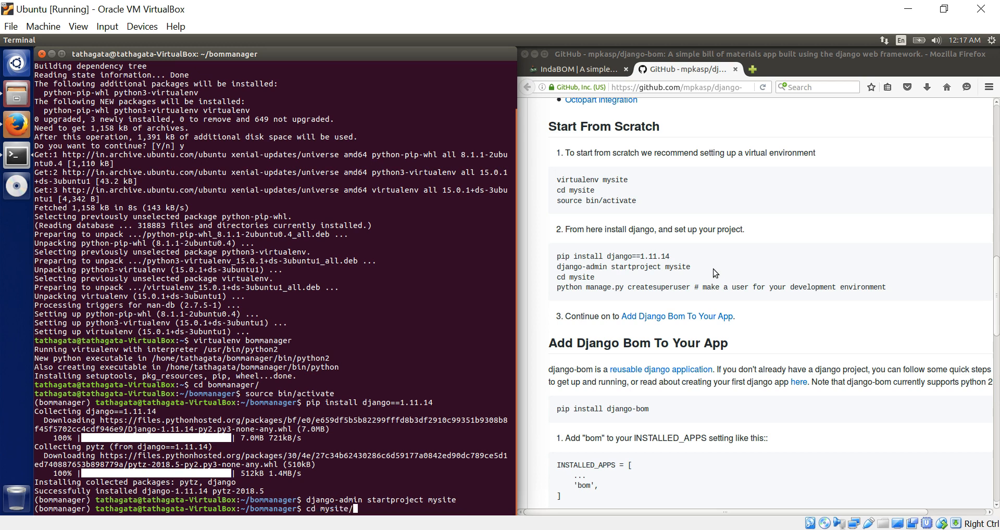
pyautogui.press('Return')
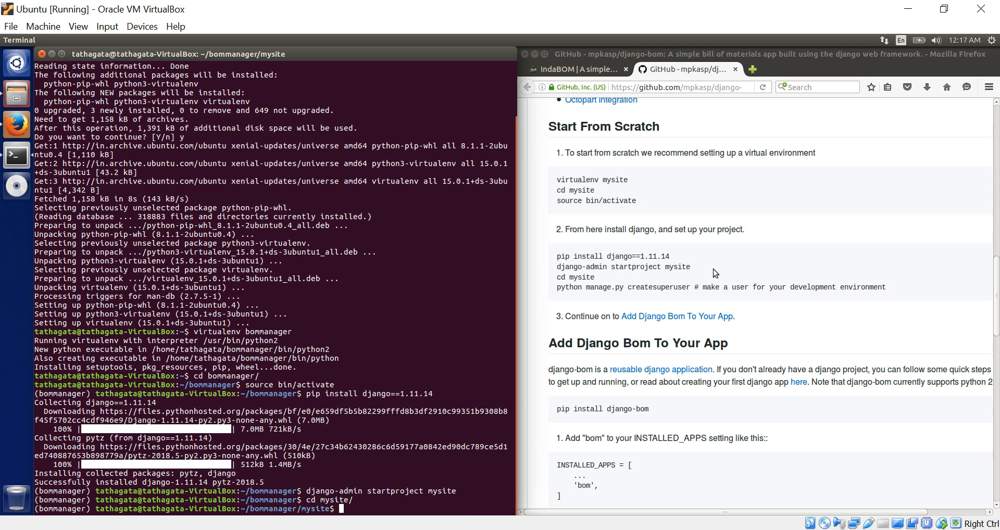
pyautogui.write('python')
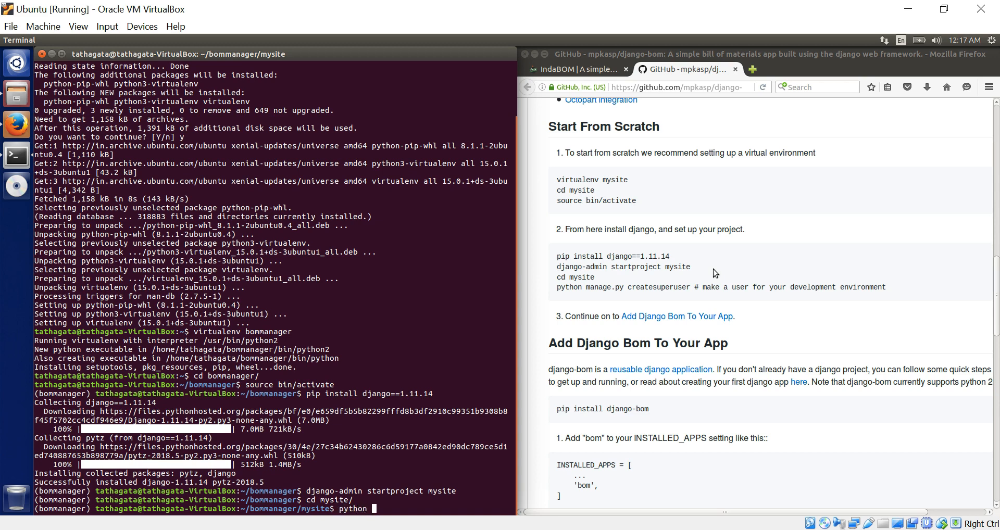
pyautogui.write('manage.py')
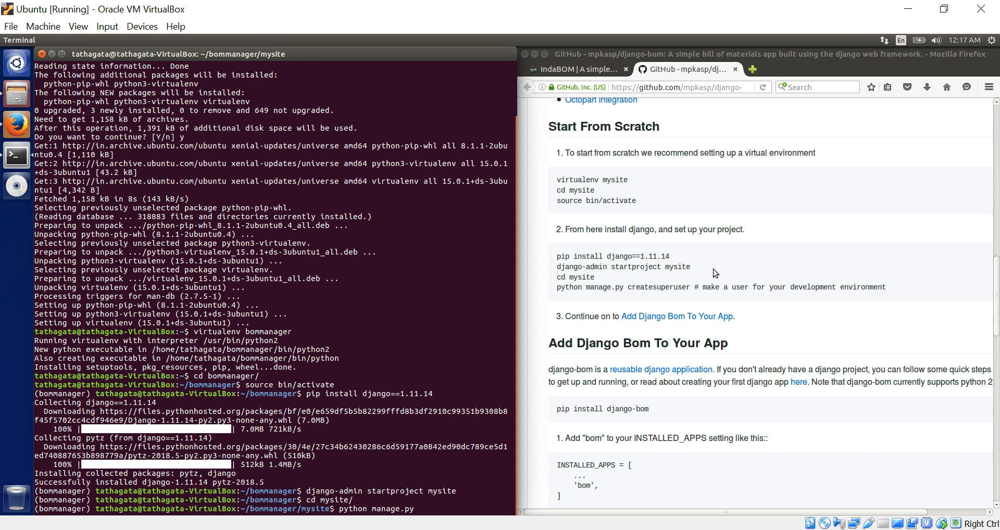
pyautogui.moveTo(639, 326)
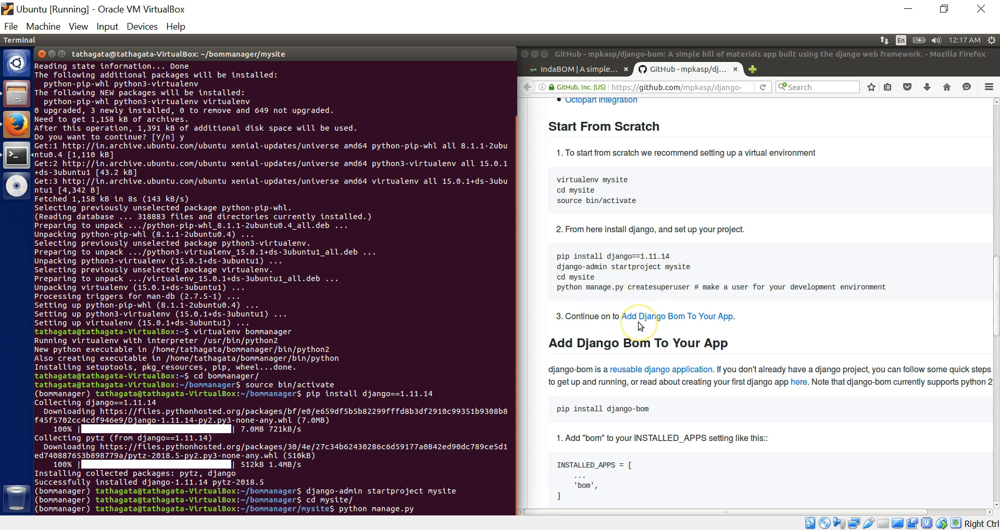
pyautogui.write('creat')
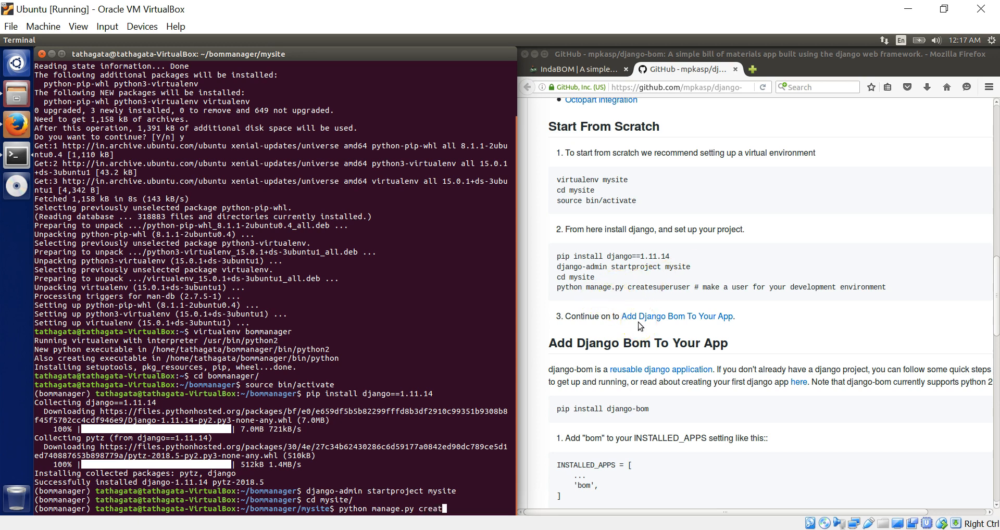
pyautogui.write('esuper')
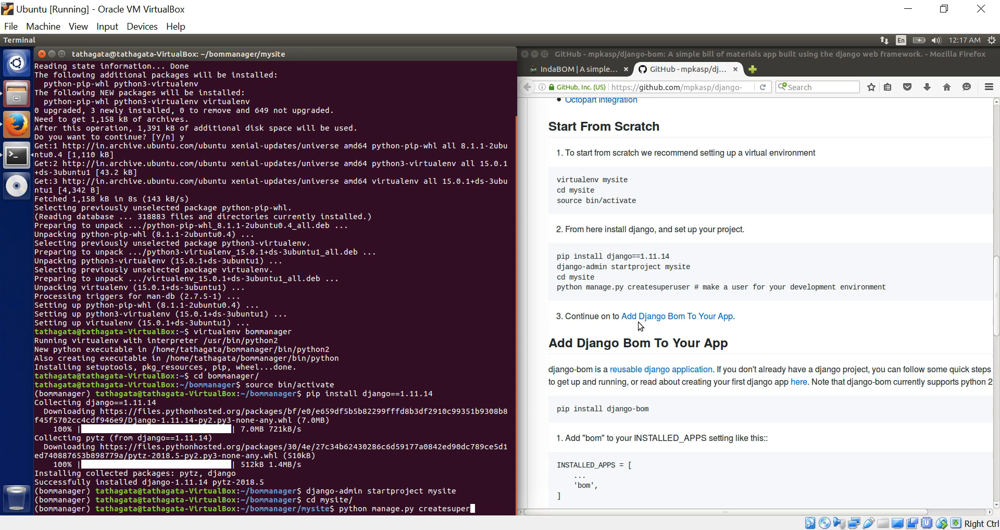
pyautogui.write('ser')
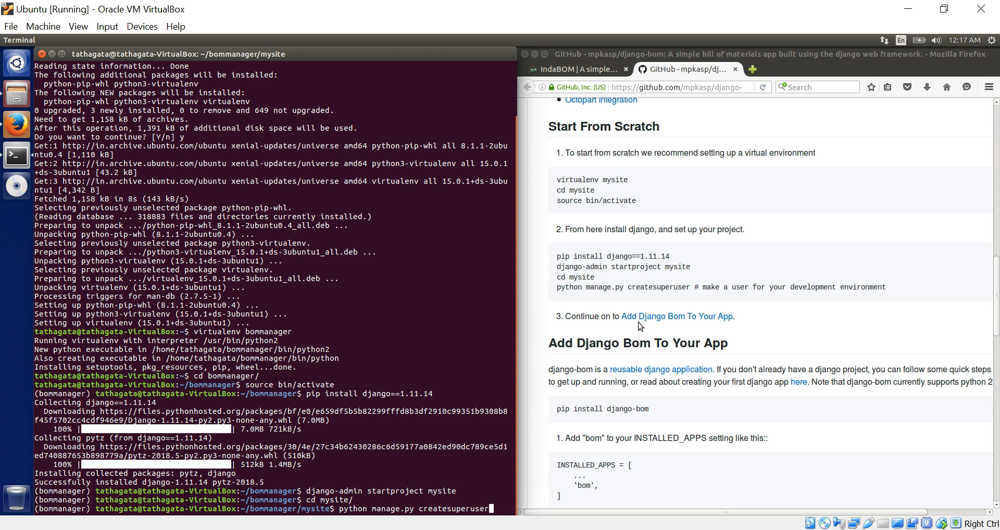
pyautogui.press('Return')
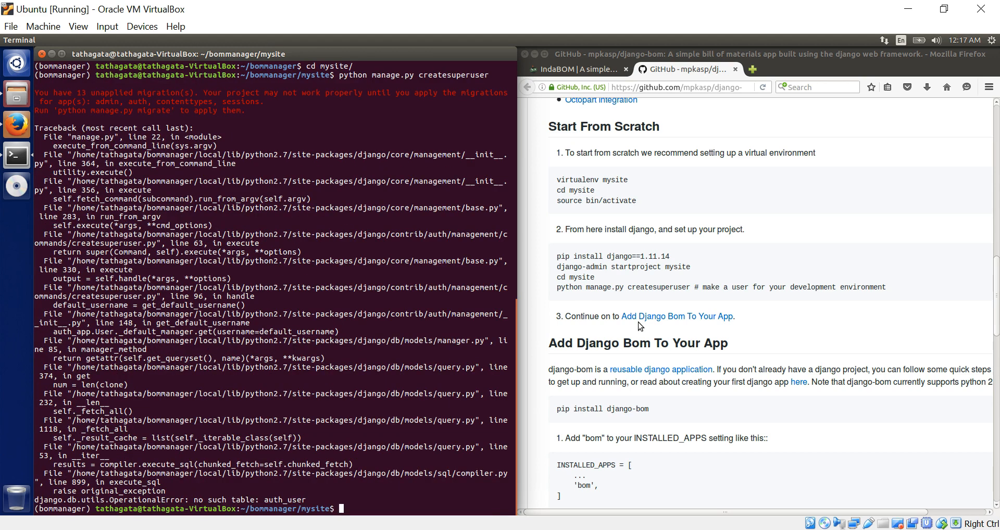
pyautogui.moveTo(257, 387)
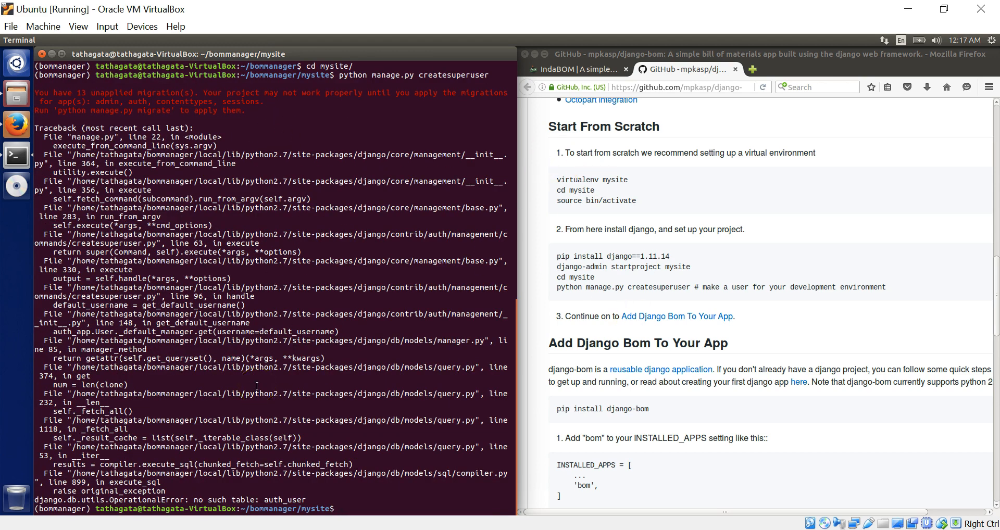
pyautogui.moveTo(231, 90)
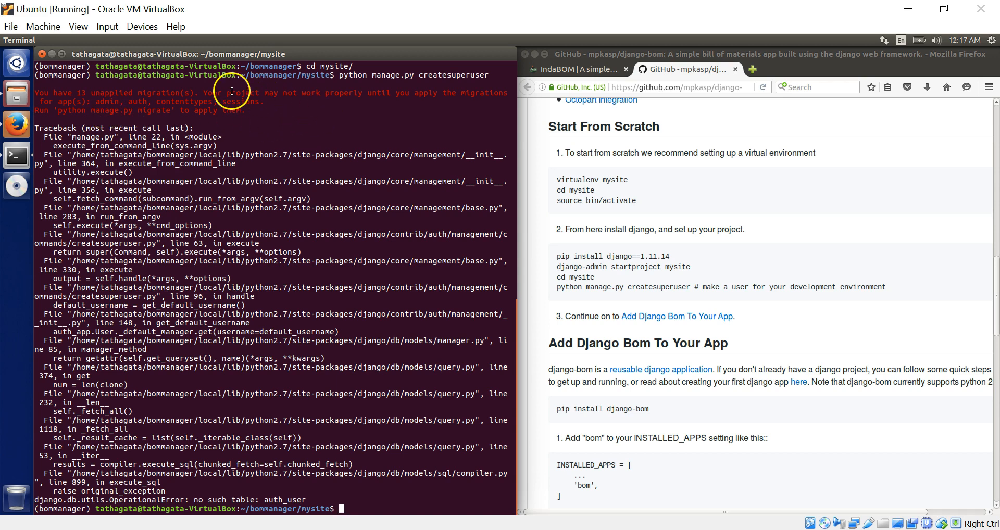
pyautogui.moveTo(177, 127)
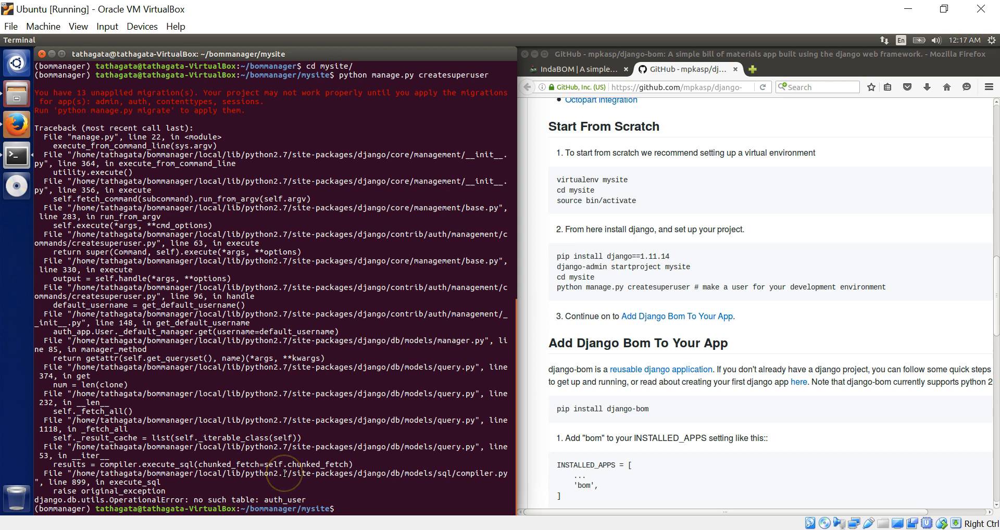
pyautogui.moveTo(347, 408)
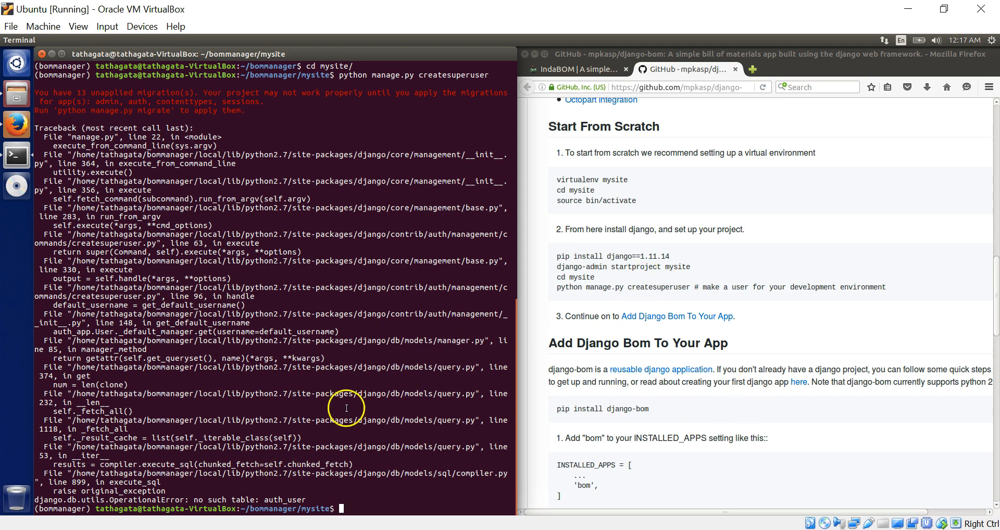
pyautogui.moveTo(648, 286)
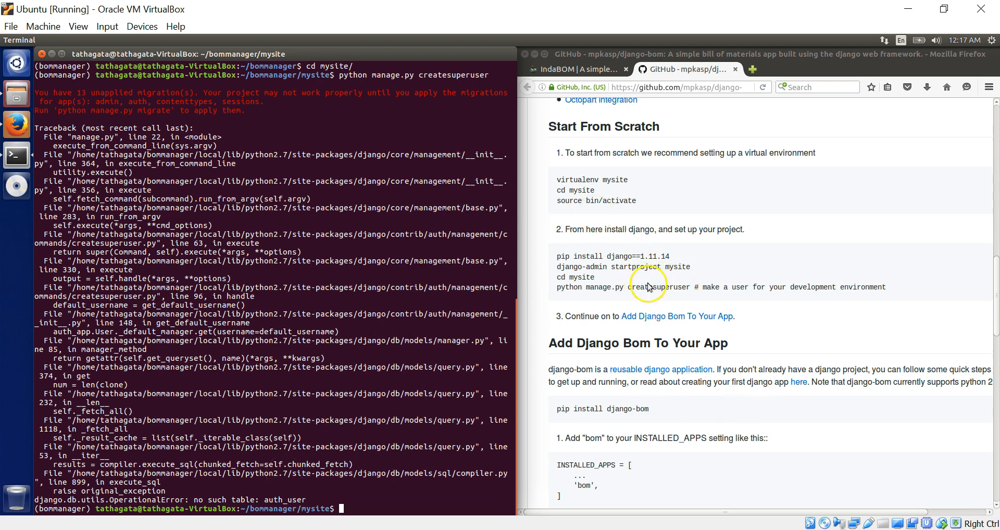
pyautogui.moveTo(752, 394)
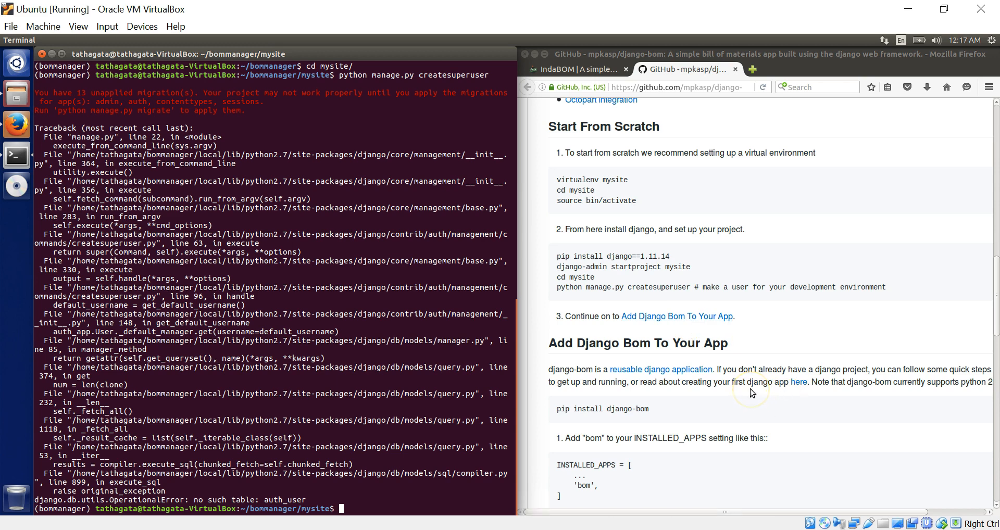
pyautogui.scroll(-3)
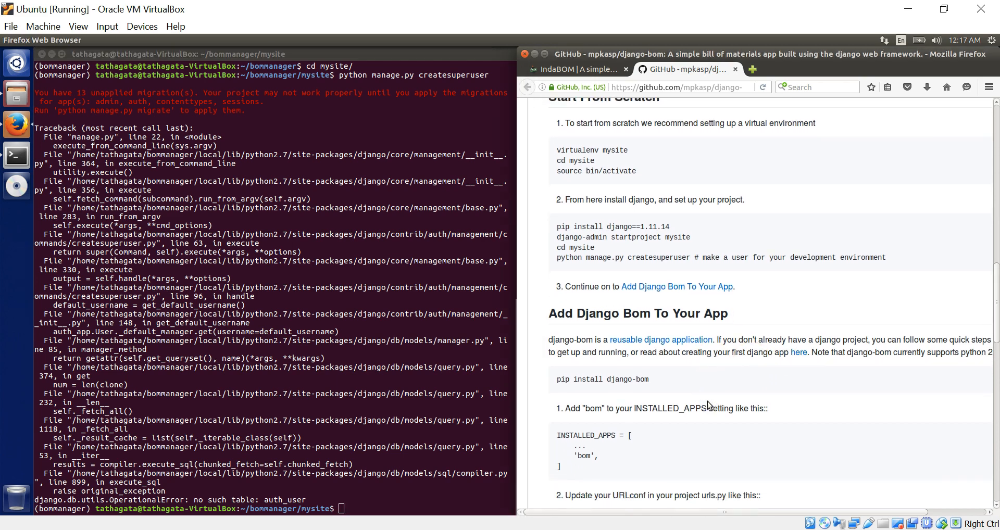
pyautogui.scroll(-3)
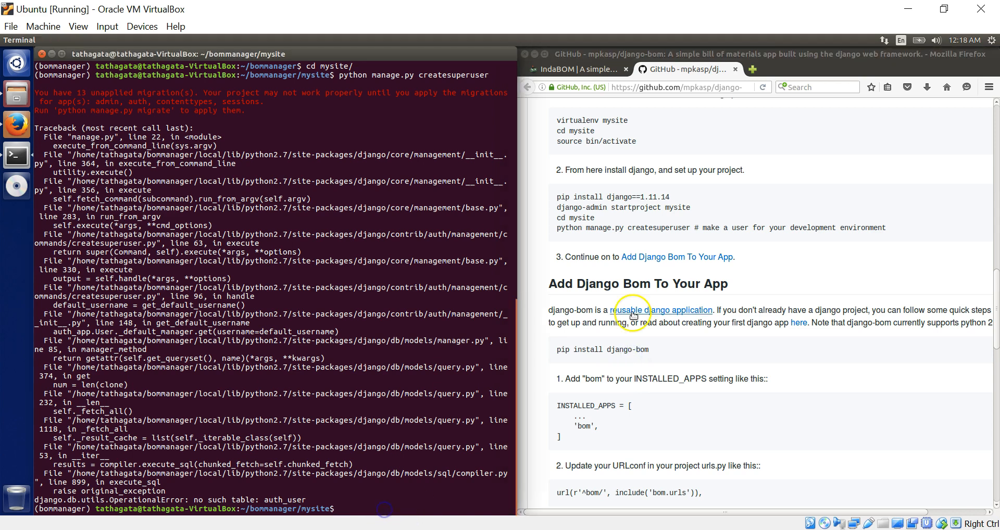
pyautogui.scroll(3)
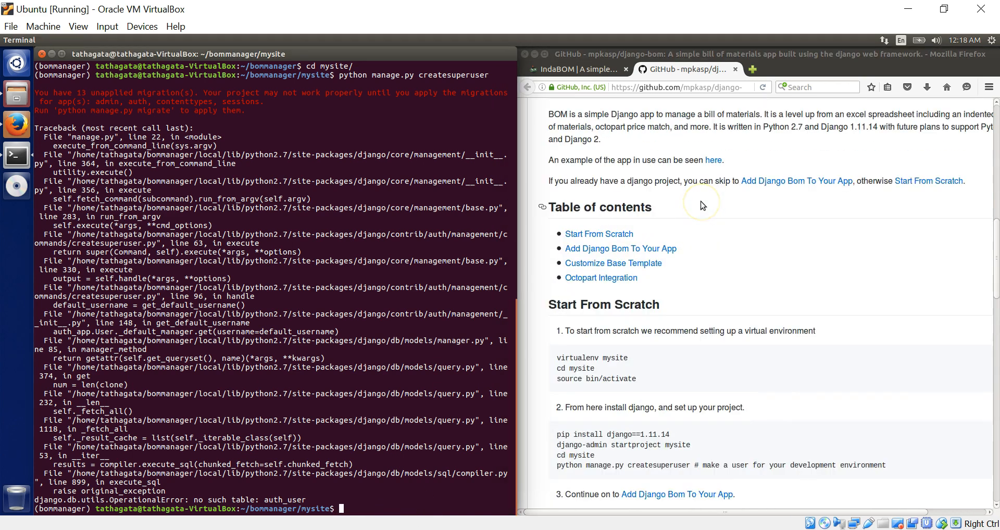
pyautogui.scroll(3)
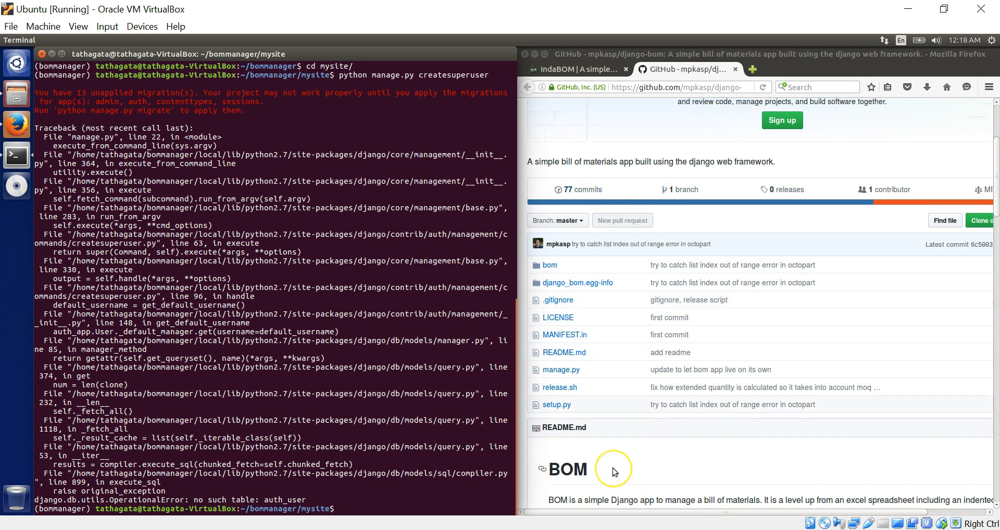
pyautogui.scroll(-3)
pyautogui.write('python manage.py createsuperuser')
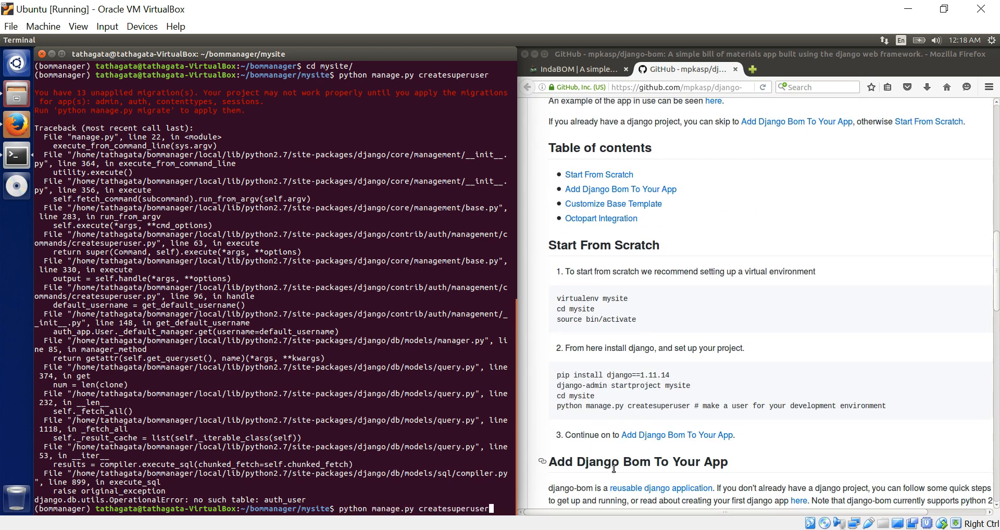
pyautogui.press('Return')
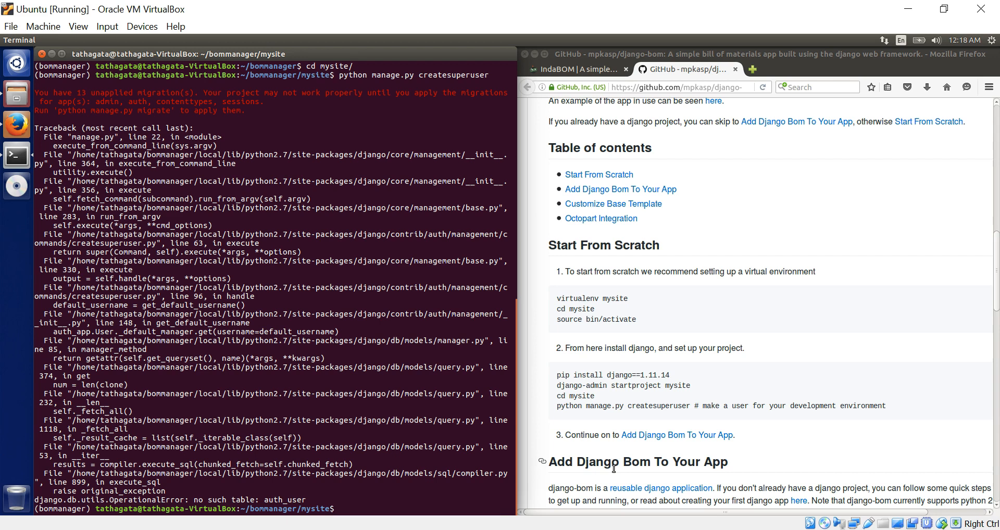
# - Install django-bom with pip and scroll the README to Add Django Bom To Your App
pyautogui.write('pip i')
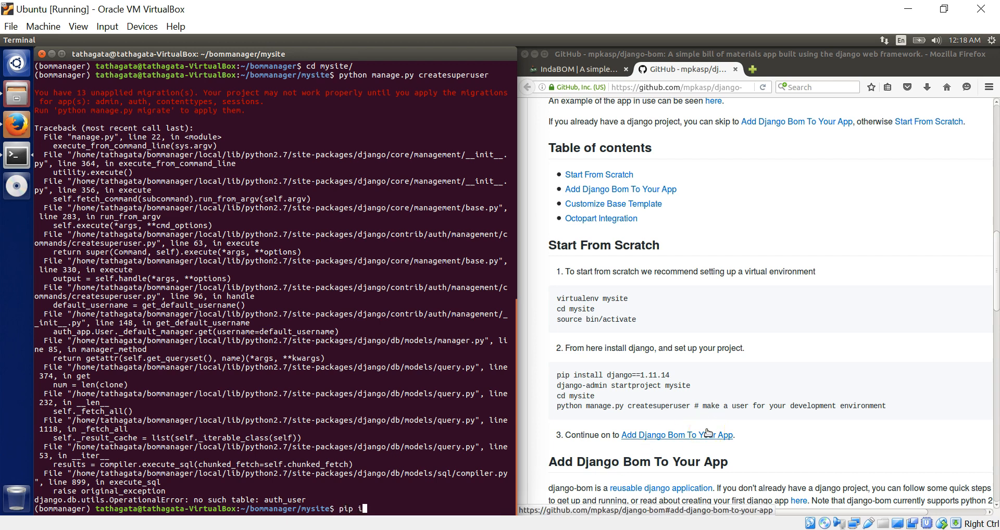
pyautogui.write('nstall')
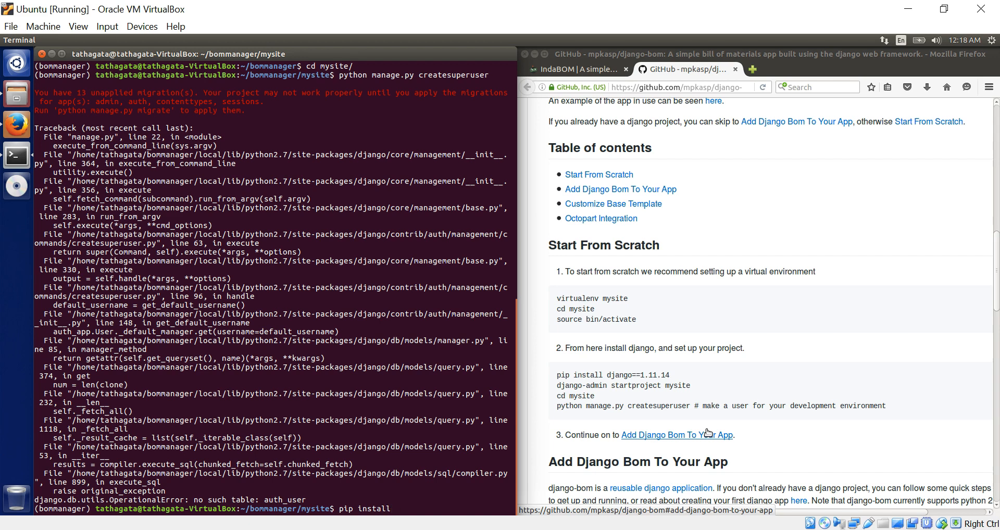
pyautogui.write('django-')
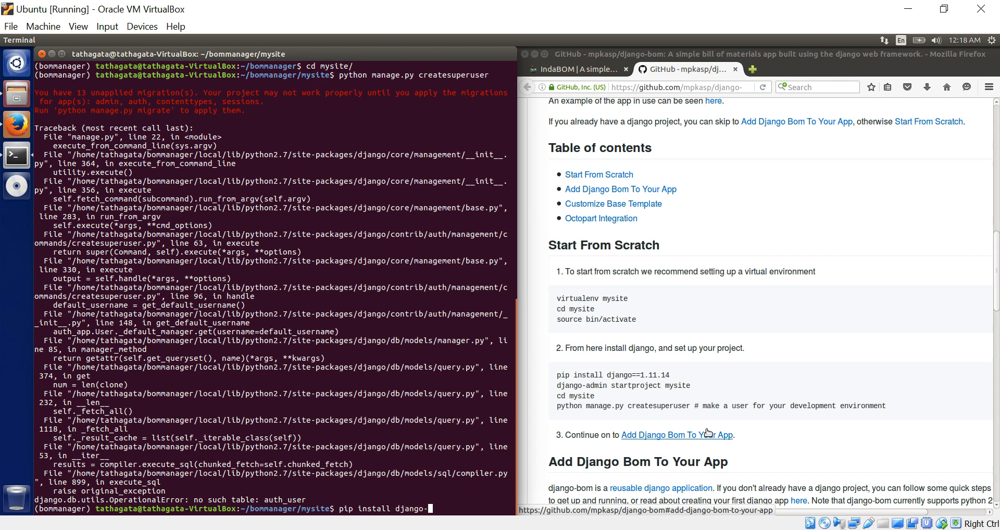
pyautogui.write('bom')
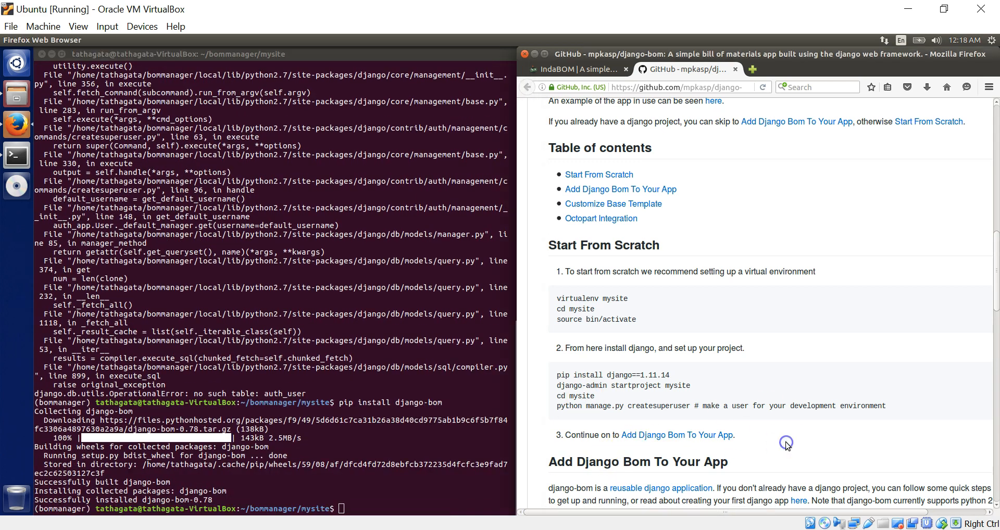
pyautogui.scroll(-3)
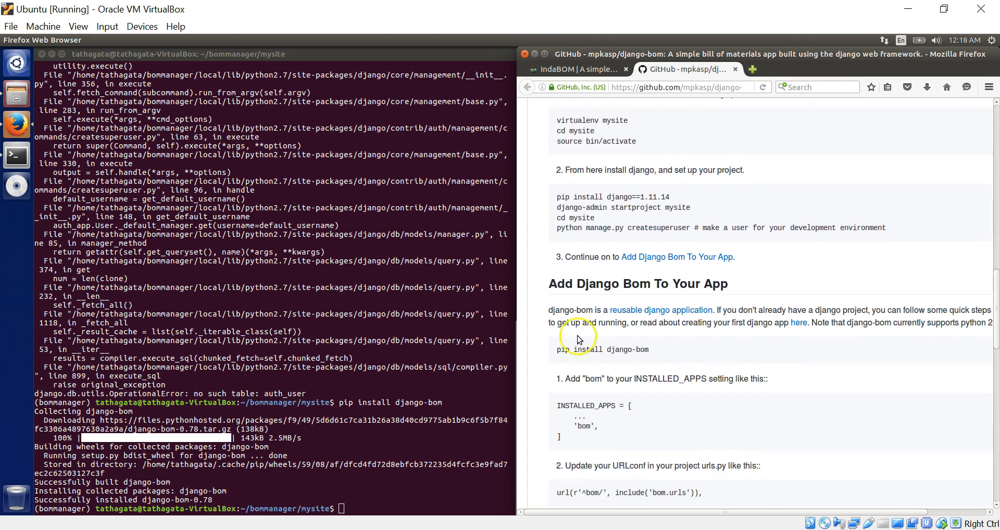
pyautogui.moveTo(413, 392)
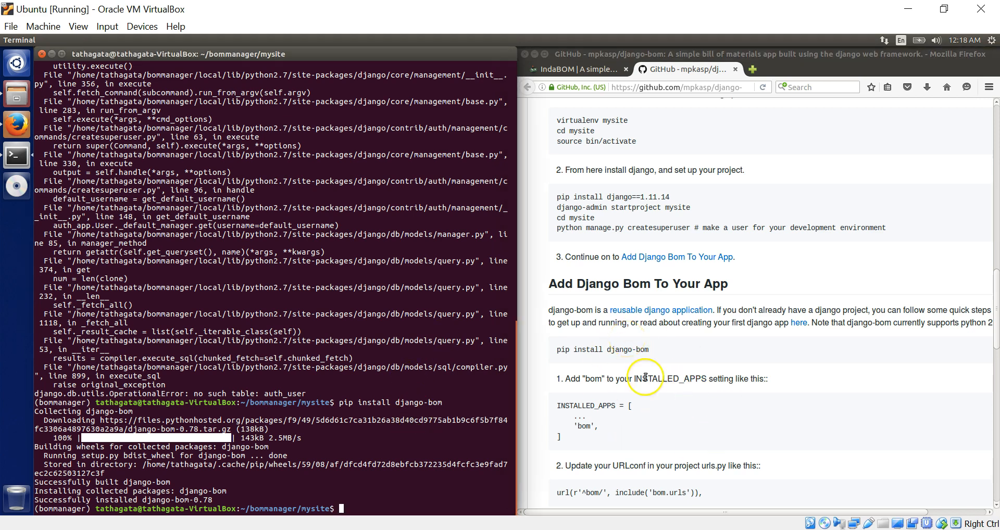
pyautogui.moveTo(699, 396)
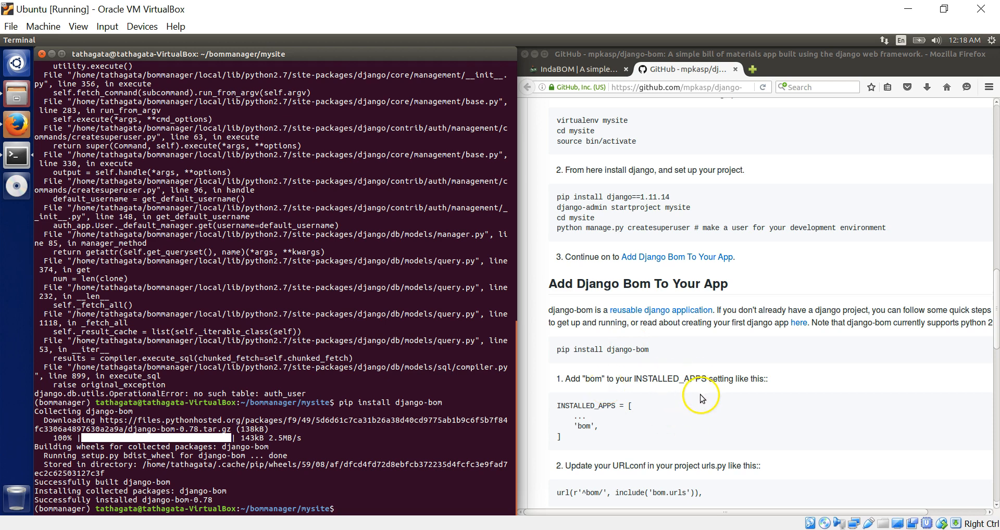
# - Browse bommanager > mysite > mysite in Files and open settings.py in gedit
pyautogui.click(15, 93)
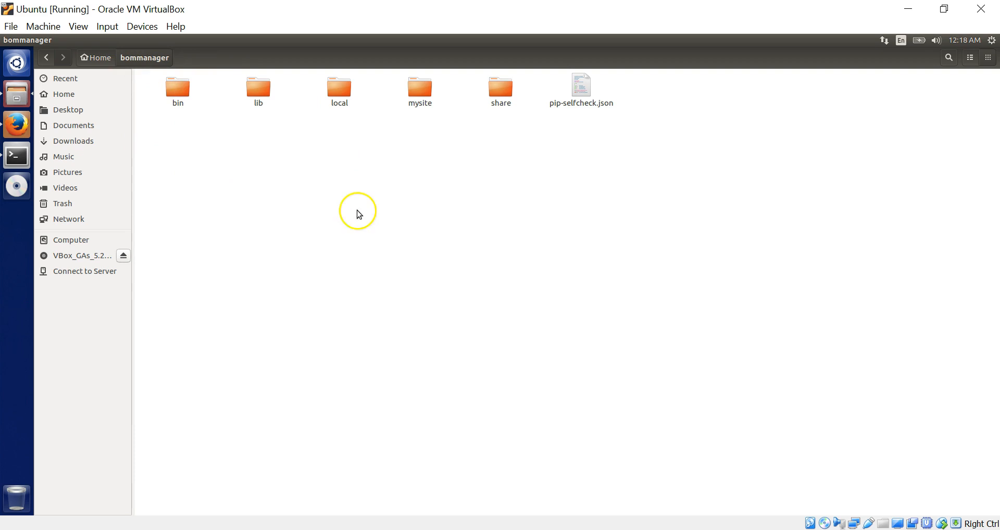
pyautogui.moveTo(419, 92)
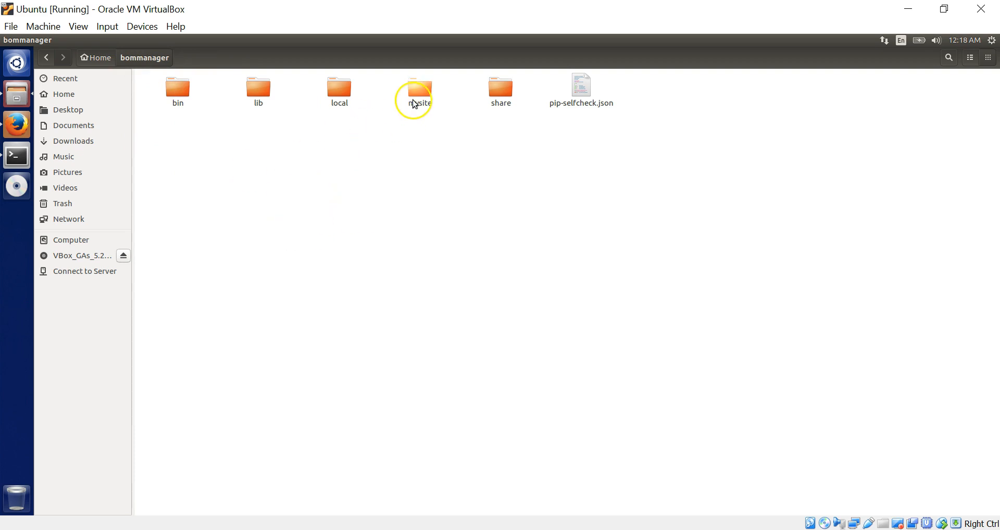
pyautogui.doubleClick(415, 87)
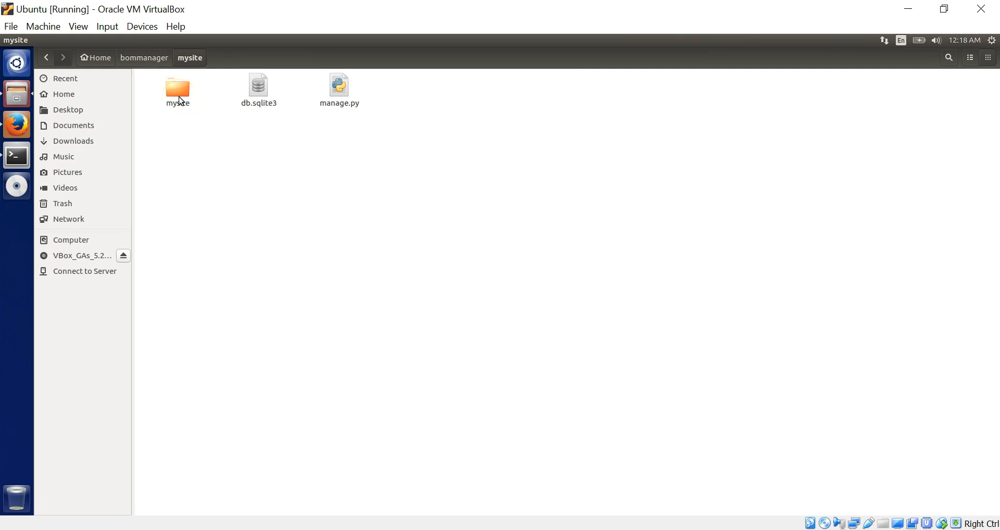
pyautogui.doubleClick(177, 87)
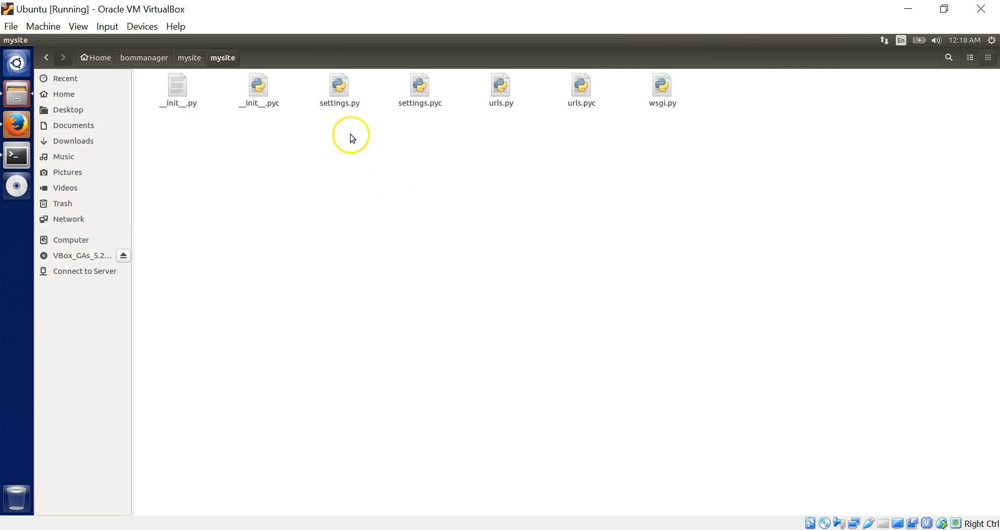
pyautogui.moveTo(372, 230)
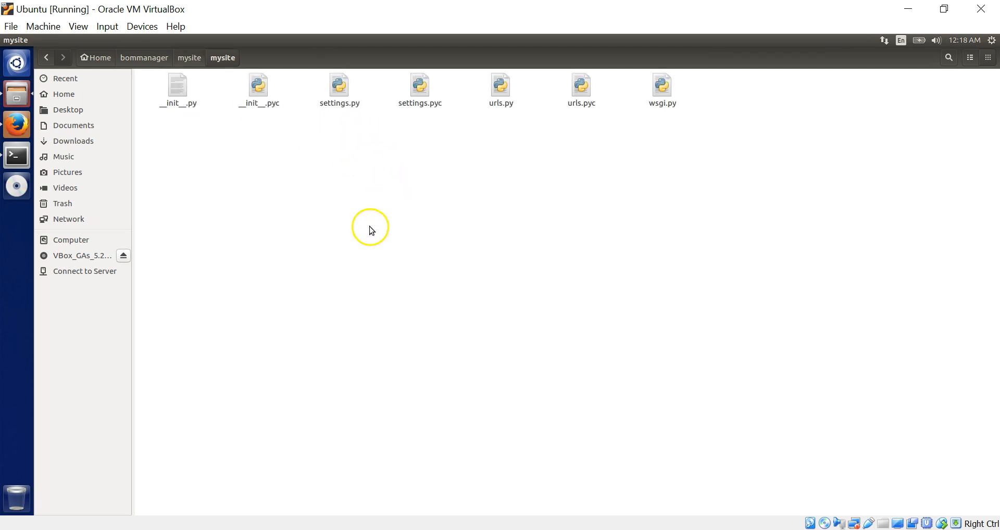
pyautogui.moveTo(519, 114)
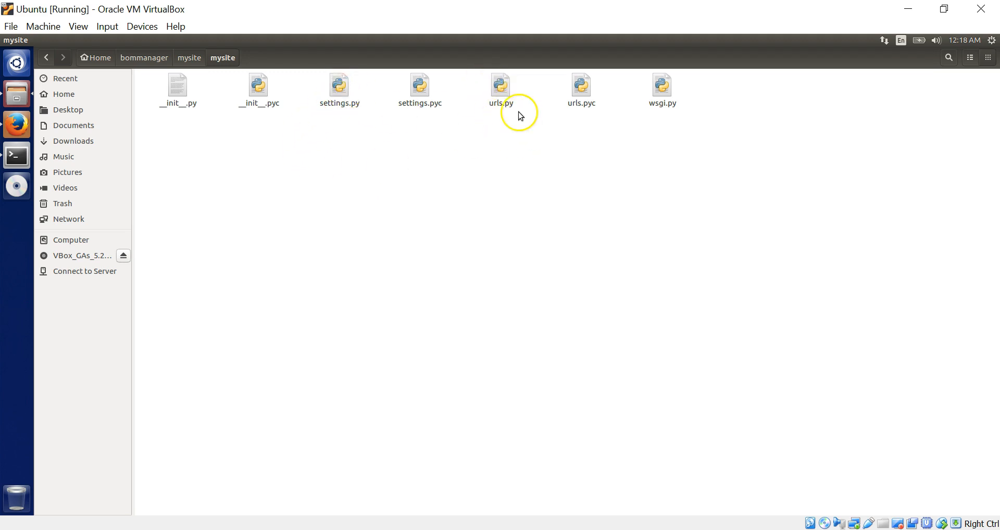
pyautogui.moveTo(328, 112)
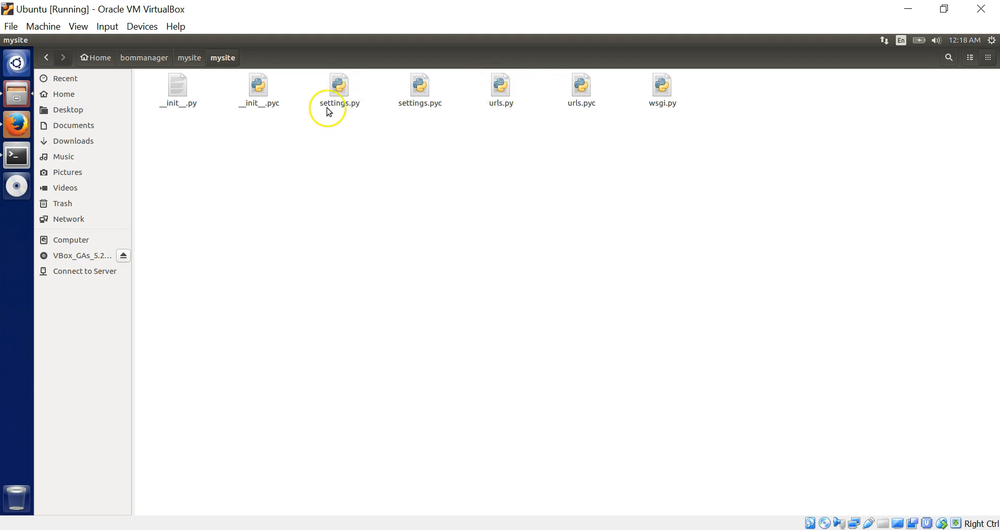
pyautogui.doubleClick(338, 86)
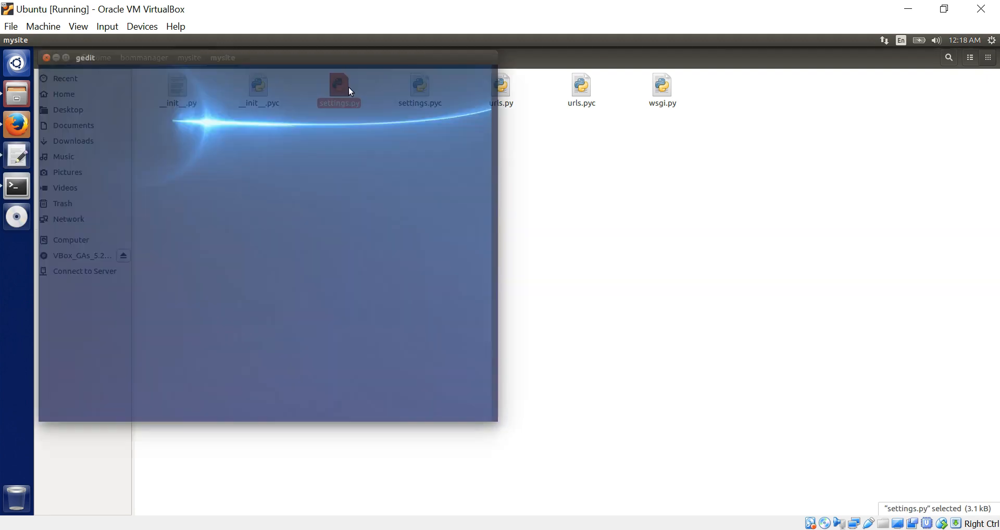
pyautogui.doubleClick(338, 90)
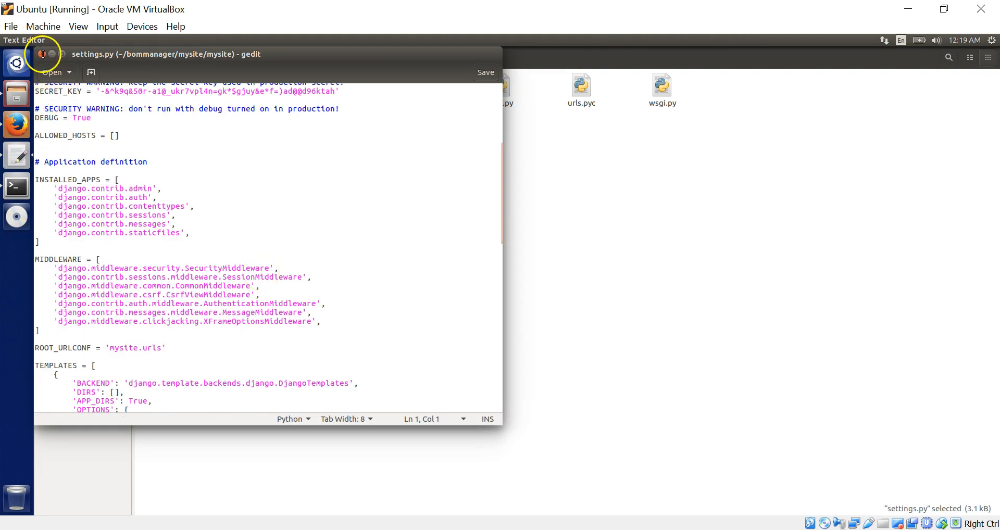
pyautogui.moveTo(581, 236)
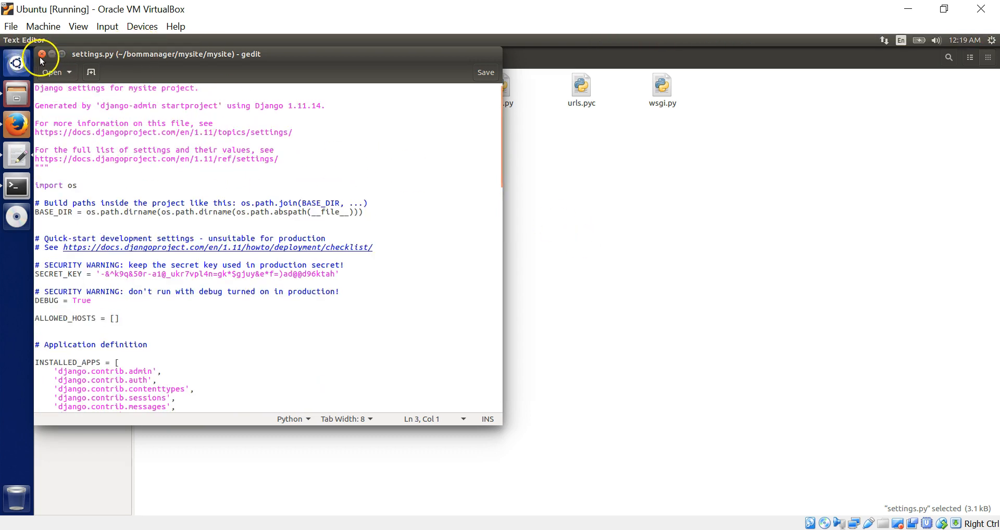
# - Close settings.py in gedit without changes, revealing the django-bom install output
pyautogui.click(50, 54)
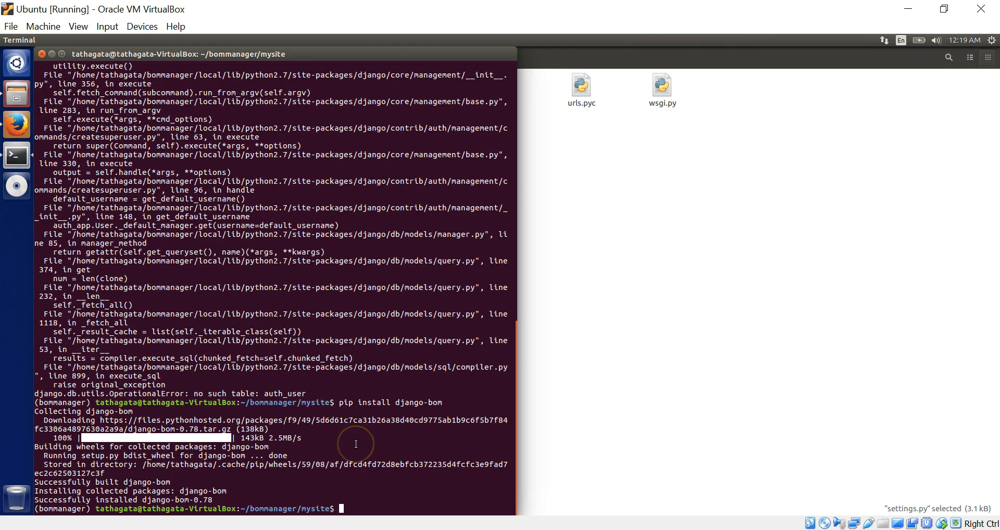
# - Show the django-bom README, then run ls, cd mysite/ and type 'vi settings.py'
pyautogui.click(17, 124)
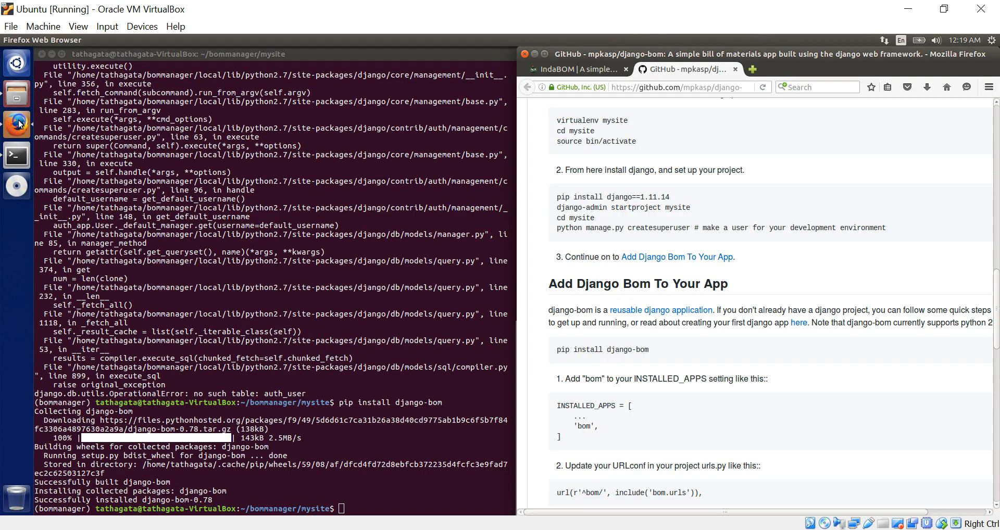
pyautogui.moveTo(663, 195)
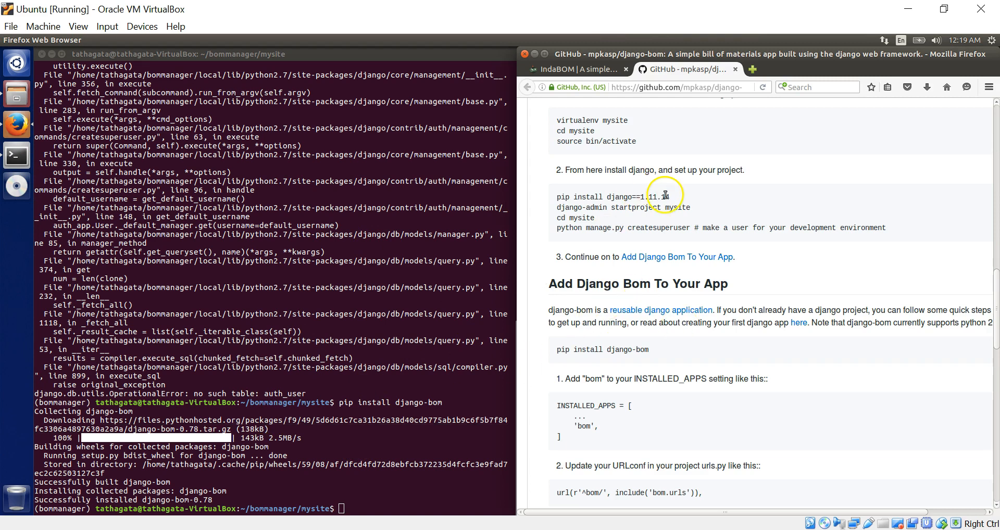
pyautogui.scroll(-3)
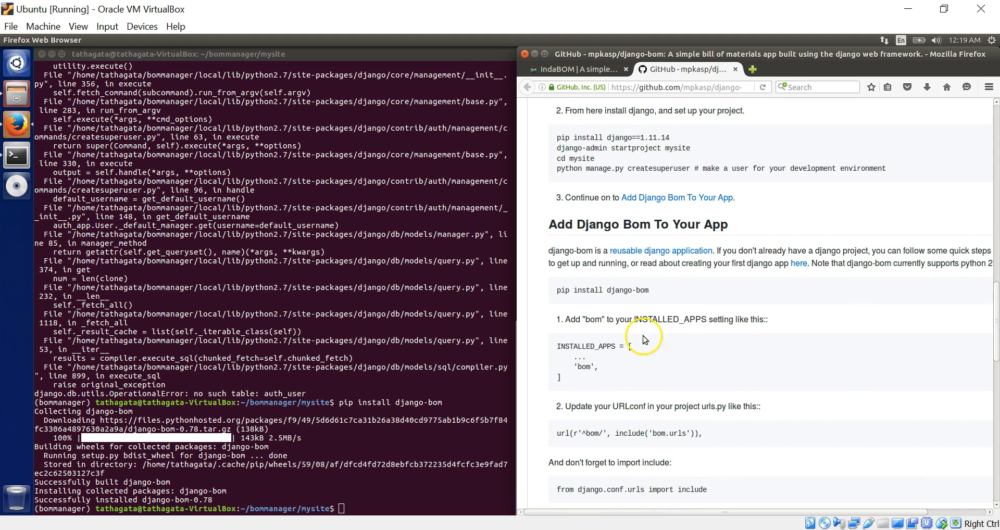
pyautogui.moveTo(381, 498)
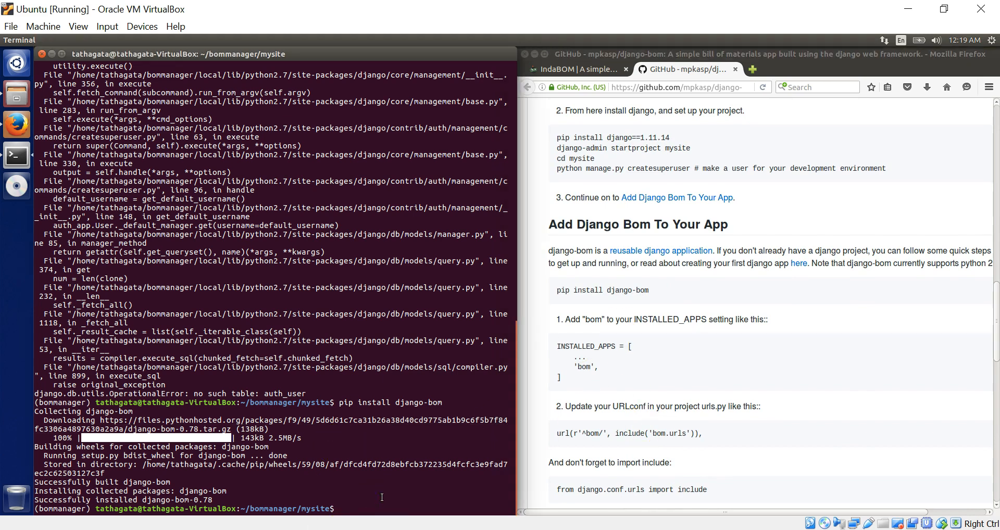
pyautogui.write('ls')
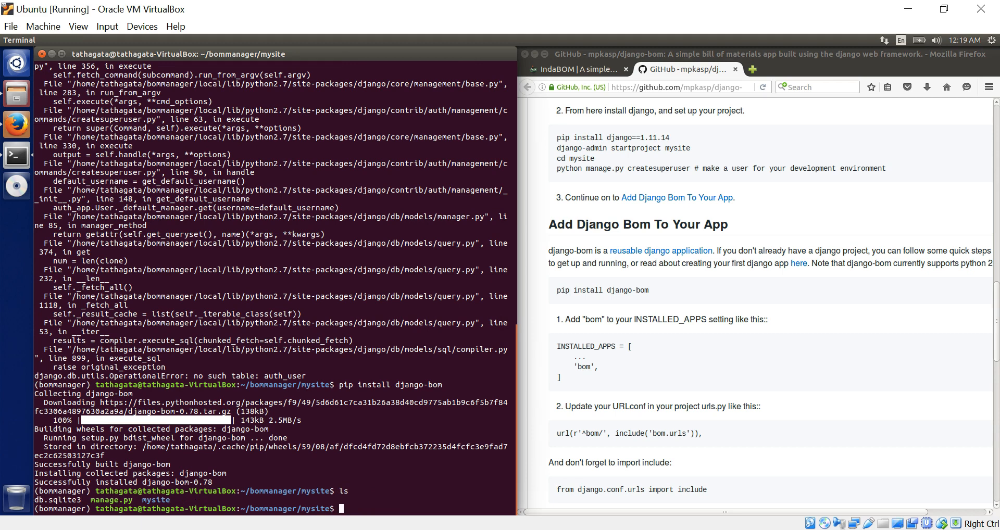
pyautogui.write('cd my')
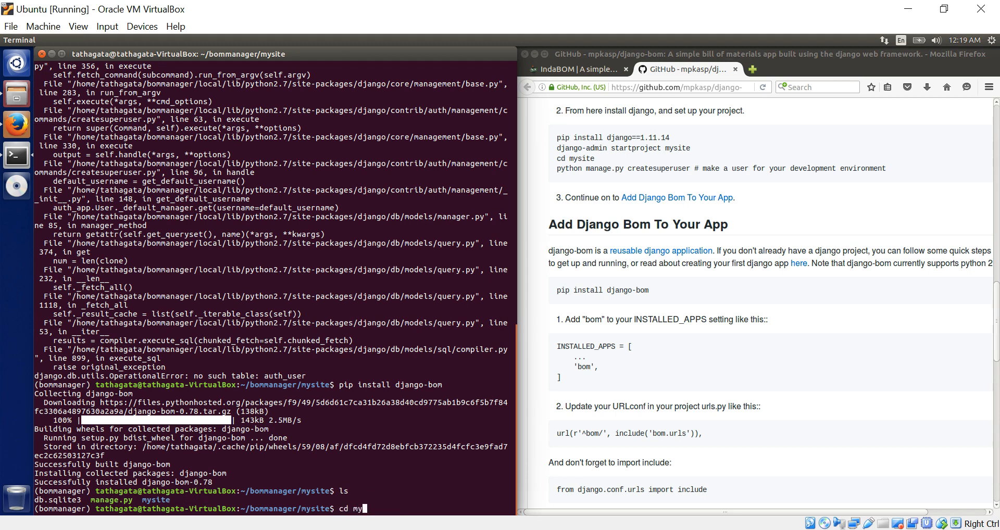
pyautogui.press('Return')
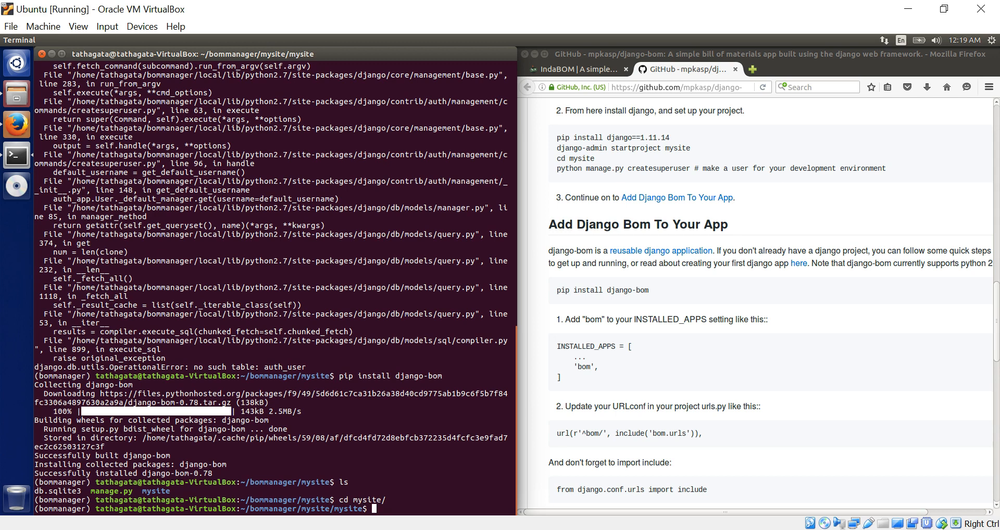
pyautogui.write('vi')
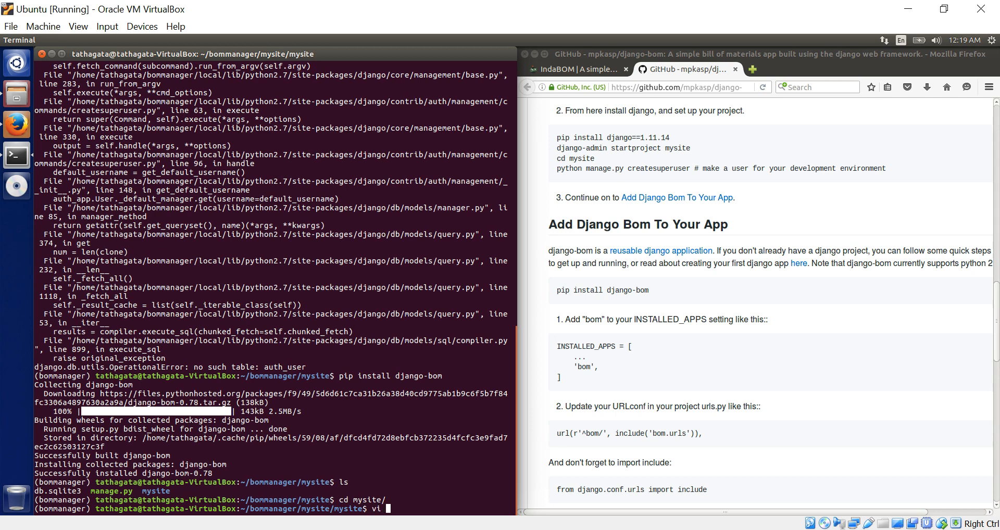
pyautogui.write('se')
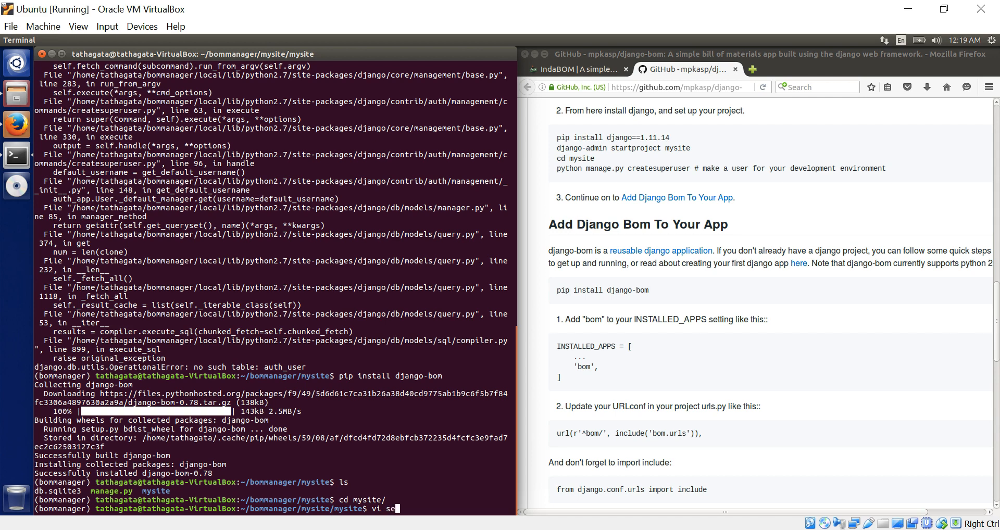
pyautogui.moveTo(622, 315)
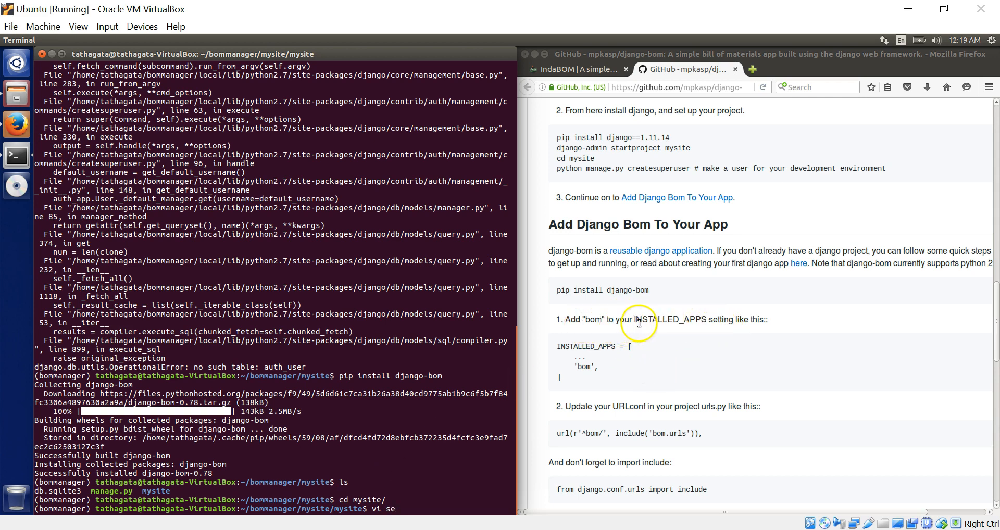
pyautogui.moveTo(723, 322)
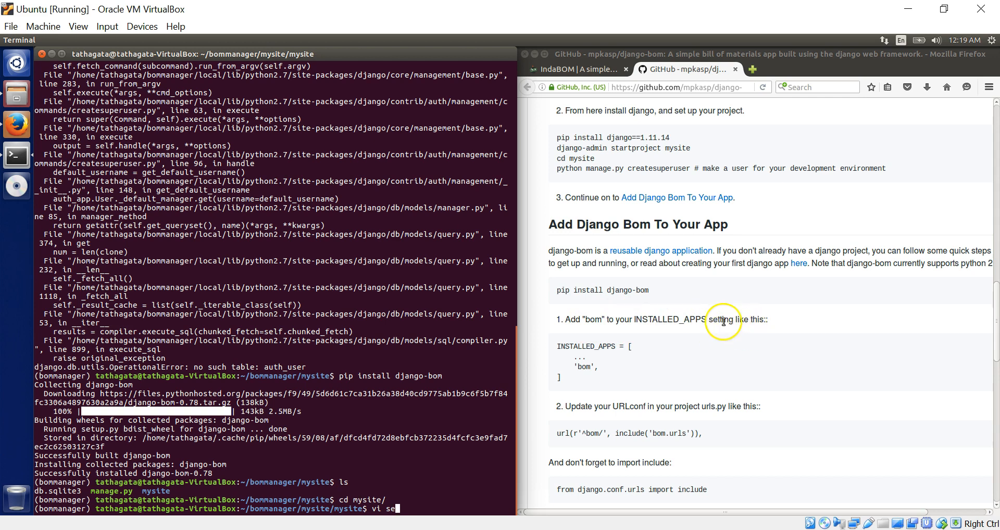
pyautogui.moveTo(738, 365)
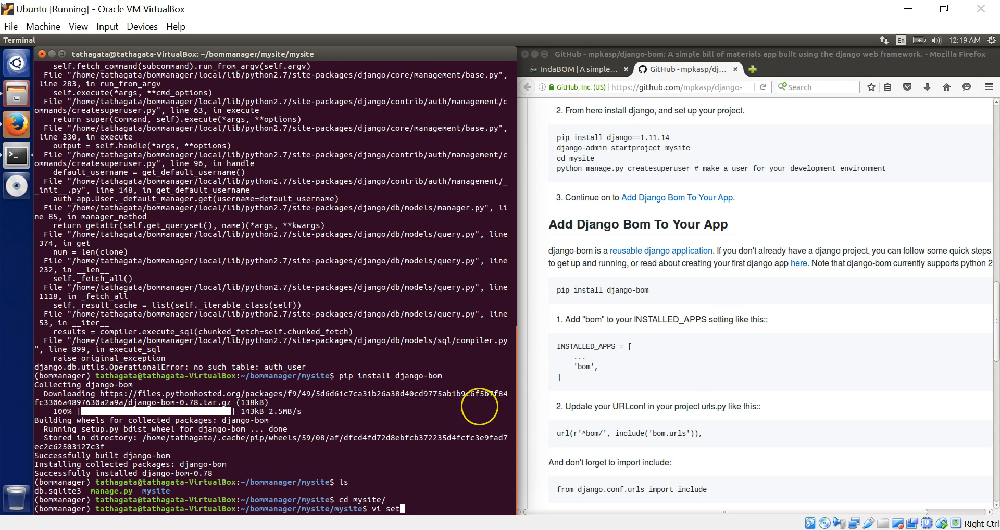
pyautogui.write('tings.py')
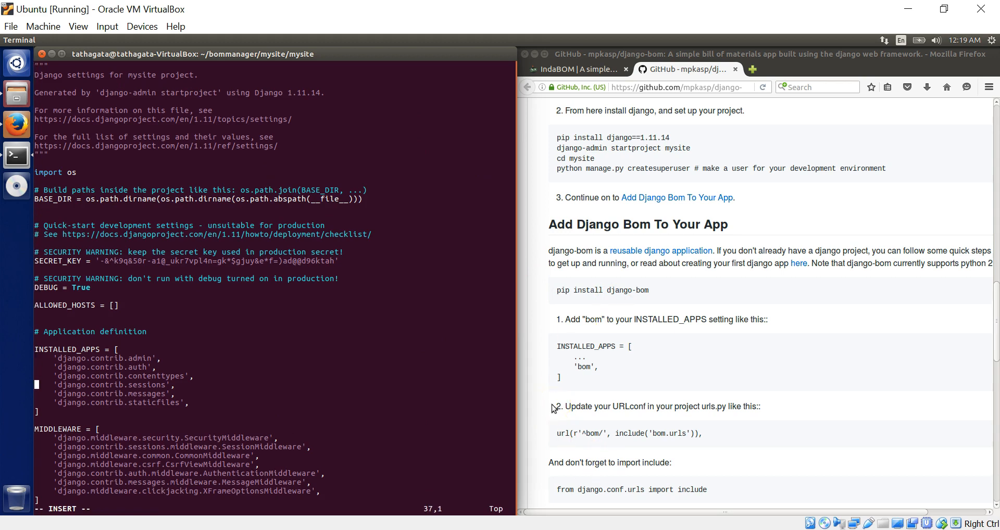
# - Add 'bom' to INSTALLED_APPS in vi and leave insert mode to save
pyautogui.click(62, 319)
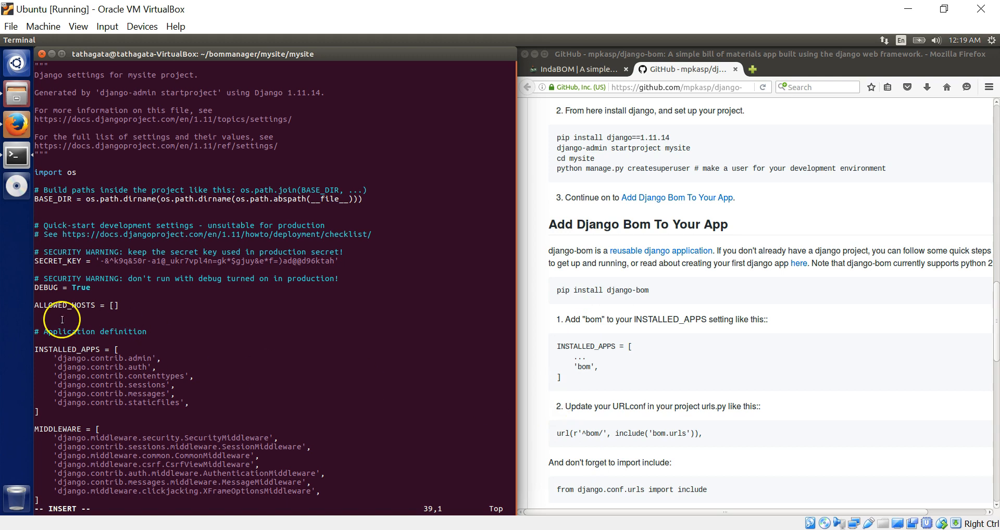
pyautogui.moveTo(56, 345)
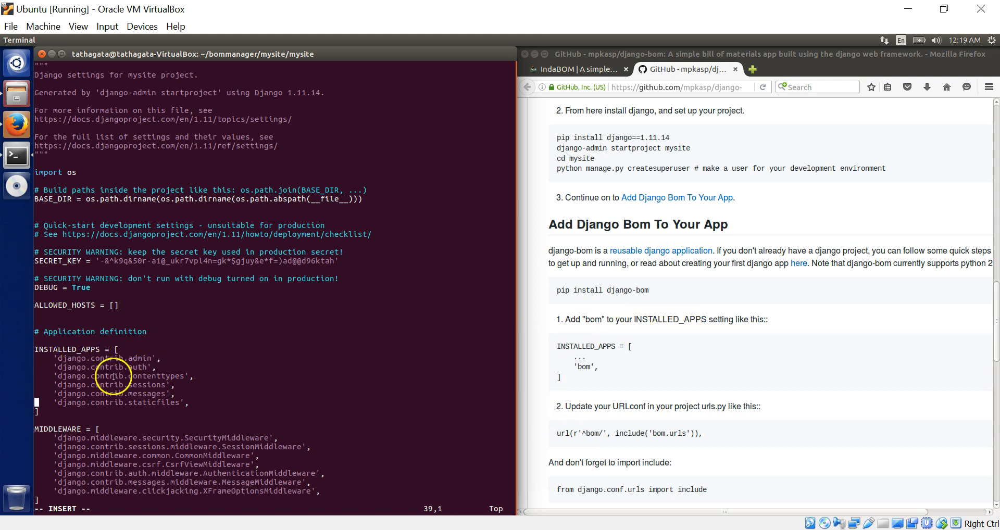
pyautogui.moveTo(202, 407)
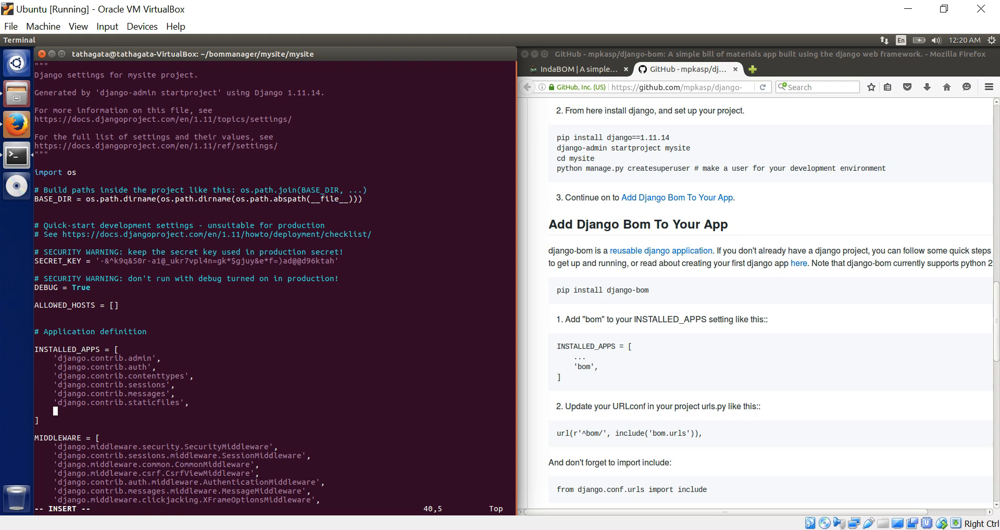
pyautogui.moveTo(586, 392)
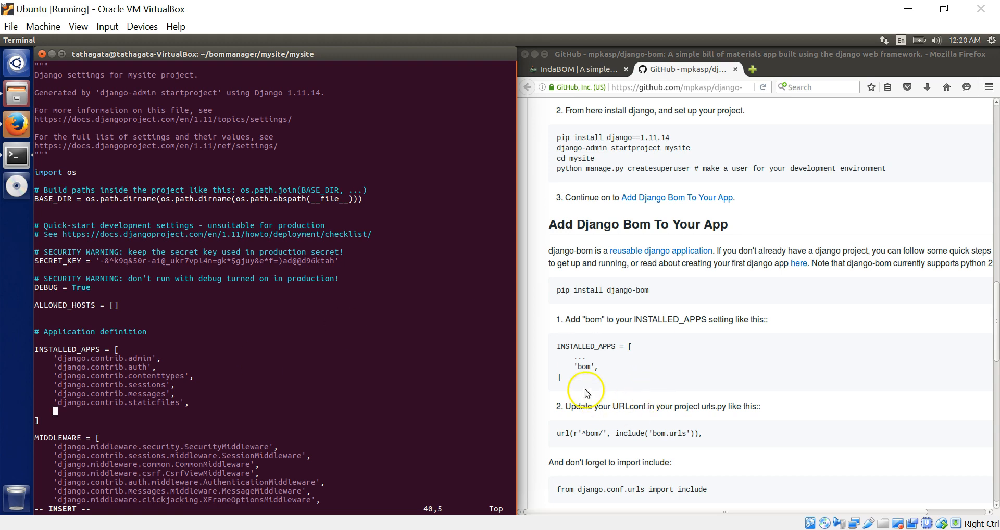
pyautogui.moveTo(248, 423)
pyautogui.write("'bom'")
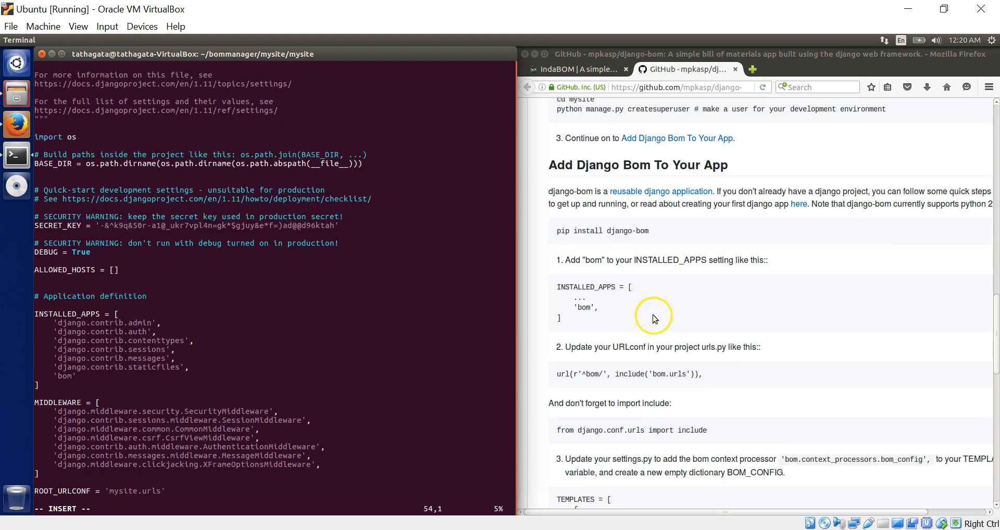
pyautogui.scroll(-3)
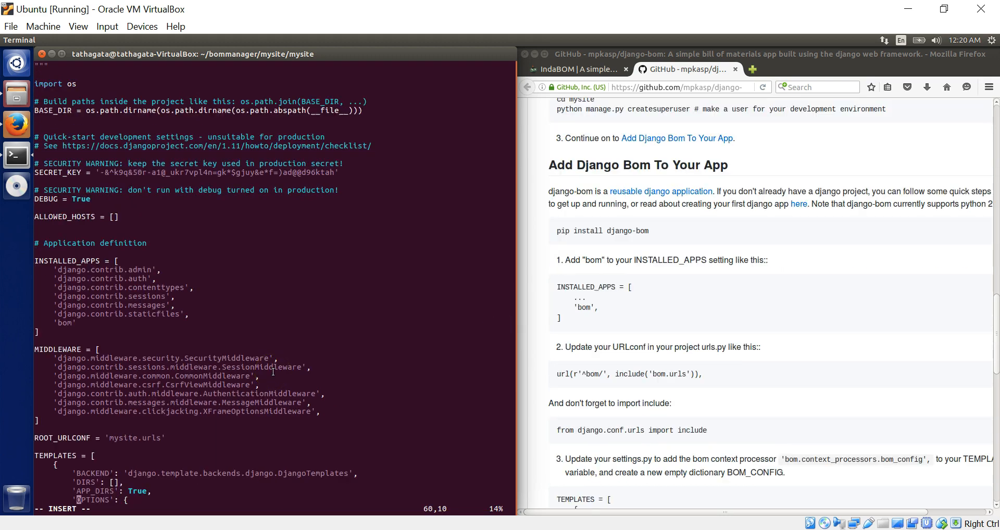
pyautogui.press('Escape')
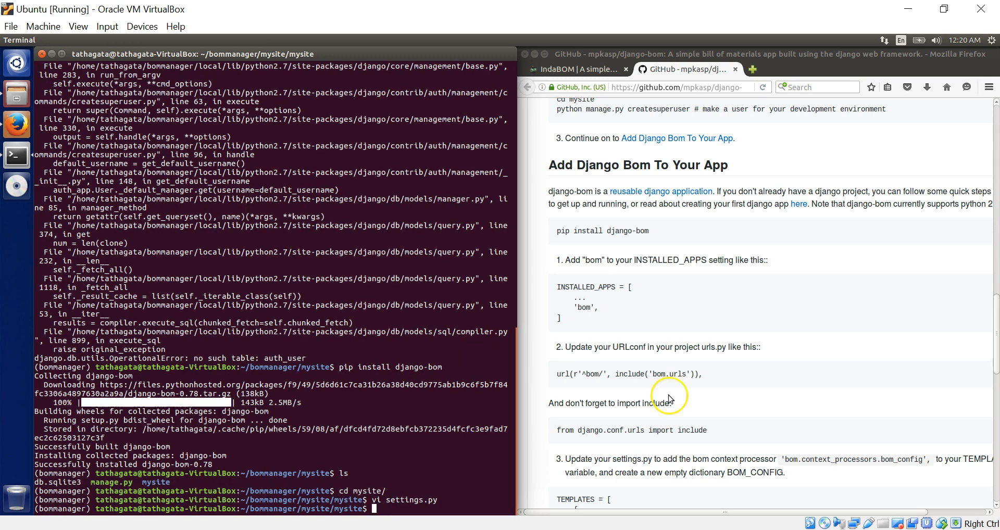
pyautogui.moveTo(713, 403)
pyautogui.write('vi')
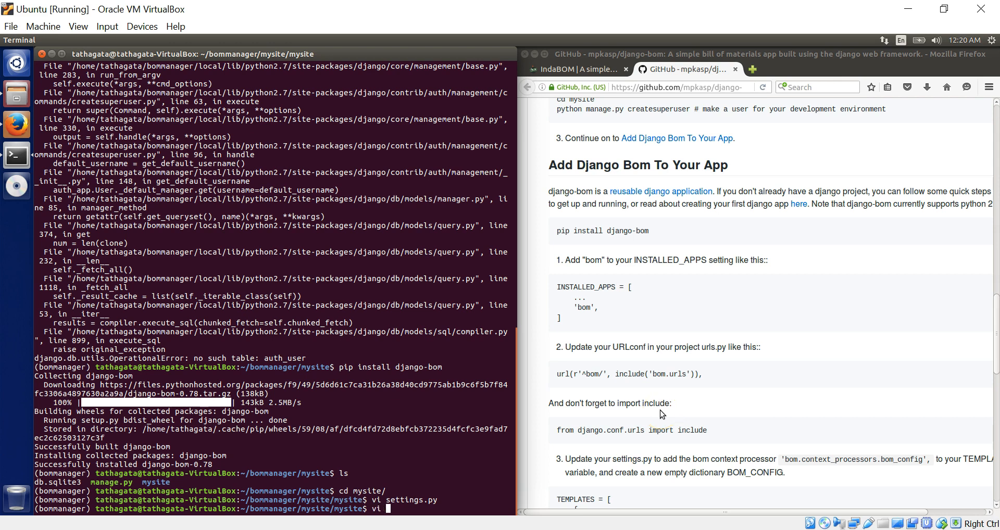
# - Open urls.py in vi from the inner mysite prompt
pyautogui.write('urls.py')
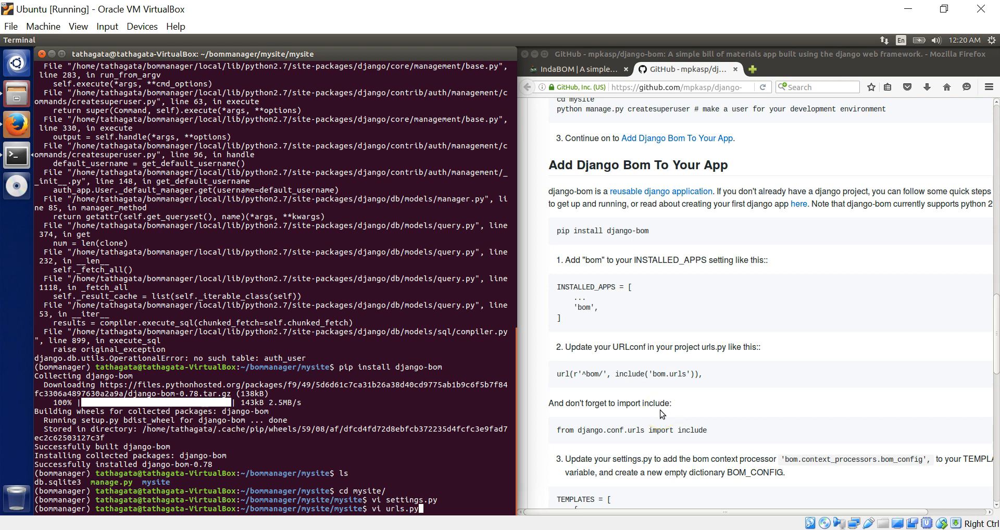
pyautogui.press('Return')
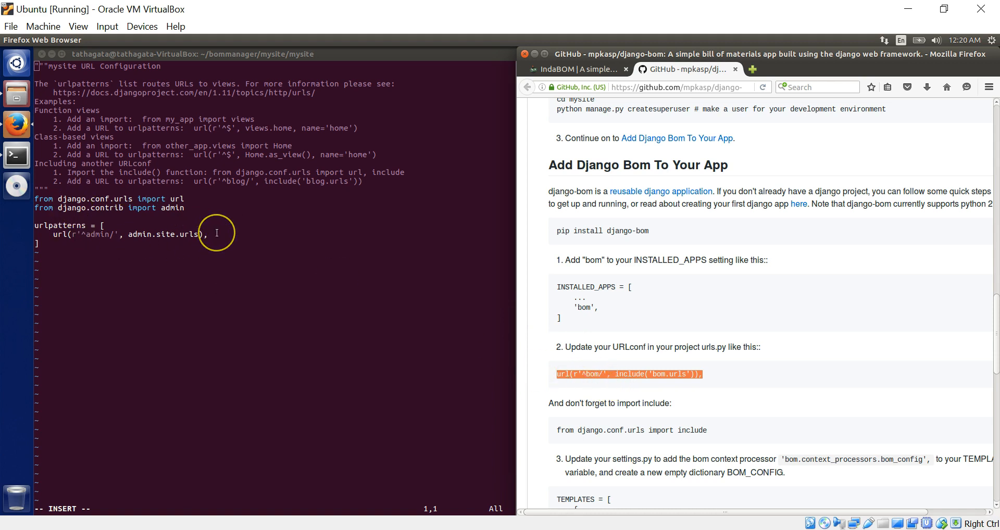
# - Add url(r'^bom/', include('bom.urls')) and 'from django.conf.urls import include' to urls.py
pyautogui.scroll(-3)
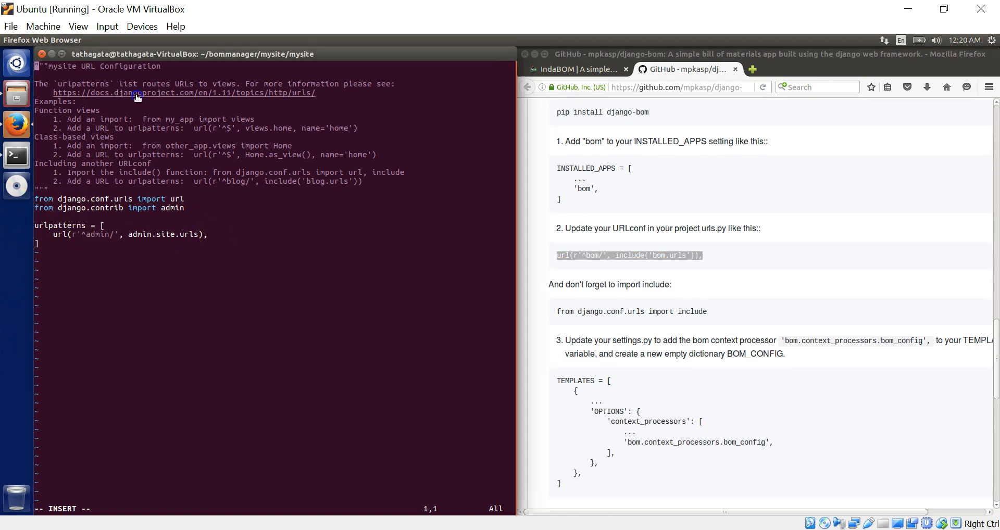
pyautogui.click(227, 203)
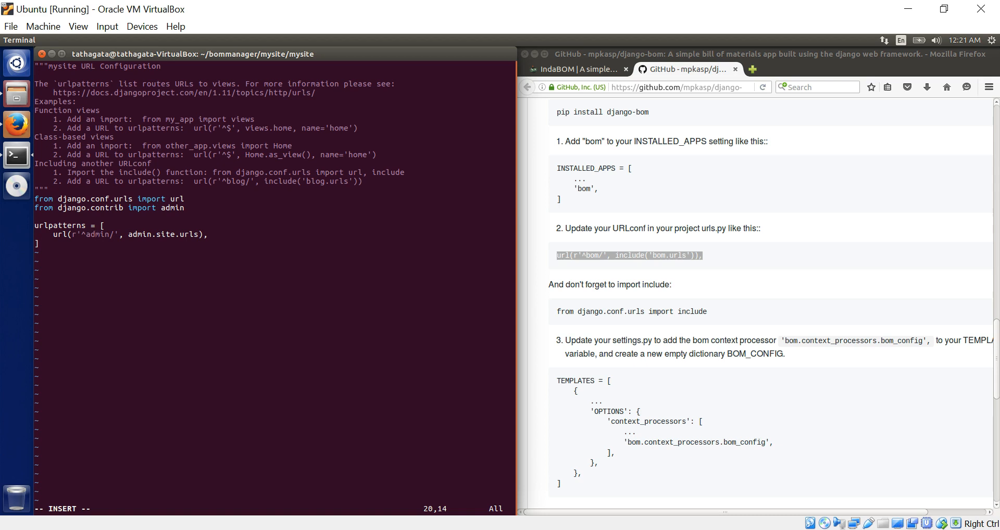
pyautogui.moveTo(149, 239)
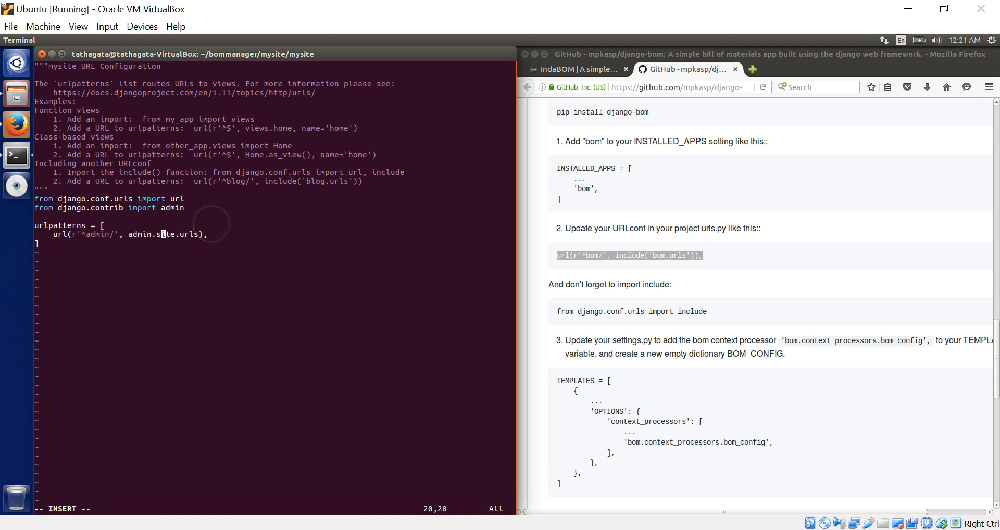
pyautogui.press('End')
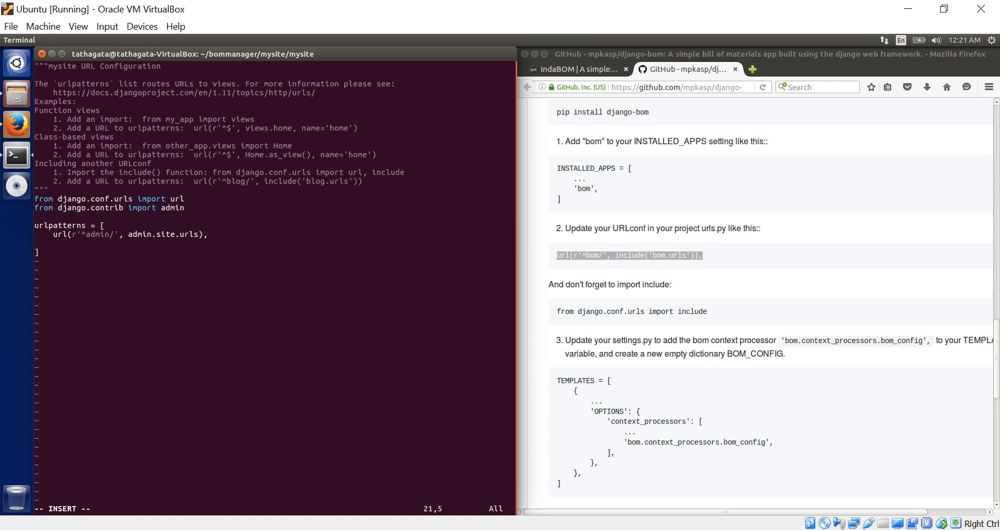
pyautogui.write("url(r'^bom/', include('bom.urls')),")
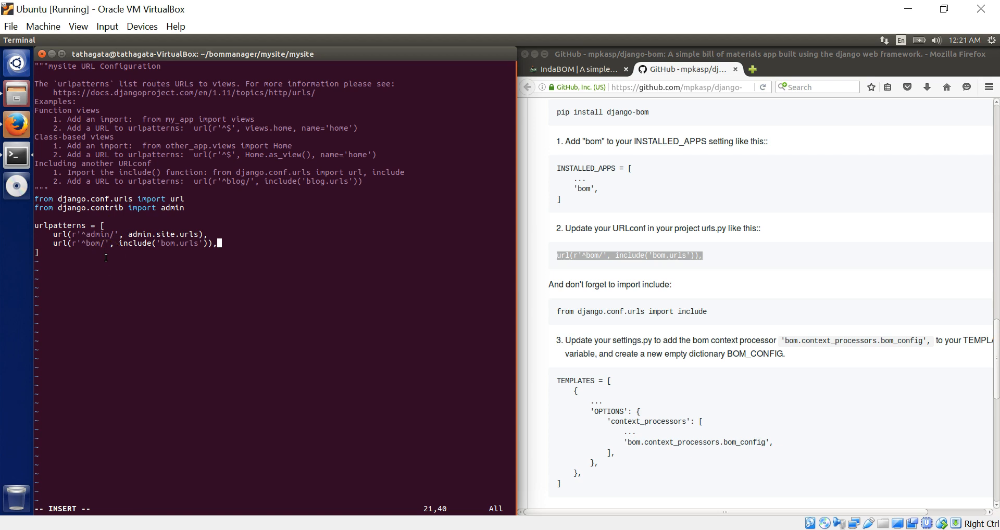
pyautogui.moveTo(128, 225)
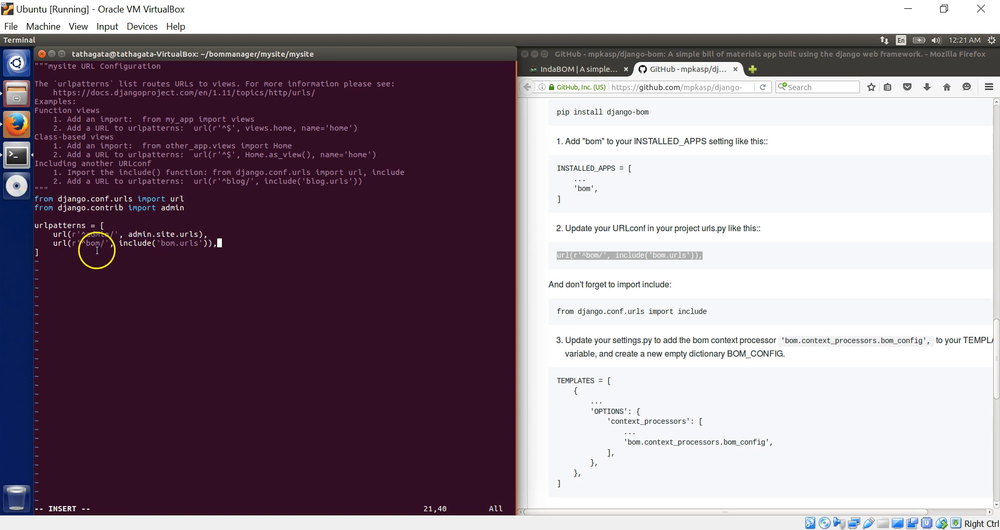
pyautogui.moveTo(565, 311)
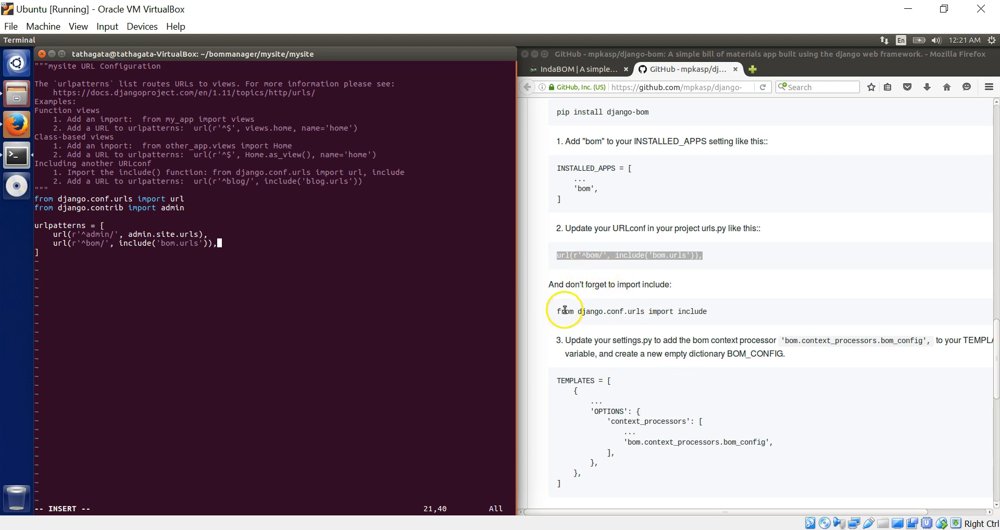
pyautogui.doubleClick(632, 311)
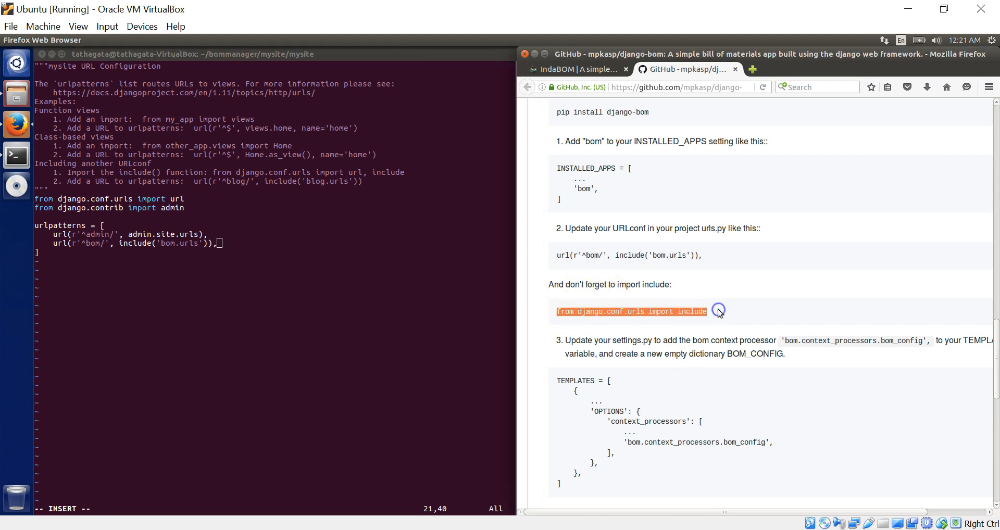
pyautogui.moveTo(215, 202)
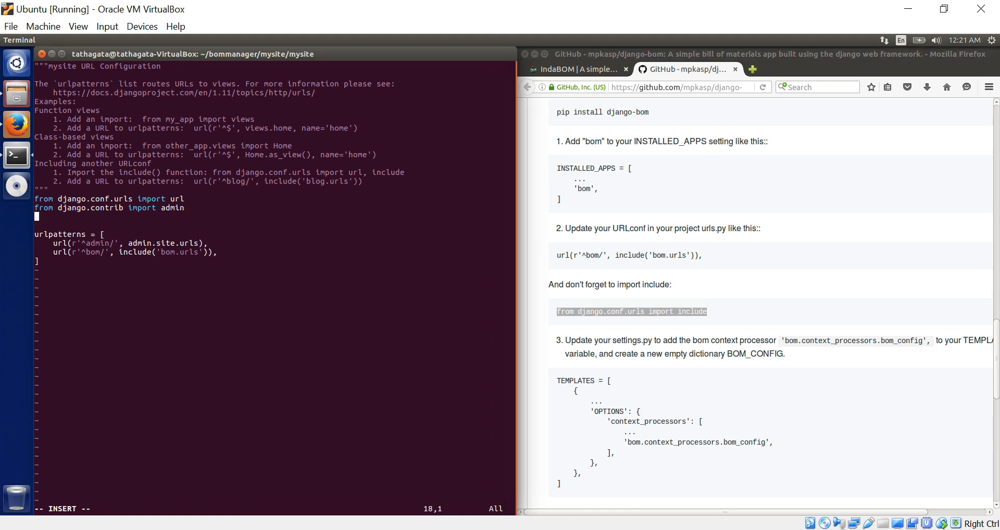
pyautogui.write('from django.conf.urls import include')
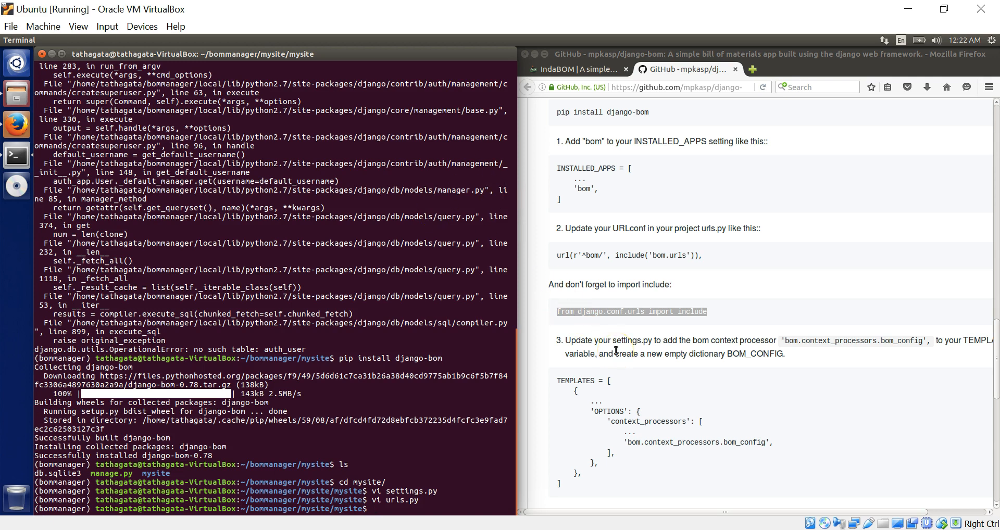
# - Reopen settings.py in vim, showing 'bom' in INSTALLED_APPS
pyautogui.scroll(-3)
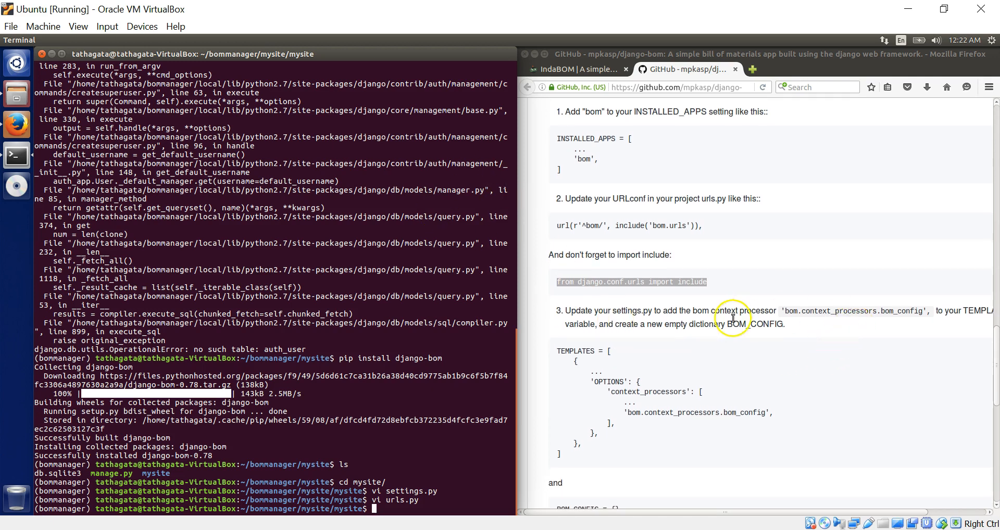
pyautogui.moveTo(489, 432)
pyautogui.write('vi settings.py')
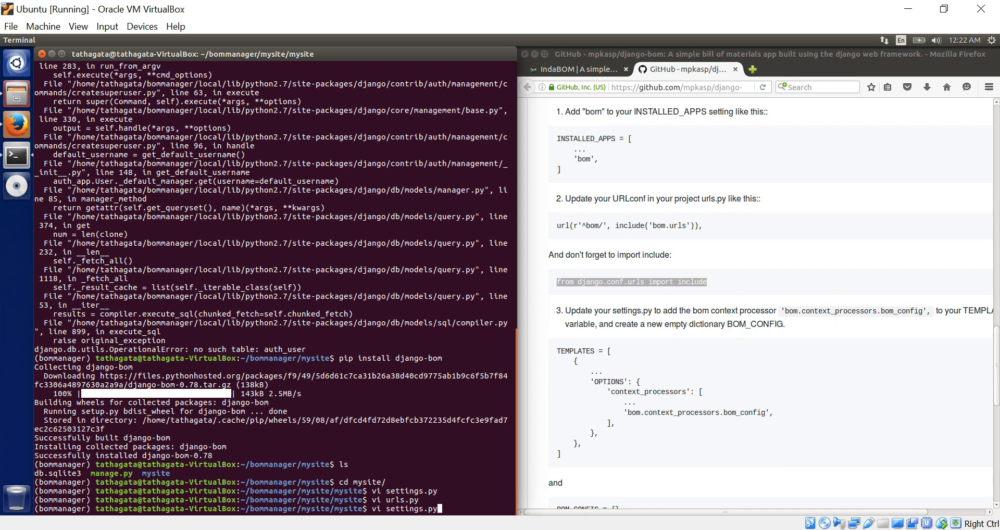
pyautogui.press('Return')
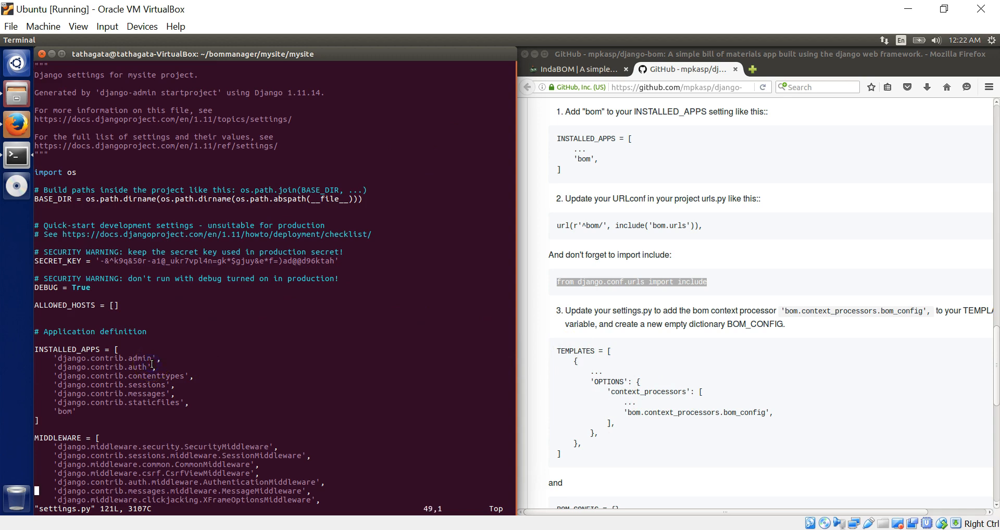
# - Add 'bom.context_processors.bom_config', to the context_processors list in settings.py
pyautogui.scroll(-3)
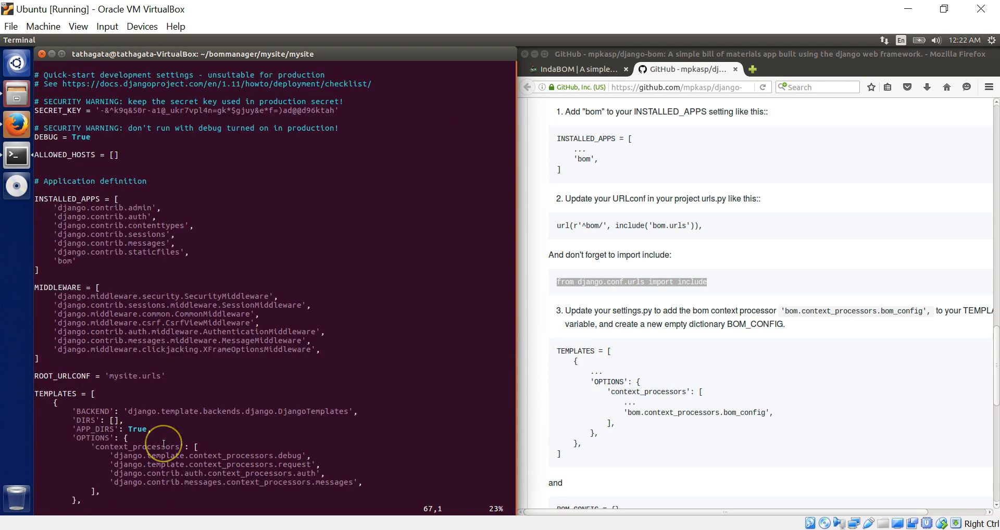
pyautogui.scroll(-3)
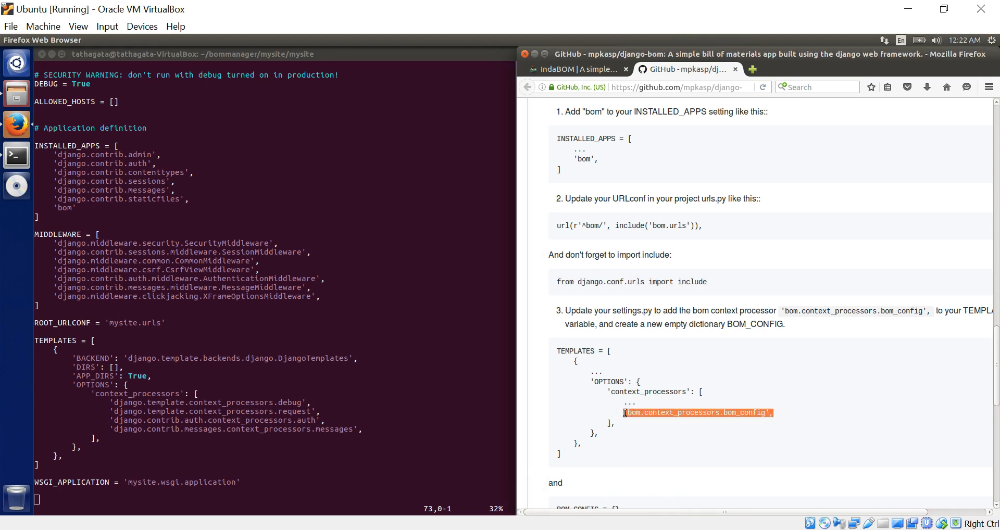
pyautogui.moveTo(376, 483)
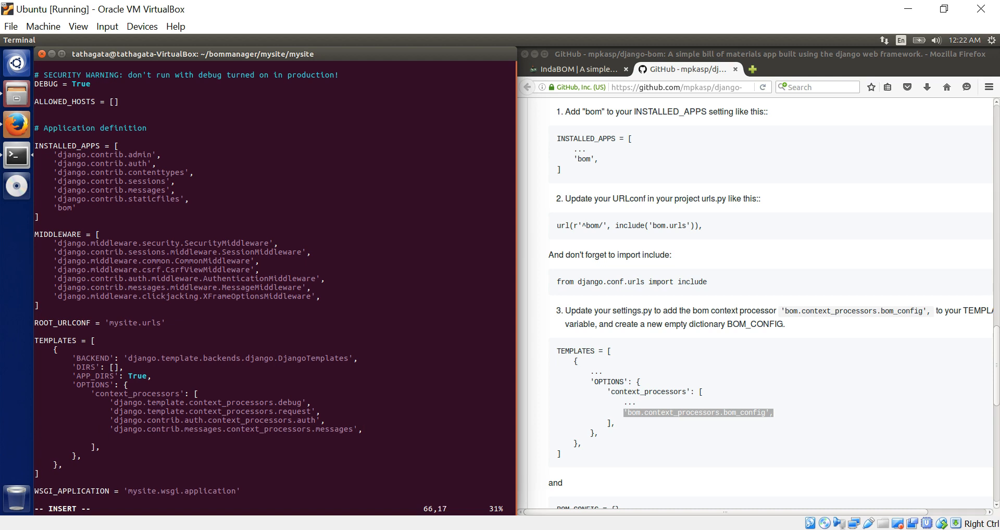
pyautogui.write("'bom.context_processors.bom_config',")
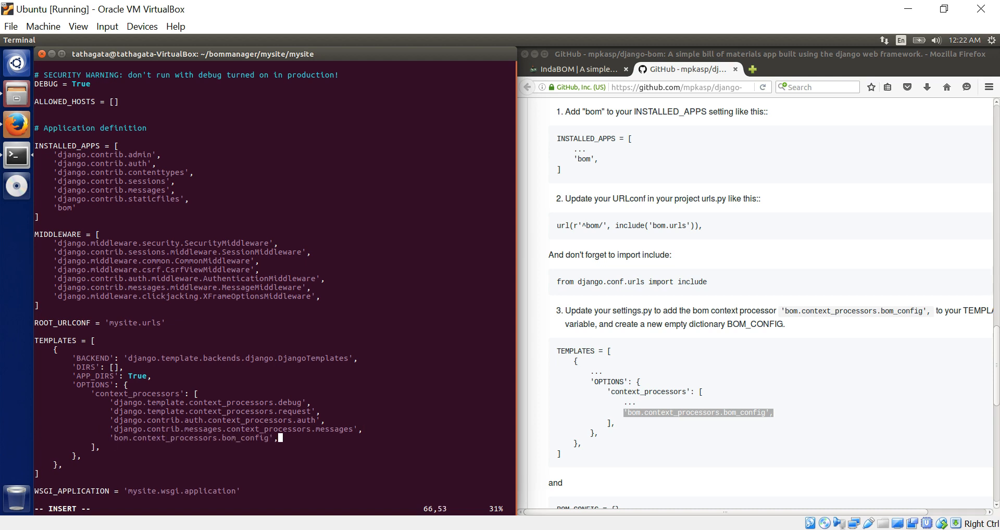
pyautogui.moveTo(260, 375)
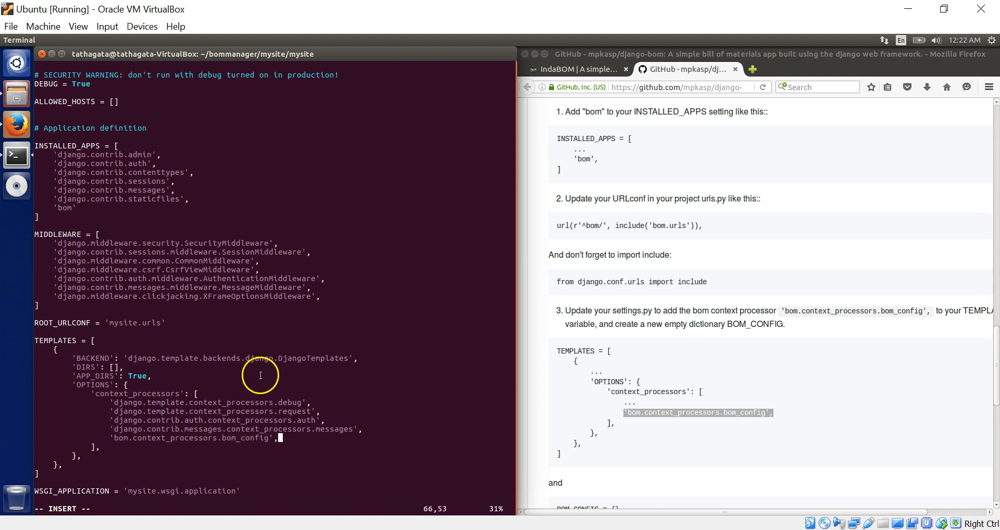
pyautogui.moveTo(183, 267)
pyautogui.write(',')
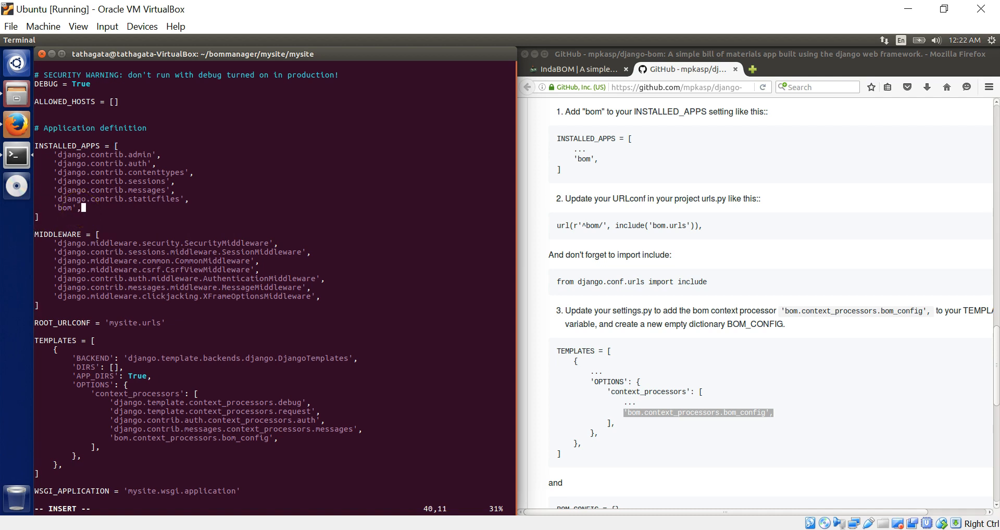
pyautogui.press('Left')
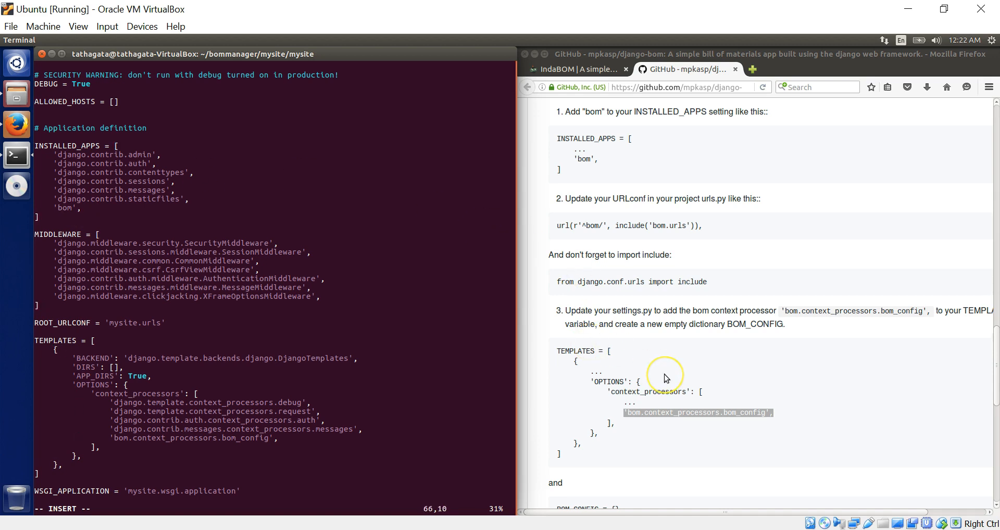
# - Append BOM_CONFIG = {} at the end of settings.py, then save and quit with :wq
pyautogui.scroll(-3)
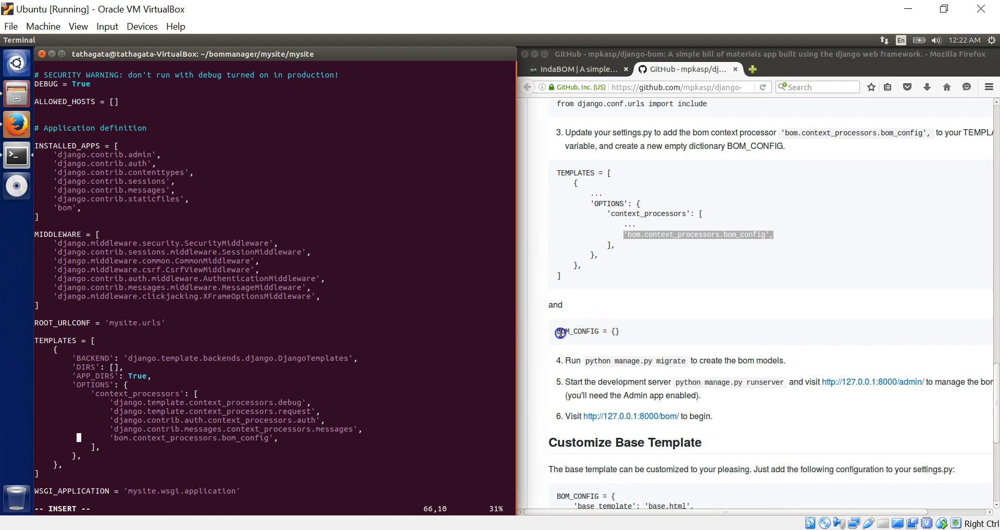
pyautogui.doubleClick(580, 331)
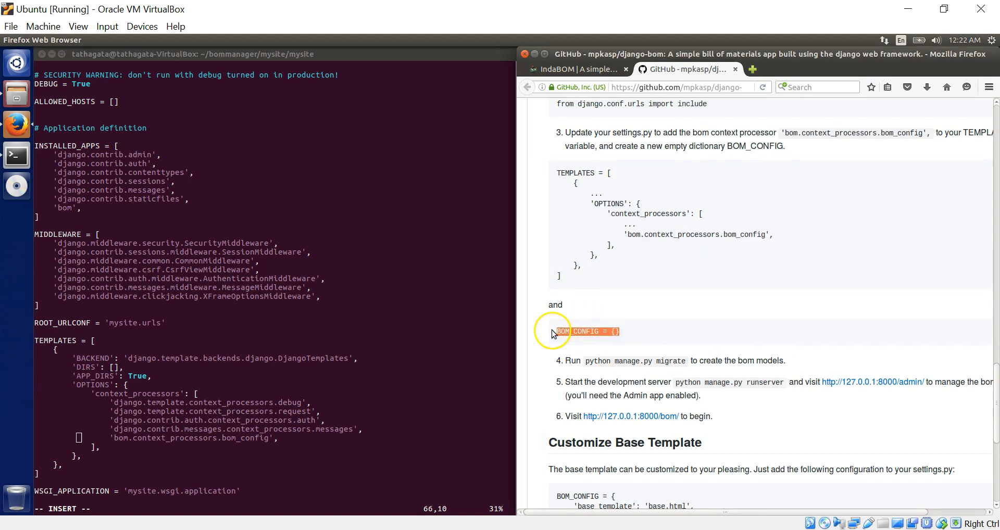
pyautogui.moveTo(452, 347)
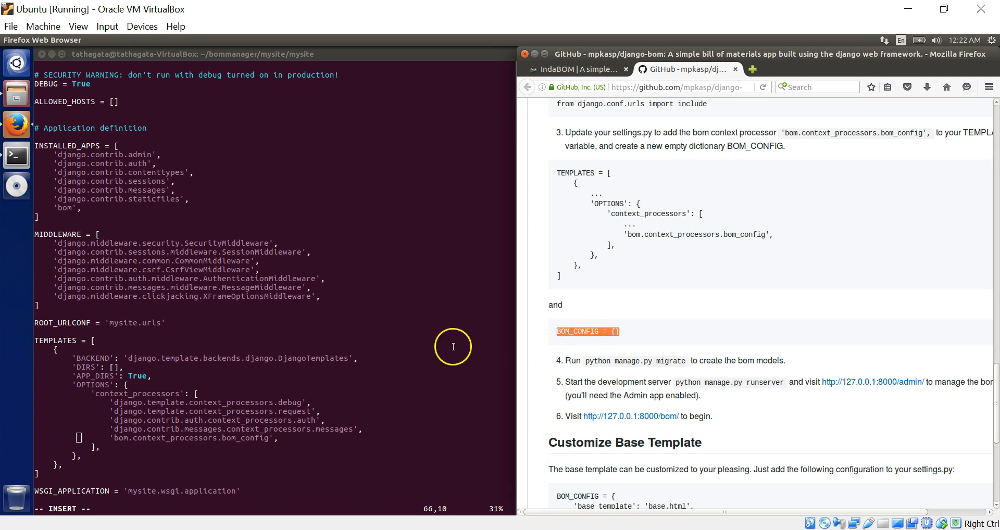
pyautogui.scroll(-3)
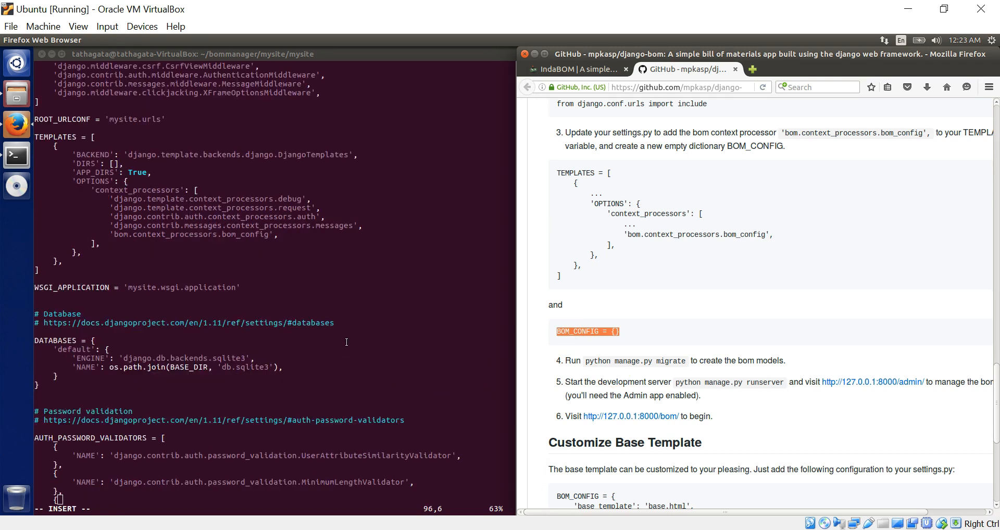
pyautogui.scroll(-3)
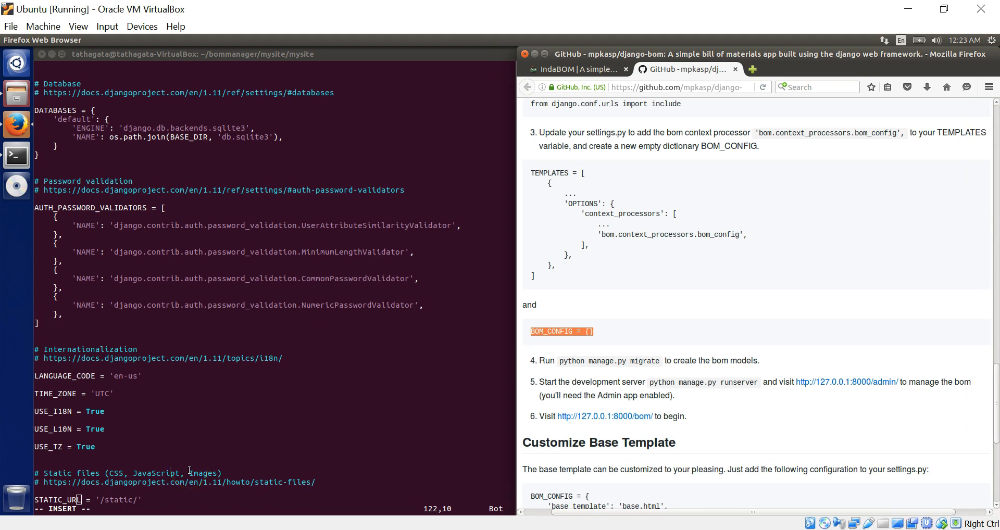
pyautogui.moveTo(309, 483)
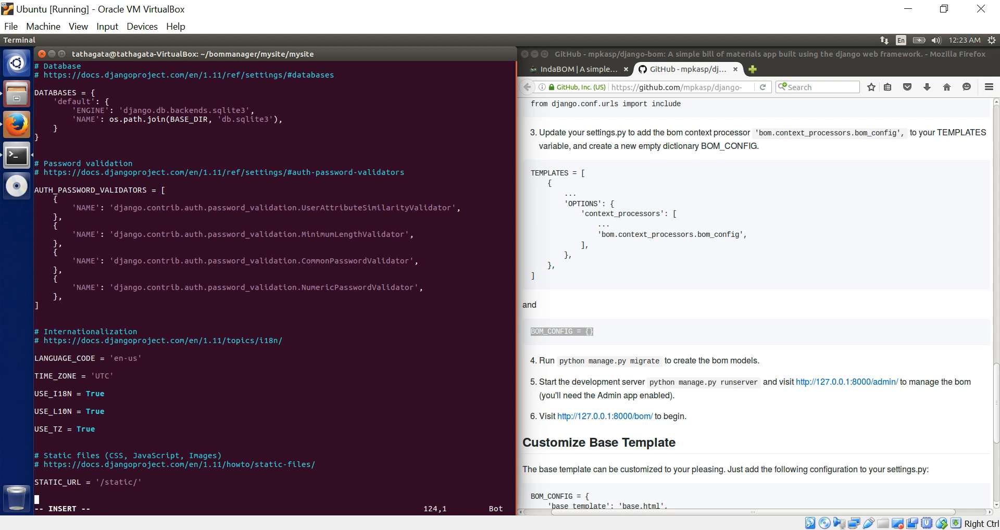
pyautogui.write('BOM_CONFIG = {}')
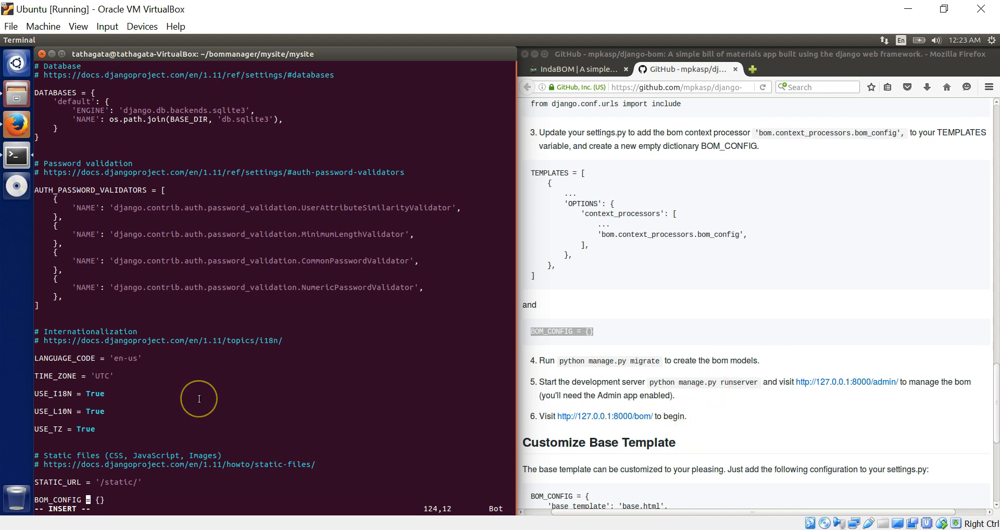
pyautogui.write(':wq')
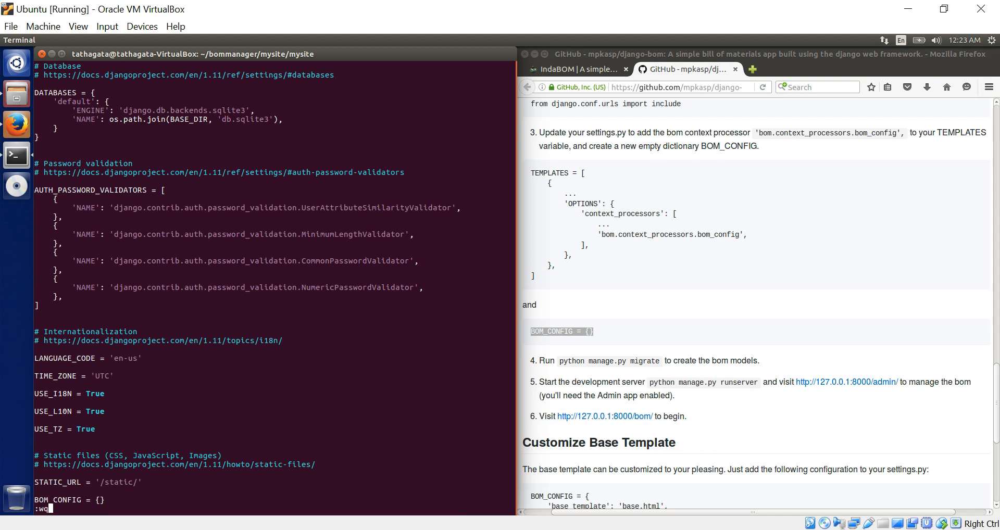
pyautogui.press('Return')
pyautogui.write('pyth')
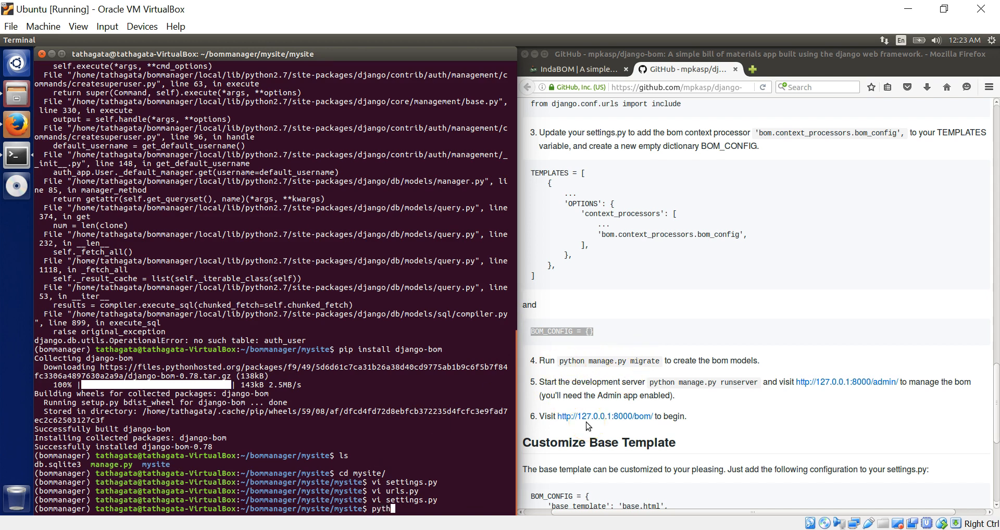
# - Return to the outer mysite folder and run python manage.py migrate, including bom migrations
pyautogui.write('on')
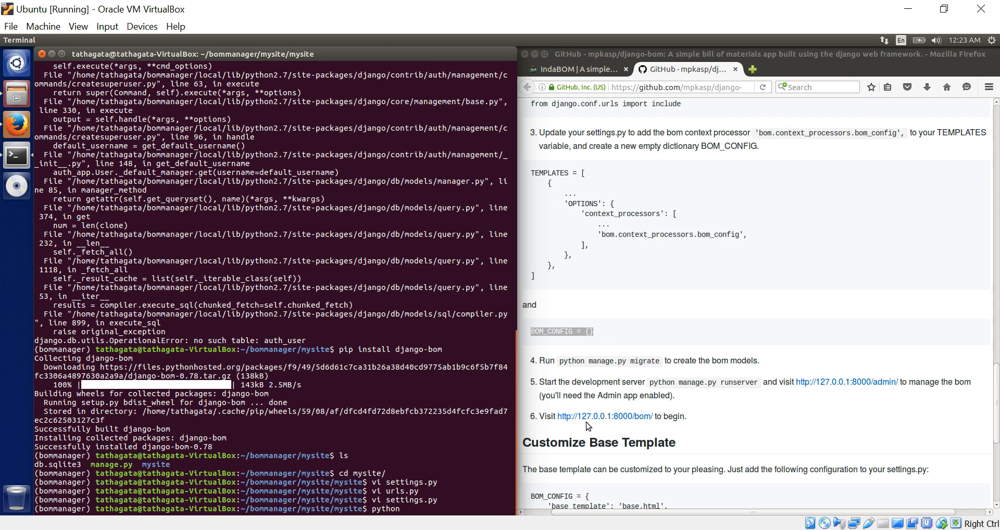
pyautogui.write('m')
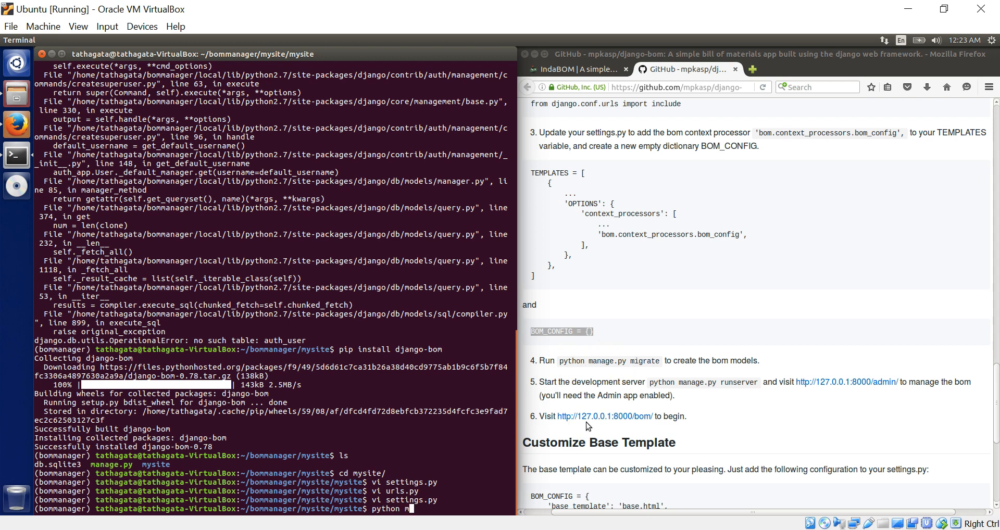
pyautogui.press('ctrl+c')
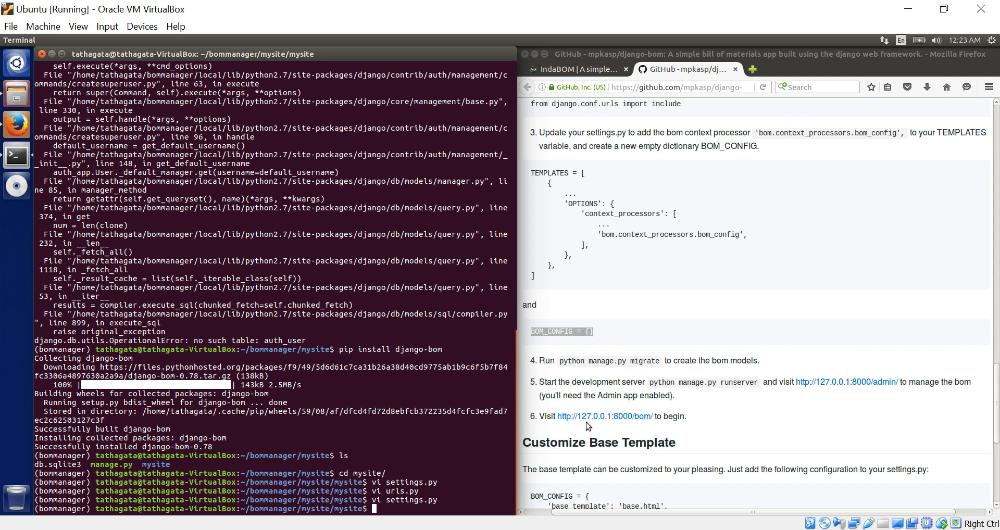
pyautogui.write('cd ..')
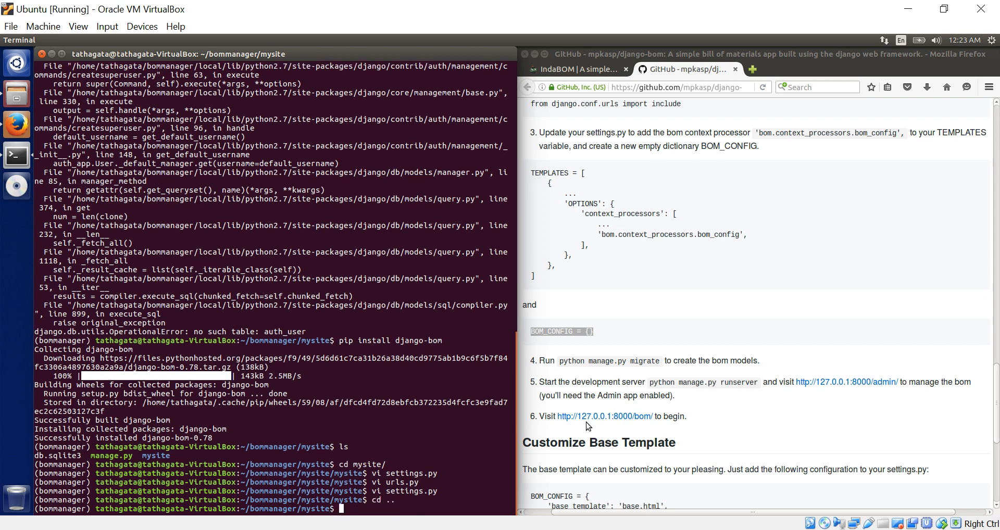
pyautogui.write('vi urls.py')
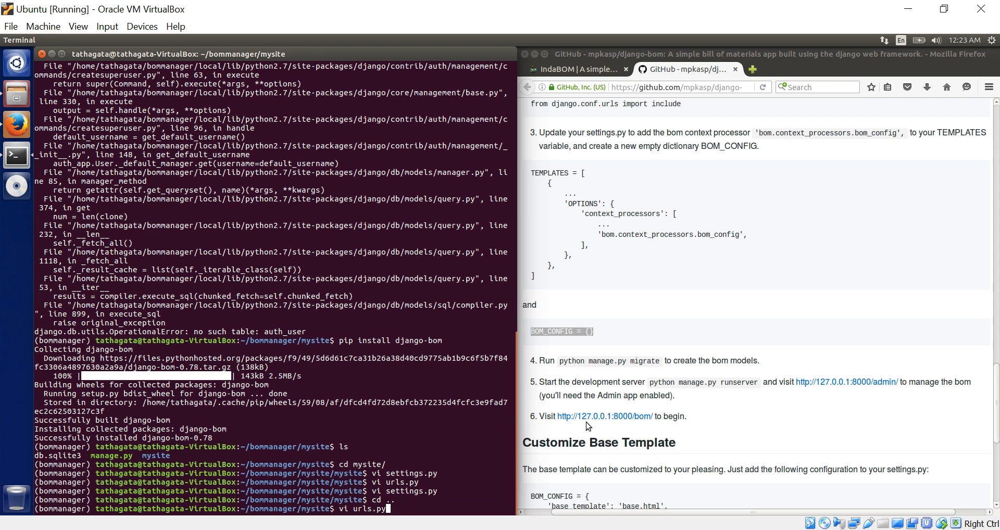
pyautogui.write('python manage.py createsuperuser')
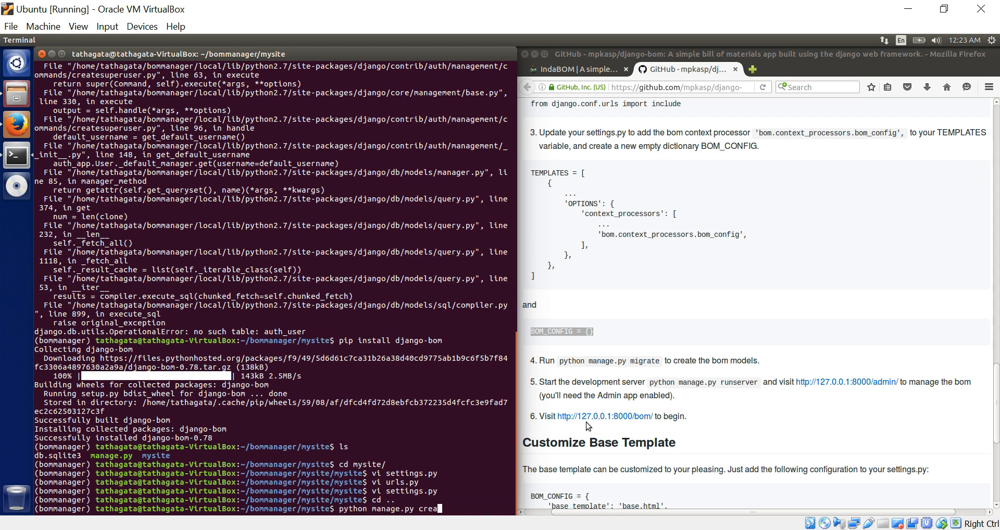
pyautogui.press('BackSpace')
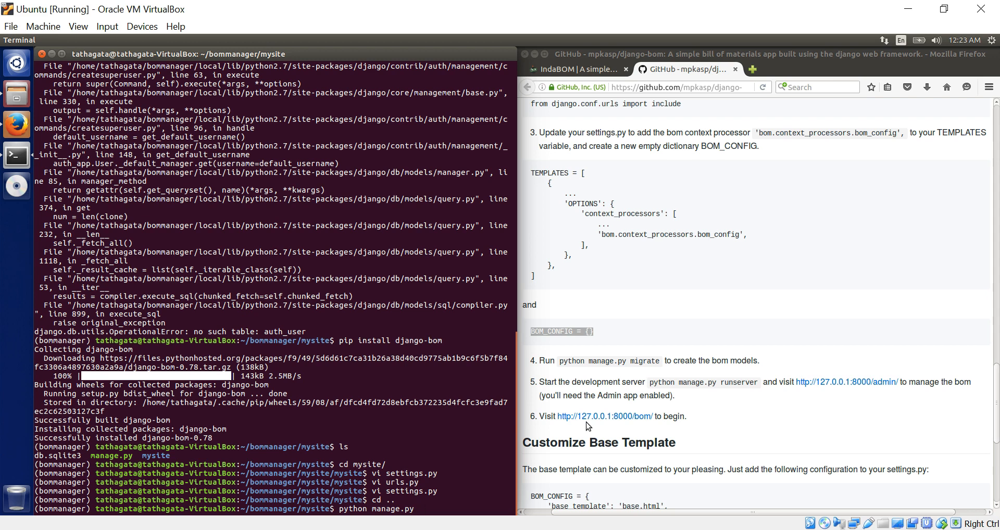
pyautogui.write('migrate')
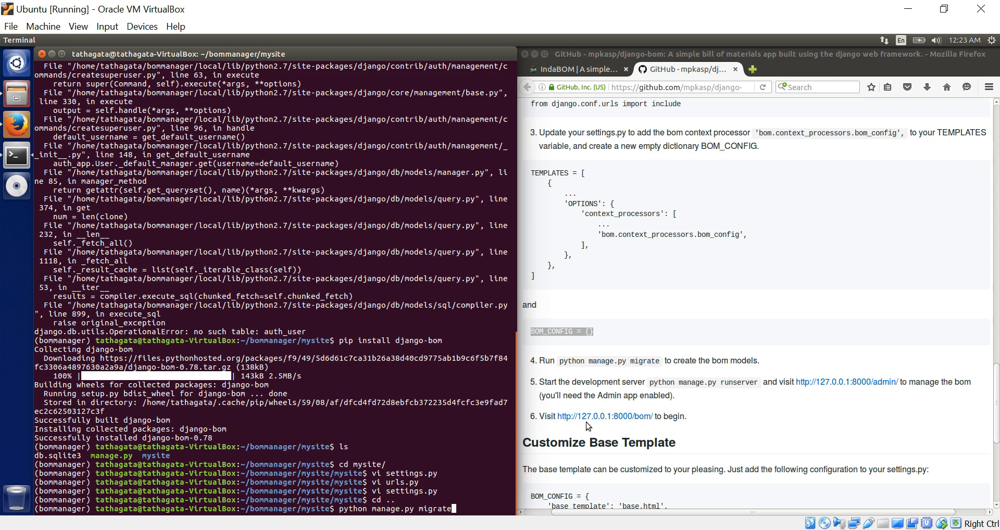
pyautogui.press('Return')
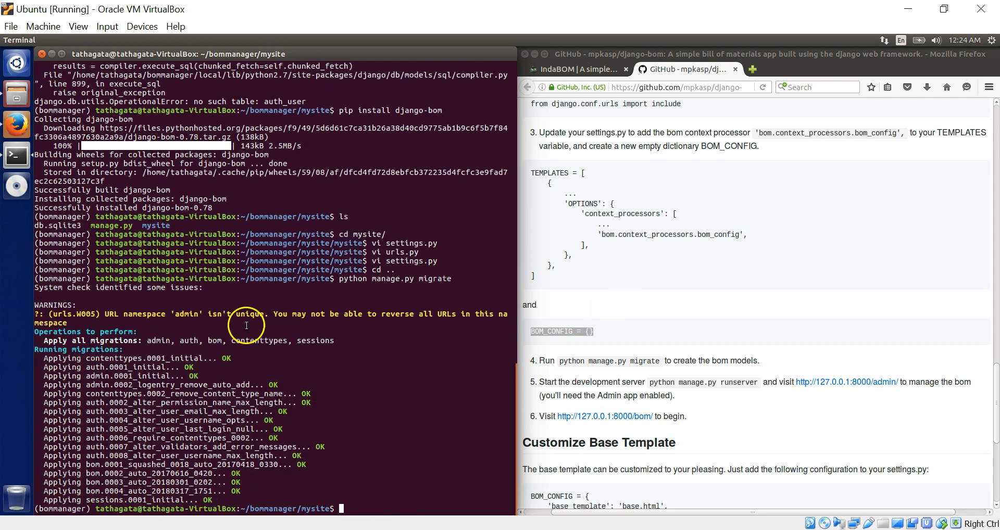
pyautogui.moveTo(404, 425)
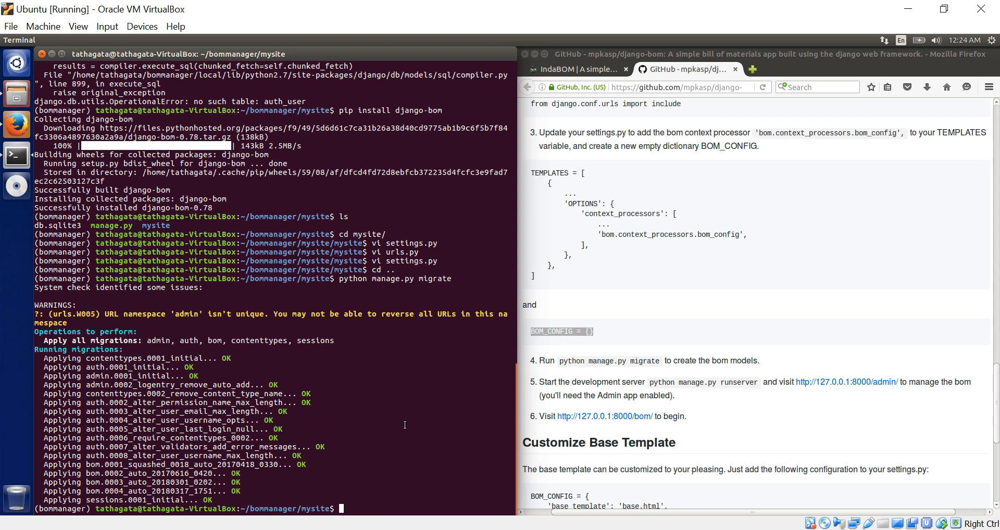
pyautogui.moveTo(298, 363)
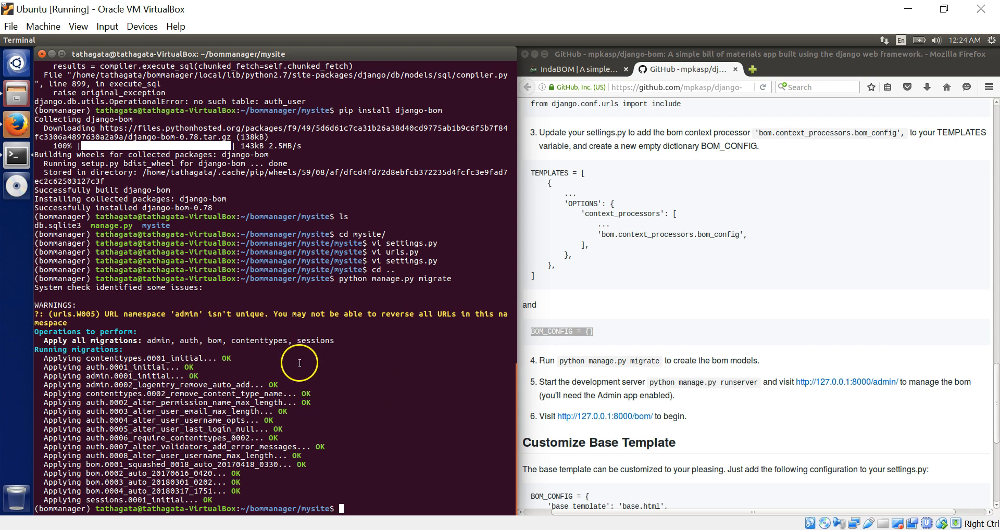
pyautogui.moveTo(390, 422)
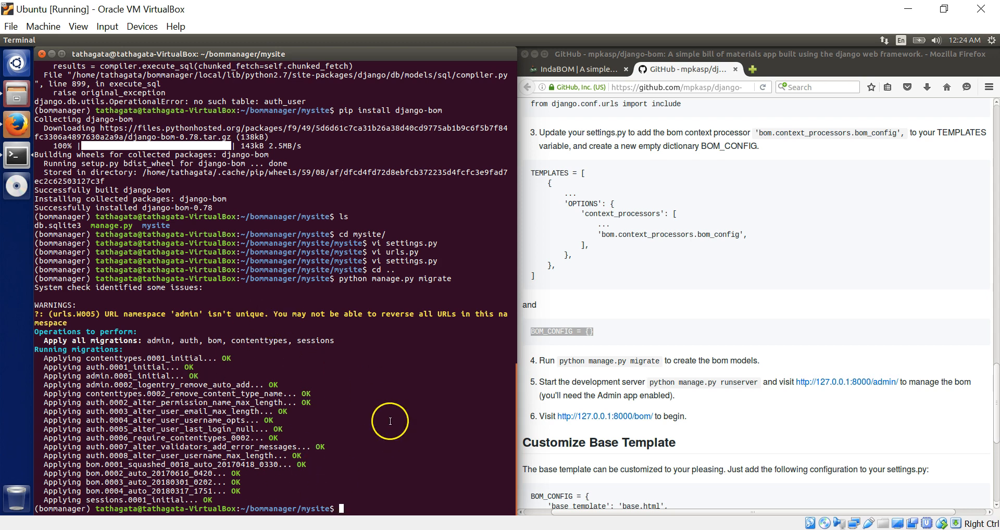
pyautogui.moveTo(395, 483)
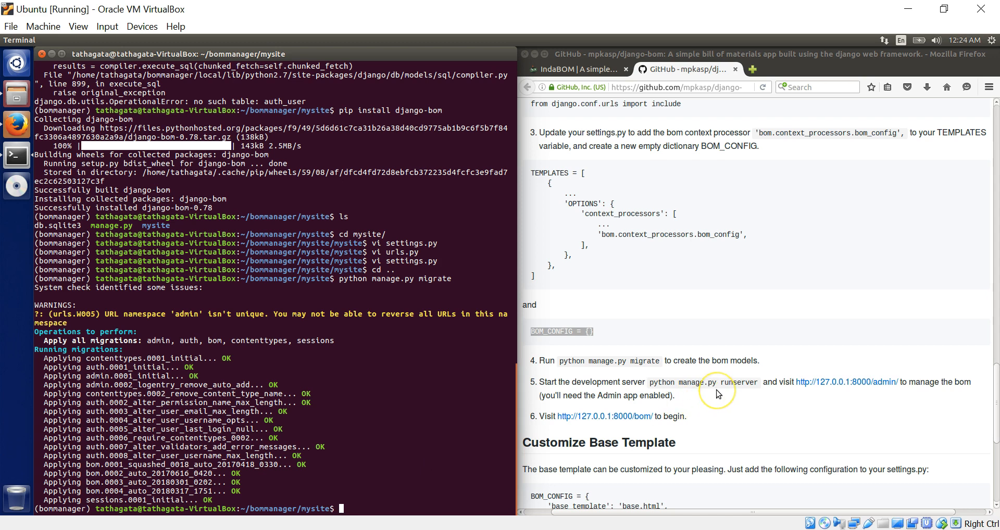
# - Run python manage.py createsuperuser, entering username, email and password, and scroll the README onward
pyautogui.scroll(3)
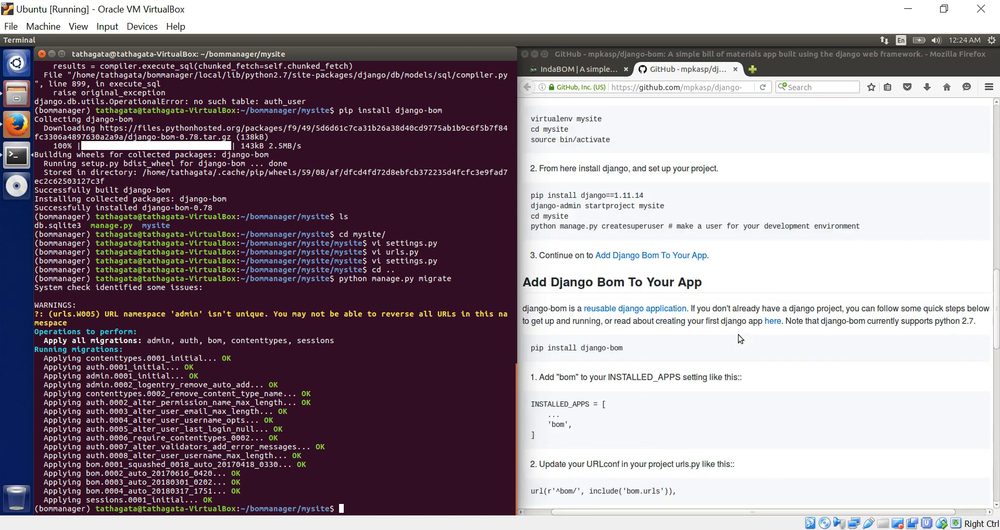
pyautogui.scroll(3)
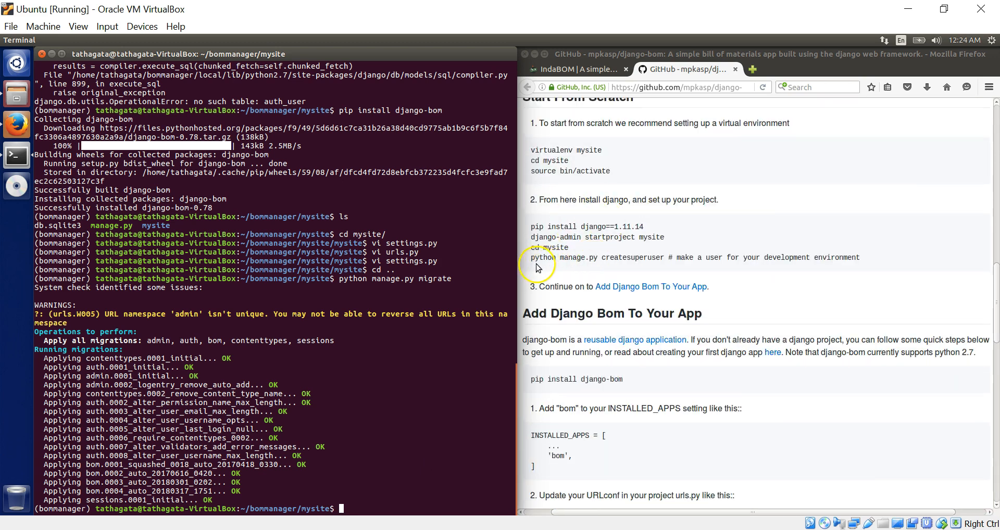
pyautogui.moveTo(598, 259)
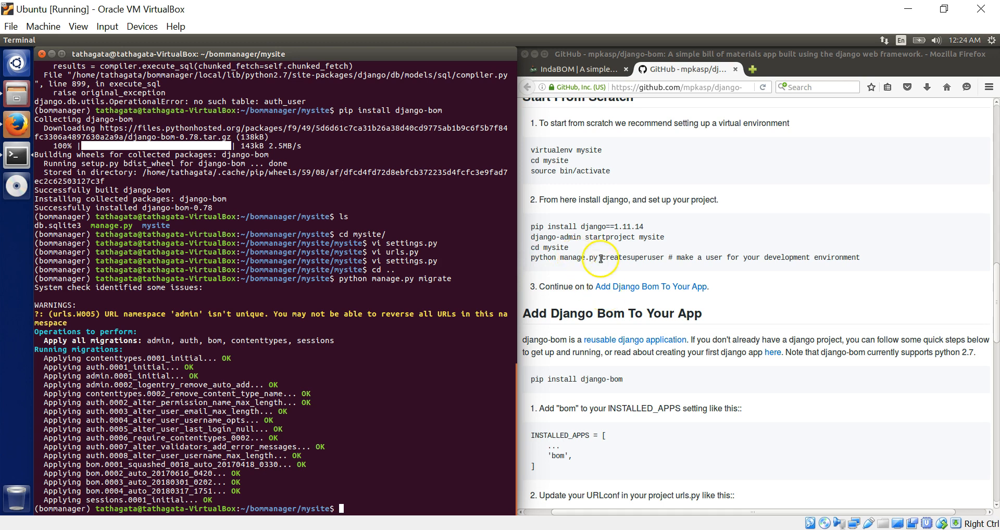
pyautogui.write('python manage.py migrate')
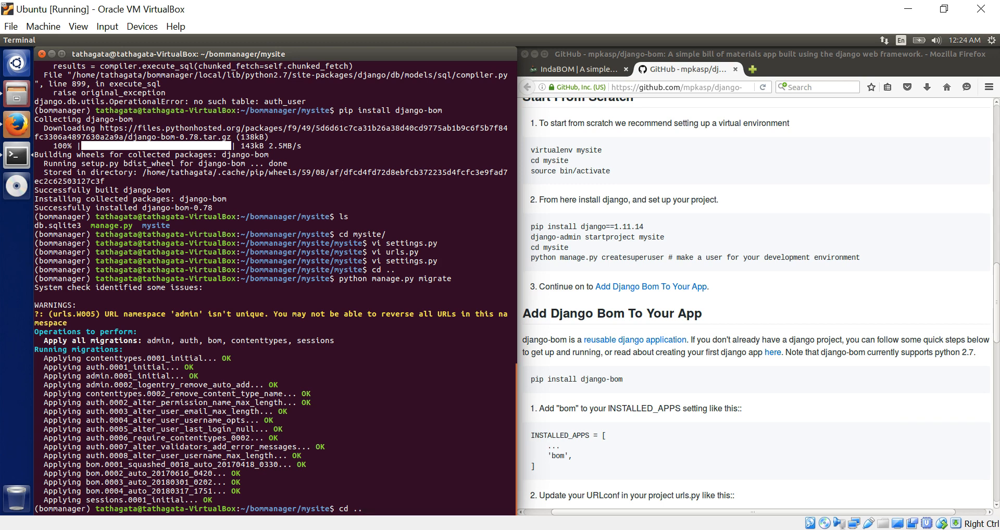
pyautogui.moveTo(364, 509)
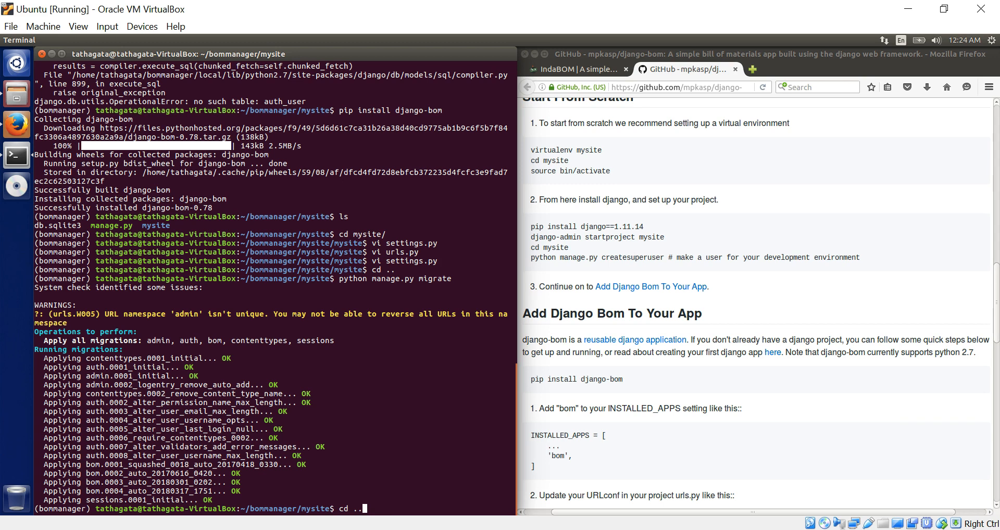
pyautogui.write('vi urls.py')
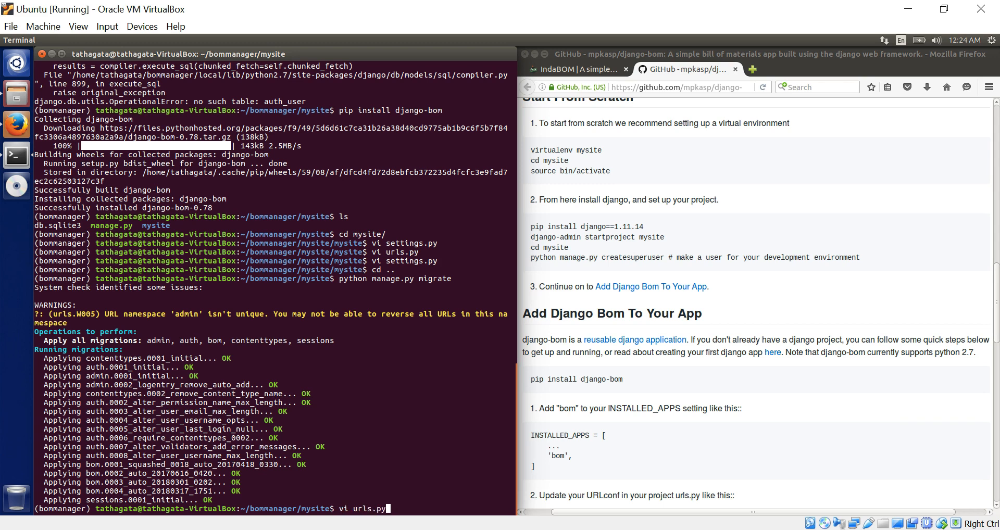
pyautogui.write('python manage.py createsuperuser')
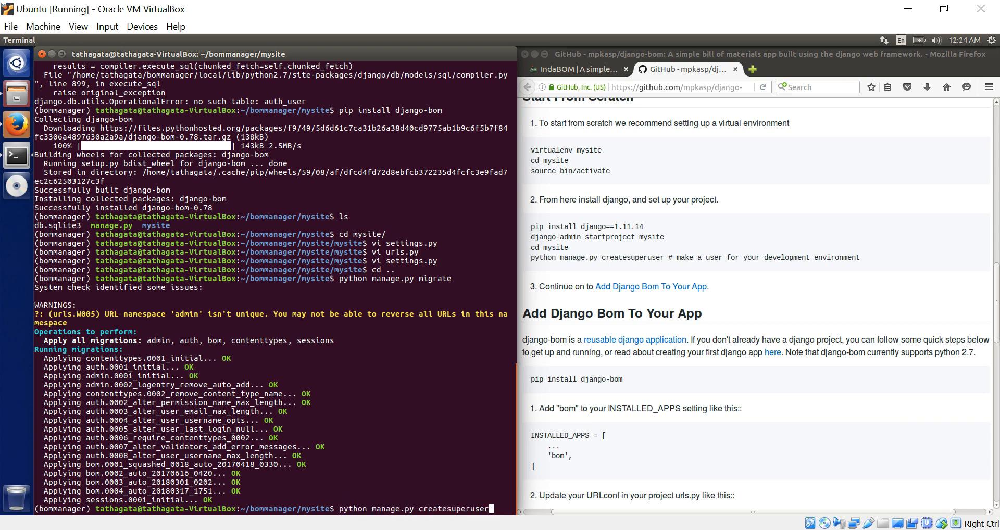
pyautogui.press('Return')
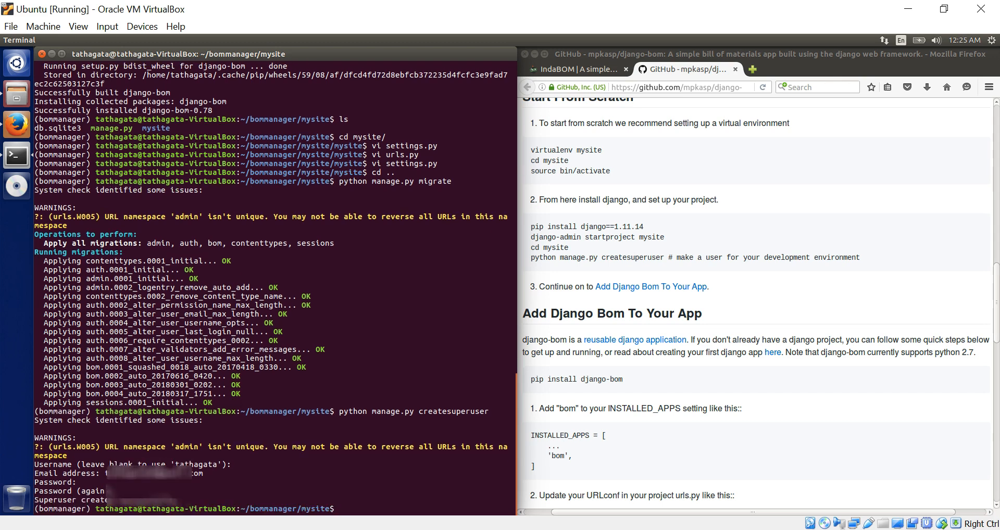
pyautogui.scroll(-3)
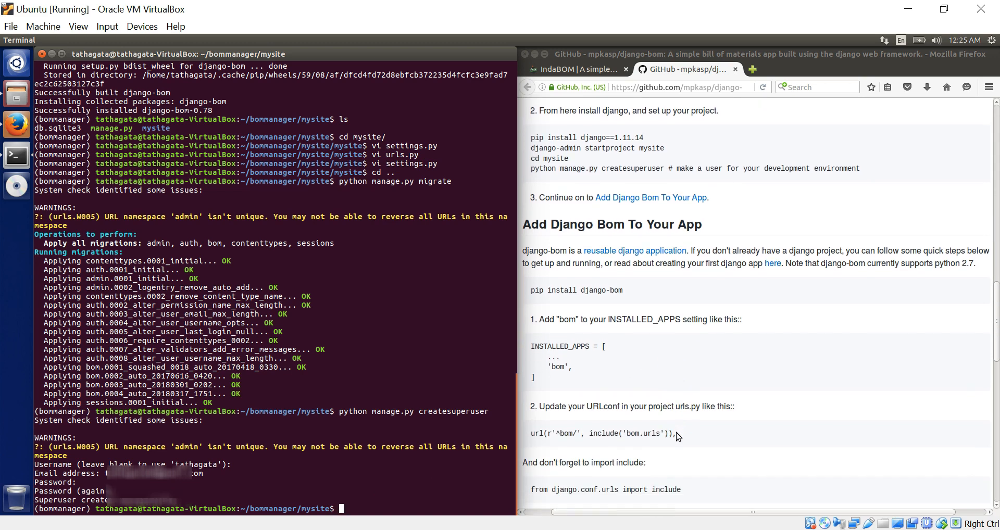
pyautogui.scroll(-3)
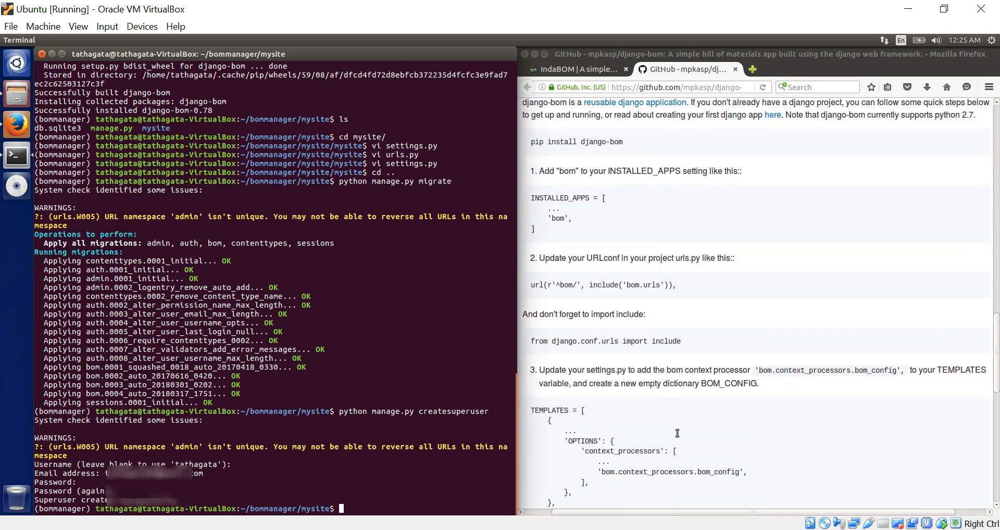
pyautogui.scroll(-3)
pyautogui.write('python manage.py')
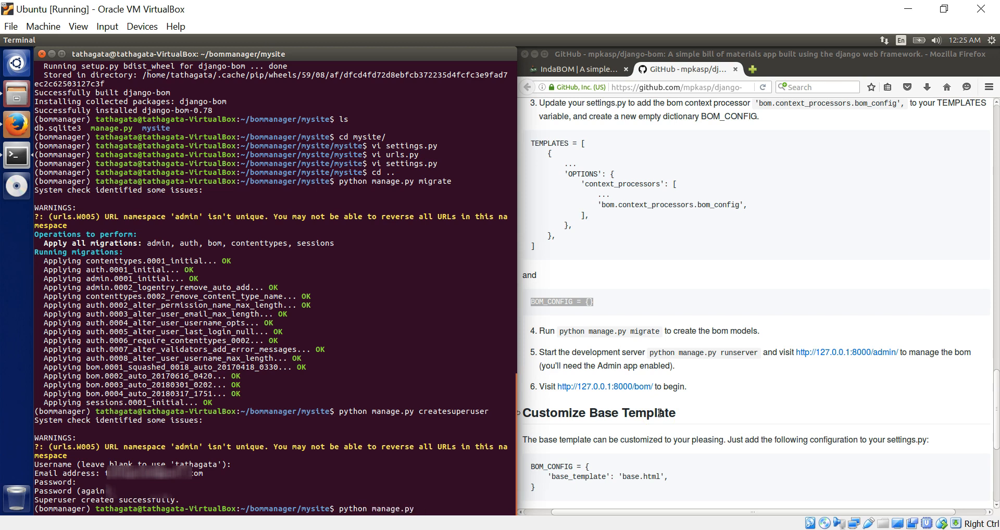
# - Launch python manage.py runserver and follow the 127.0.0.1:8000 link into the browser
pyautogui.write('ru')
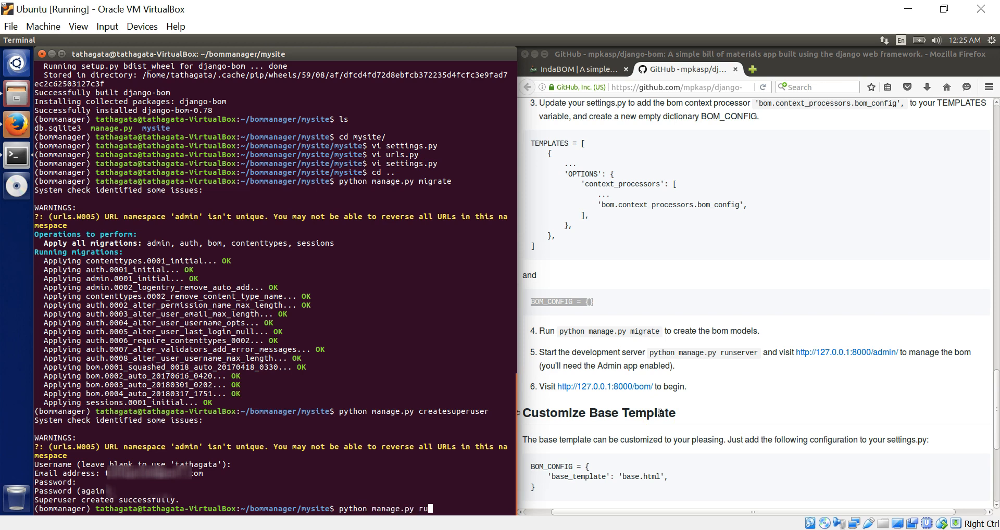
pyautogui.write('nserver')
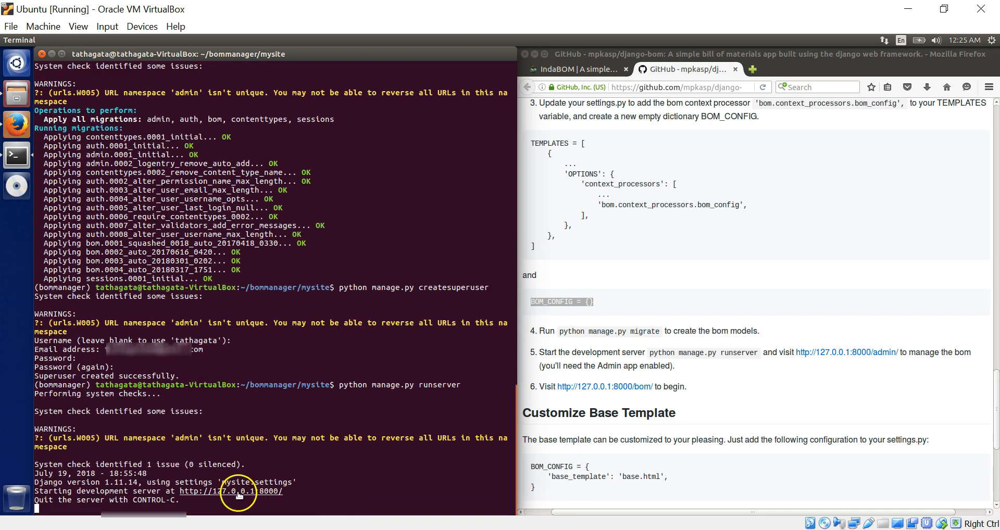
pyautogui.click(231, 492)
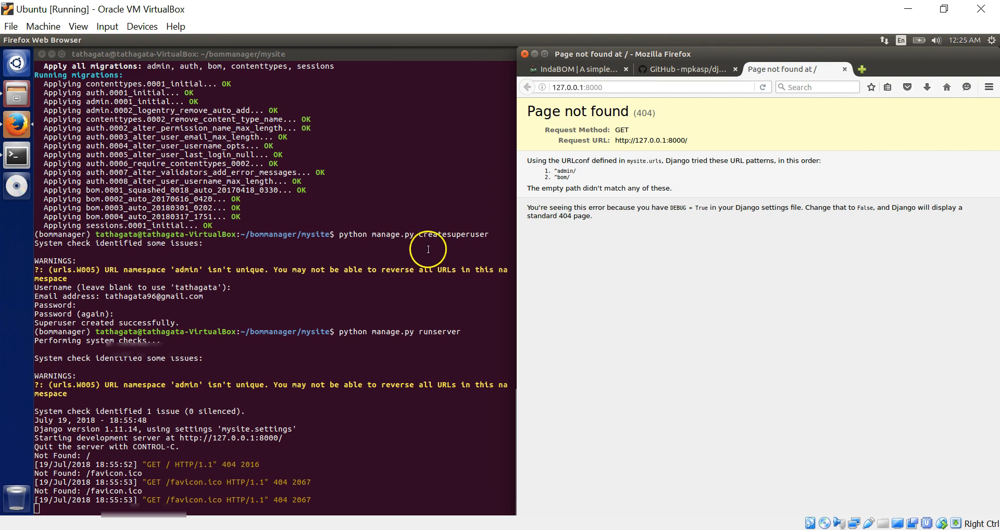
pyautogui.moveTo(557, 57)
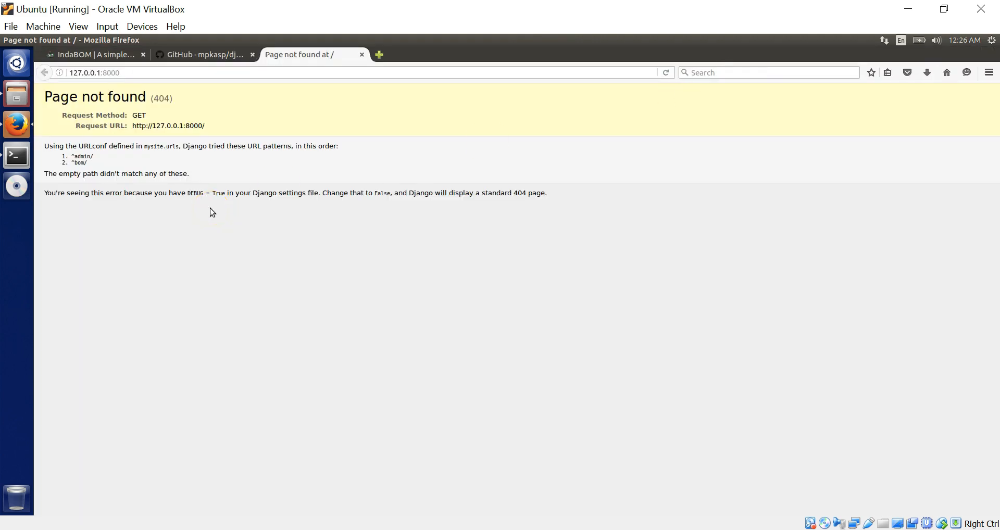
pyautogui.moveTo(111, 176)
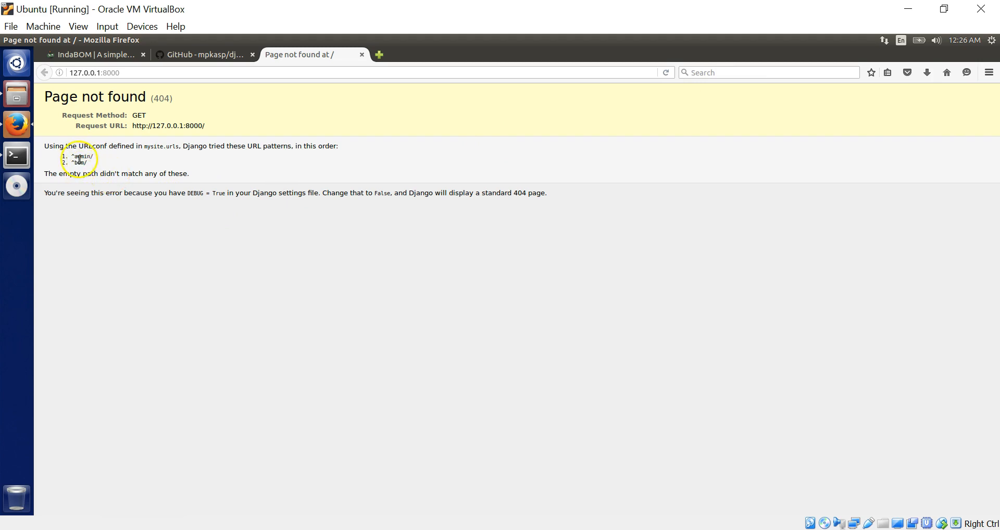
pyautogui.moveTo(83, 173)
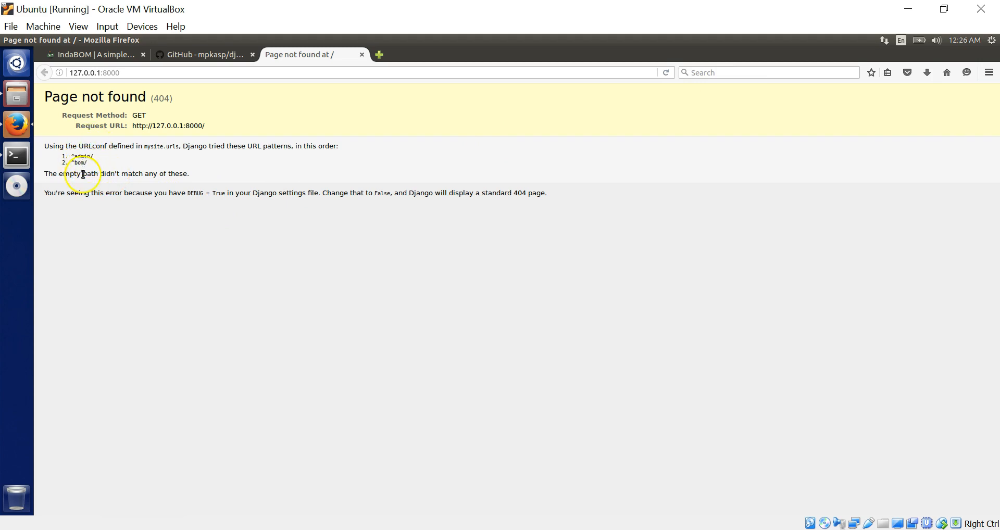
# - Start editing the 127.0.0.1:8000/ address on Firefox's Page not found screen
pyautogui.click(144, 72)
pyautogui.write('/')
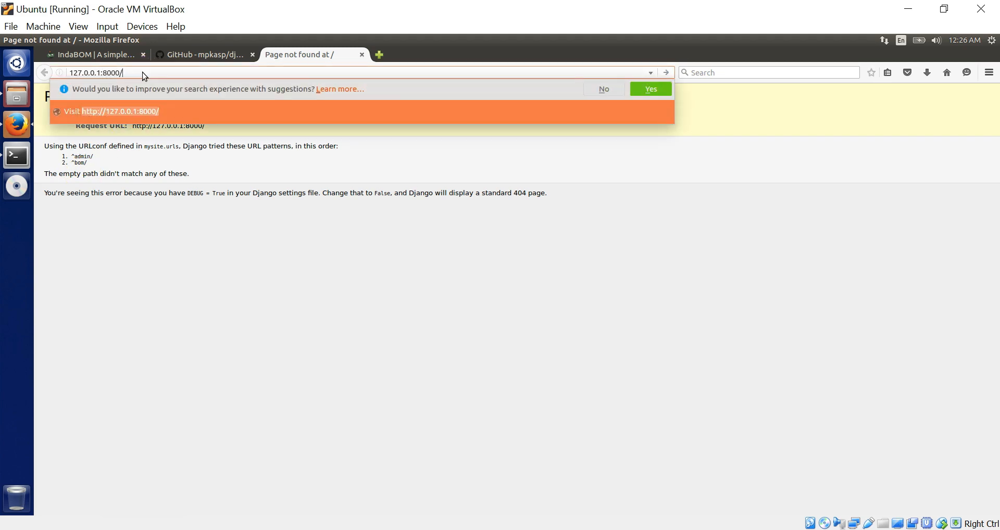
# - Append admin to 127.0.0.1:8000/ to reach the Django administration login page
pyautogui.write('admin/login/?next=/admin/')
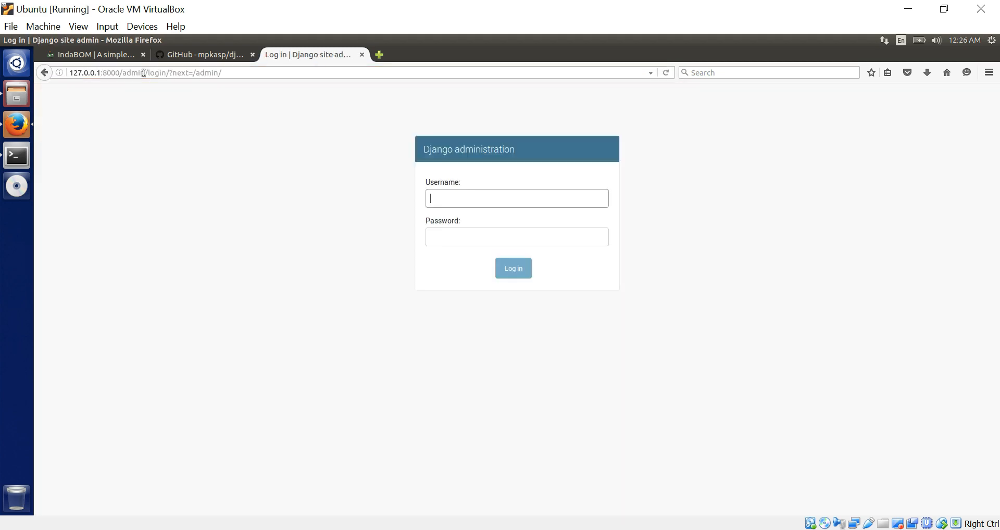
pyautogui.moveTo(415, 211)
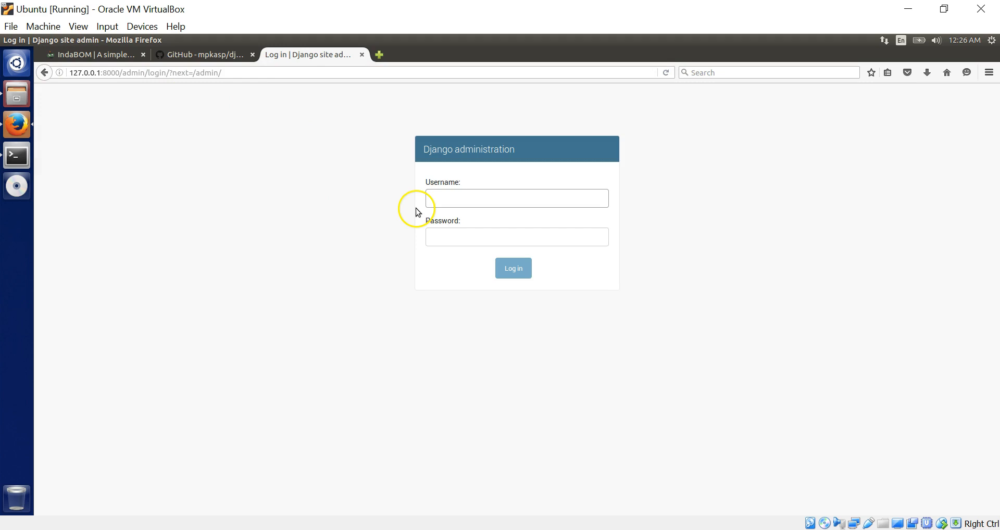